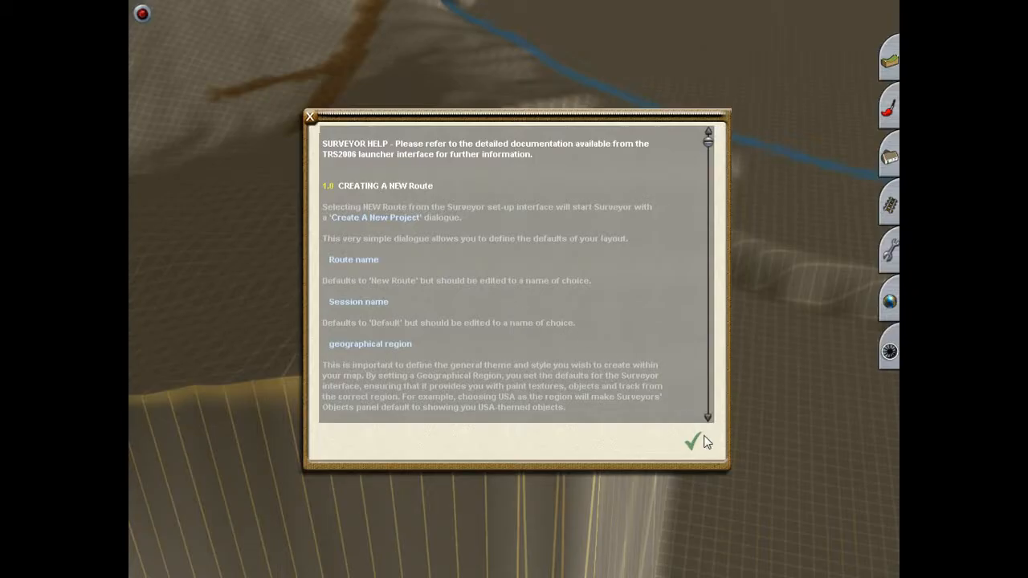
- Dismiss the Surveyor Help dialog with the green checkmark
click(691, 441)
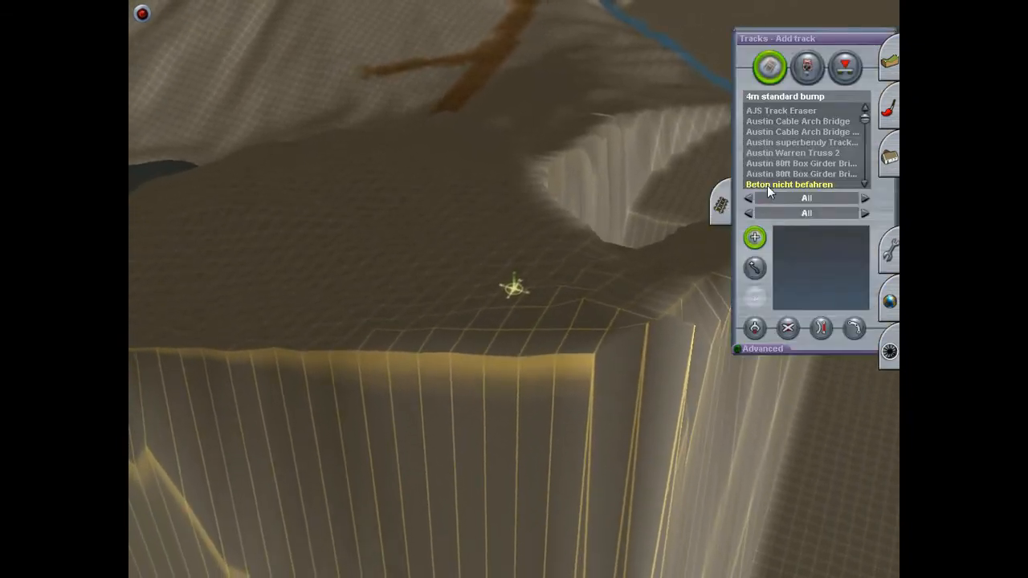
- Lay a temporary track on the clifftop and flatten the terrain along its spline
click(789, 184)
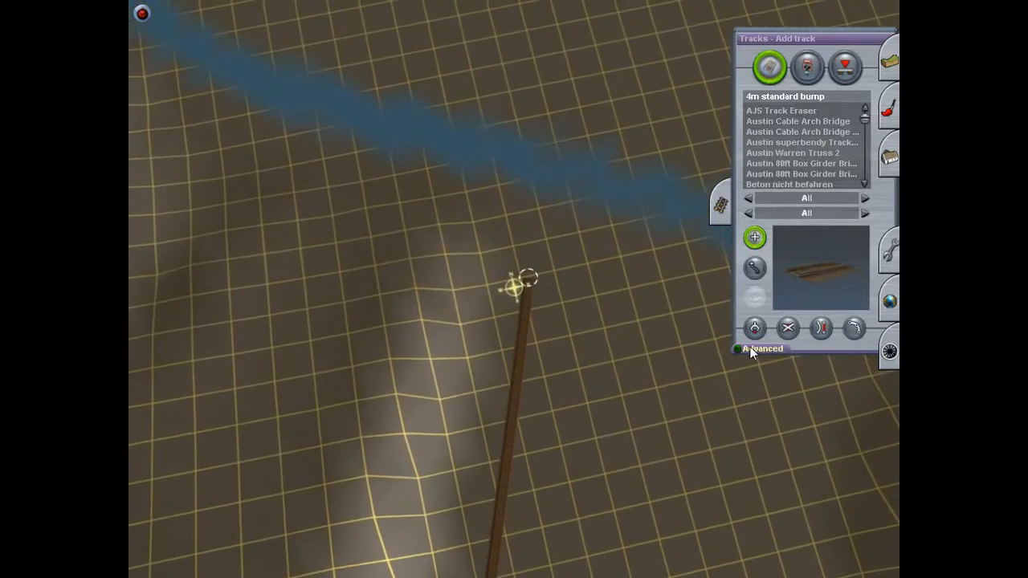
click(761, 349)
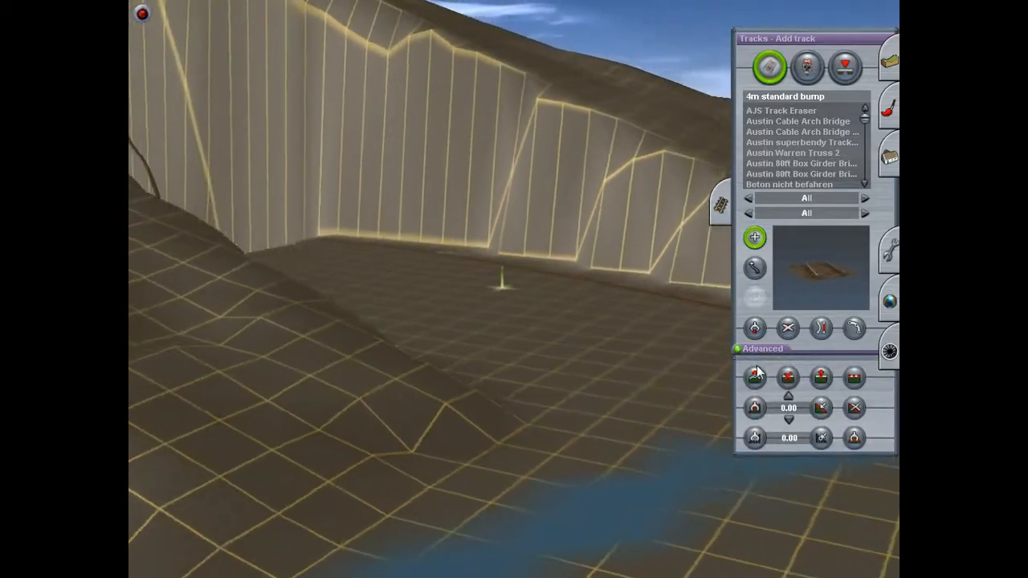
click(754, 378)
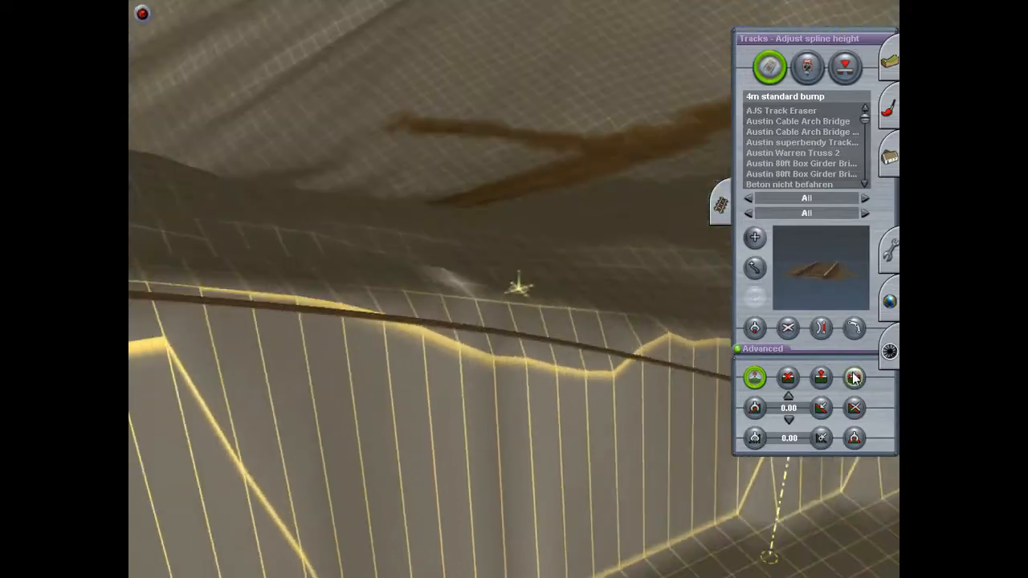
click(854, 377)
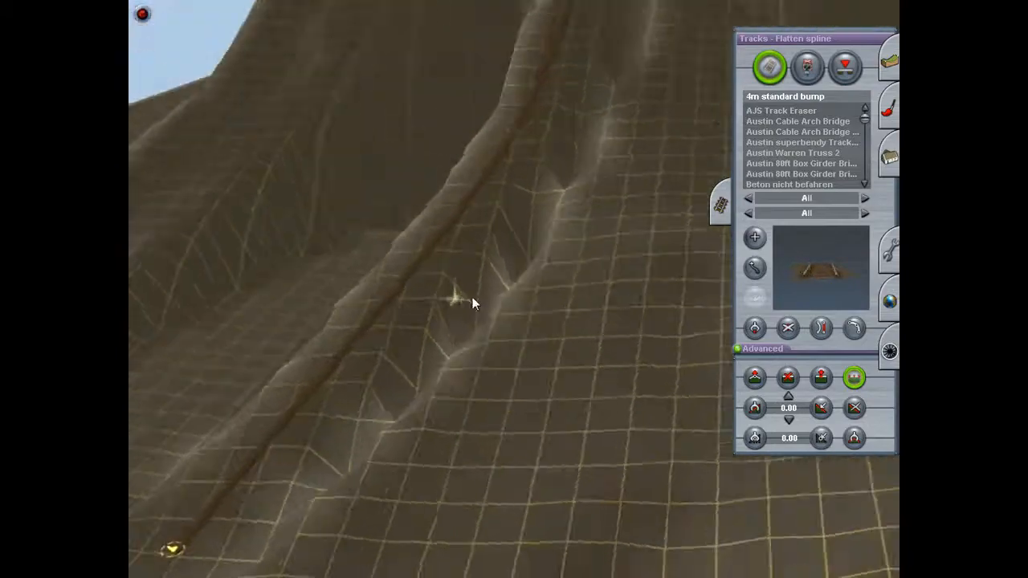
click(789, 327)
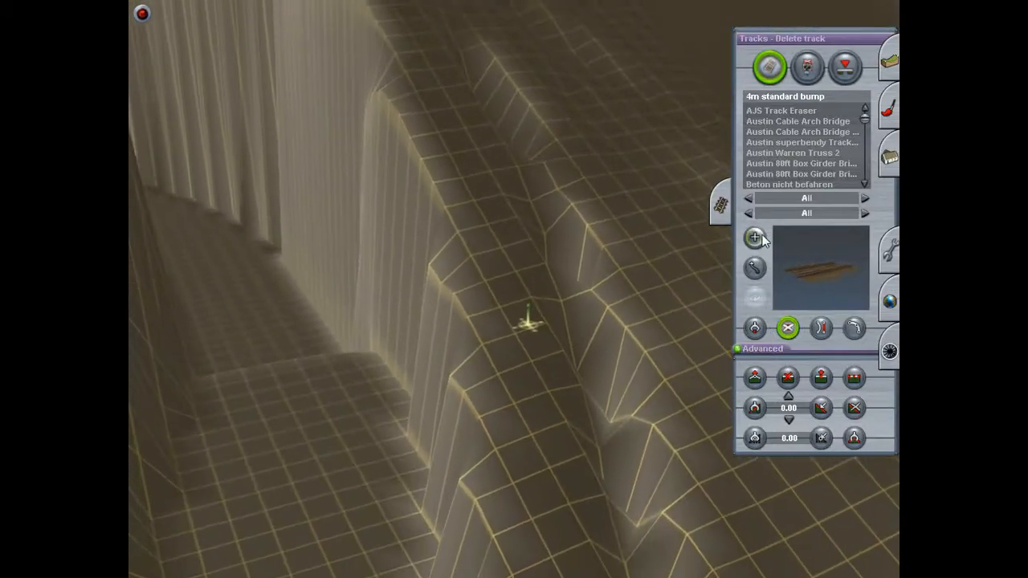
- Lay a temporary track up the slope and flatten the terrain beneath it
click(756, 237)
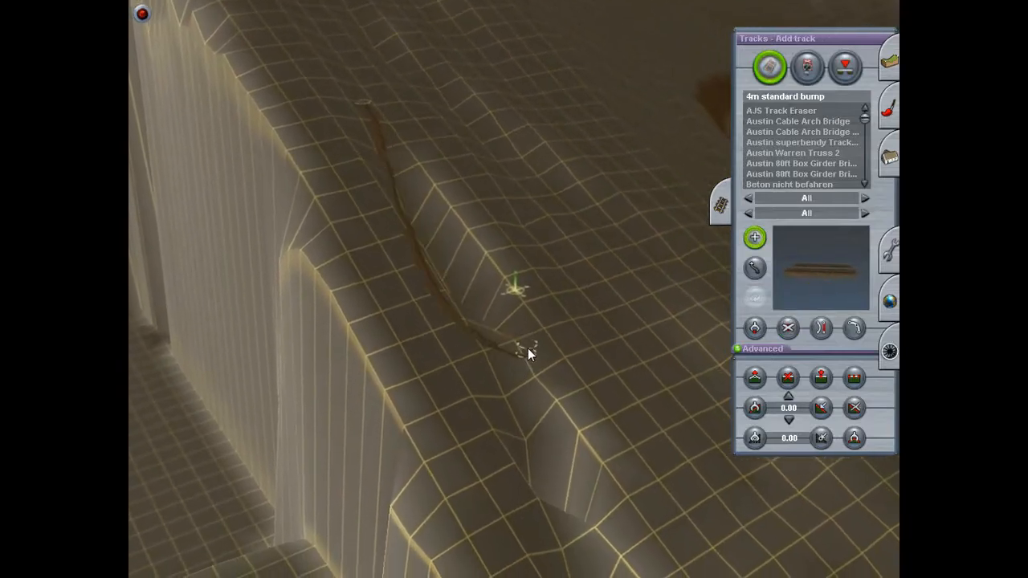
drag(531, 354, 662, 490)
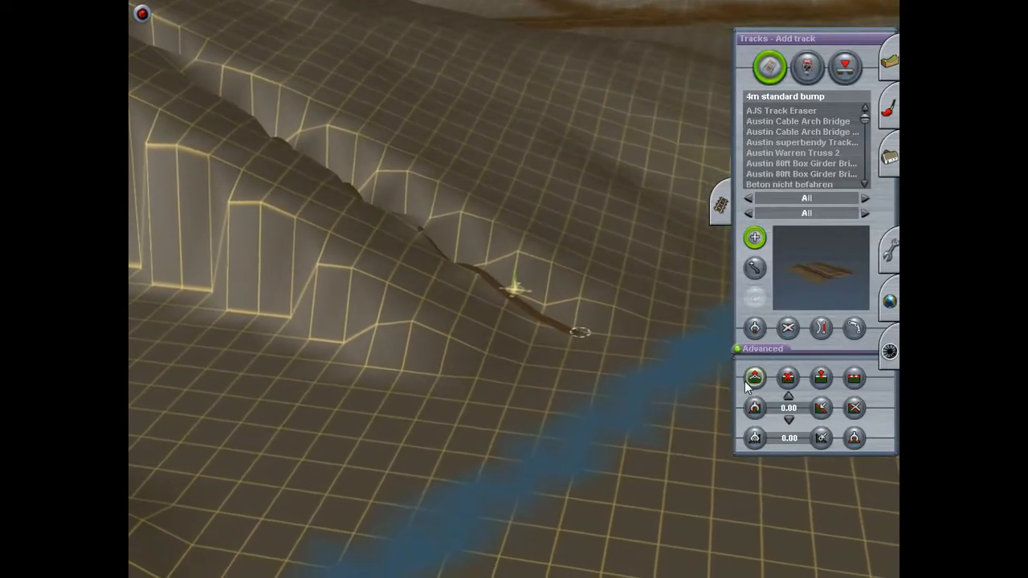
click(755, 377)
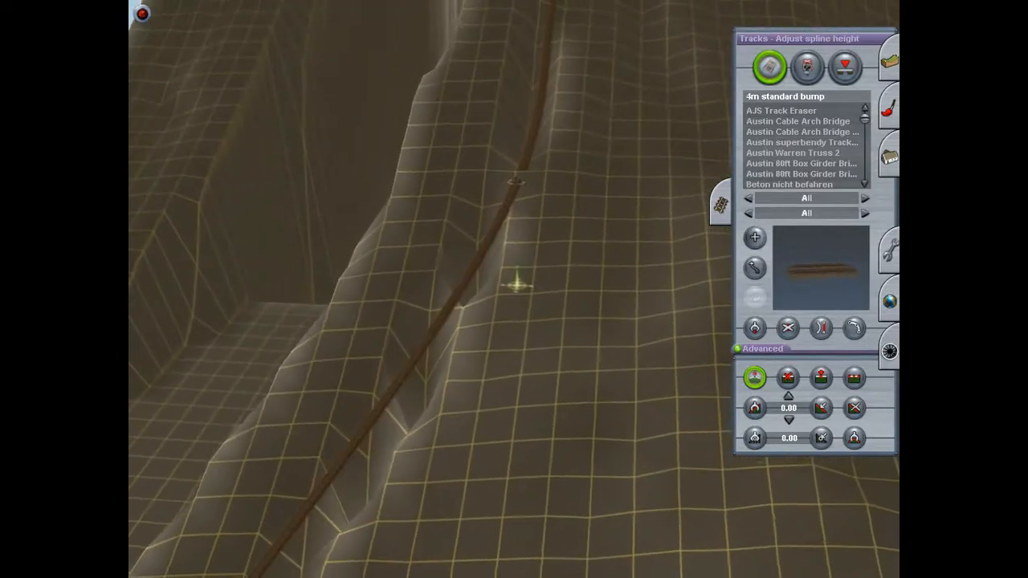
click(854, 377)
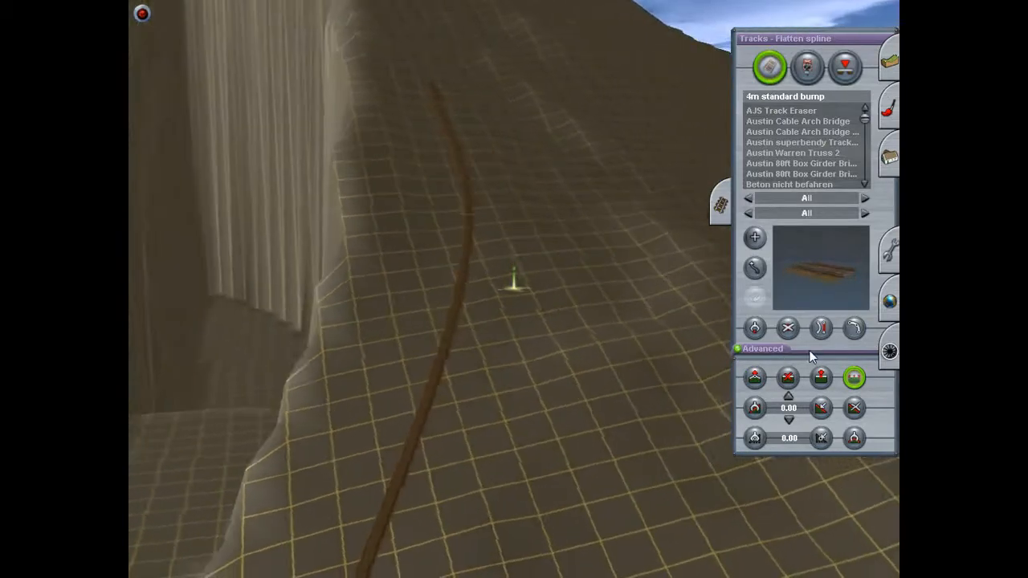
click(788, 328)
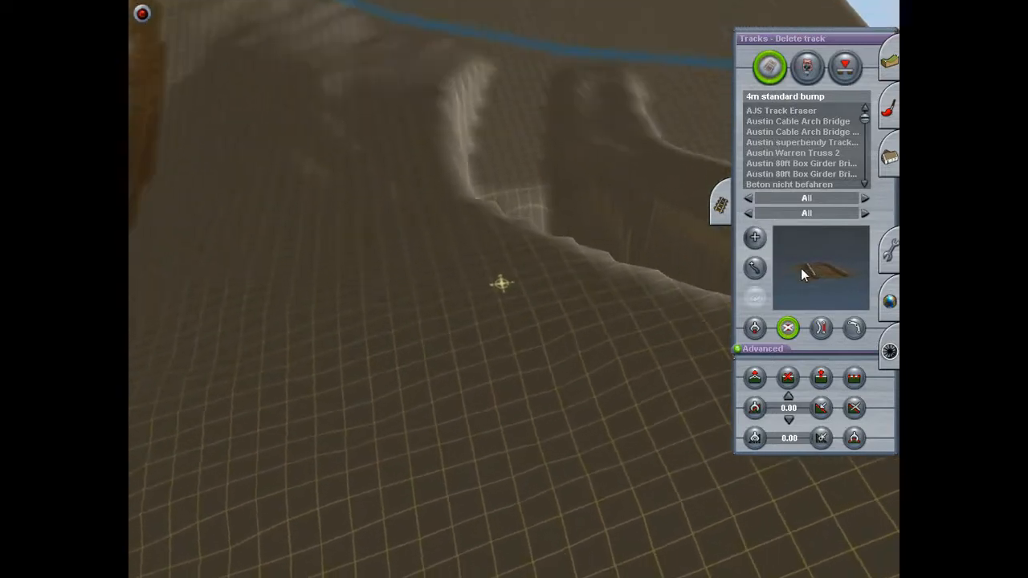
- Start another temporary track on a cliff and set its height against the slope
click(755, 237)
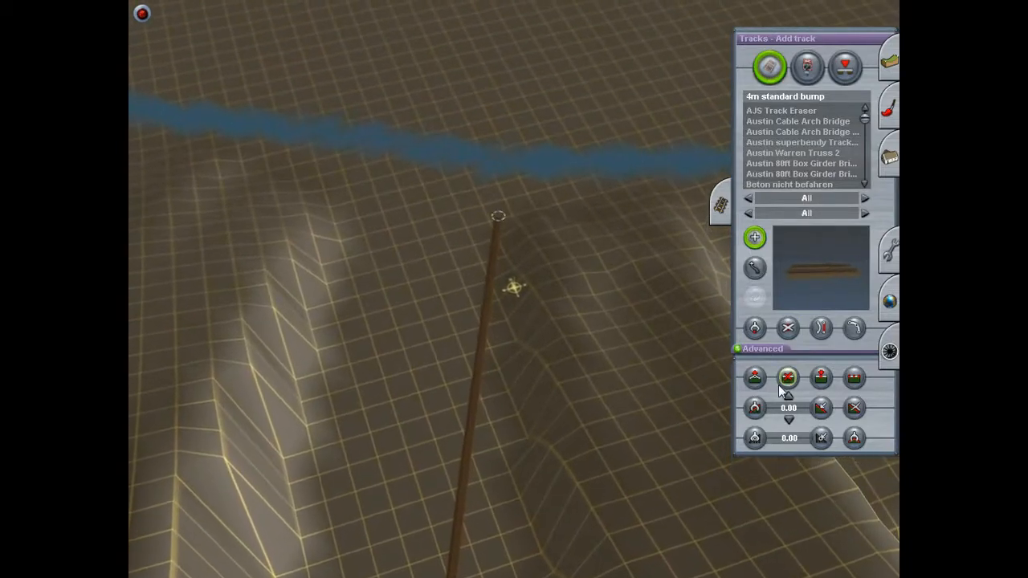
click(755, 377)
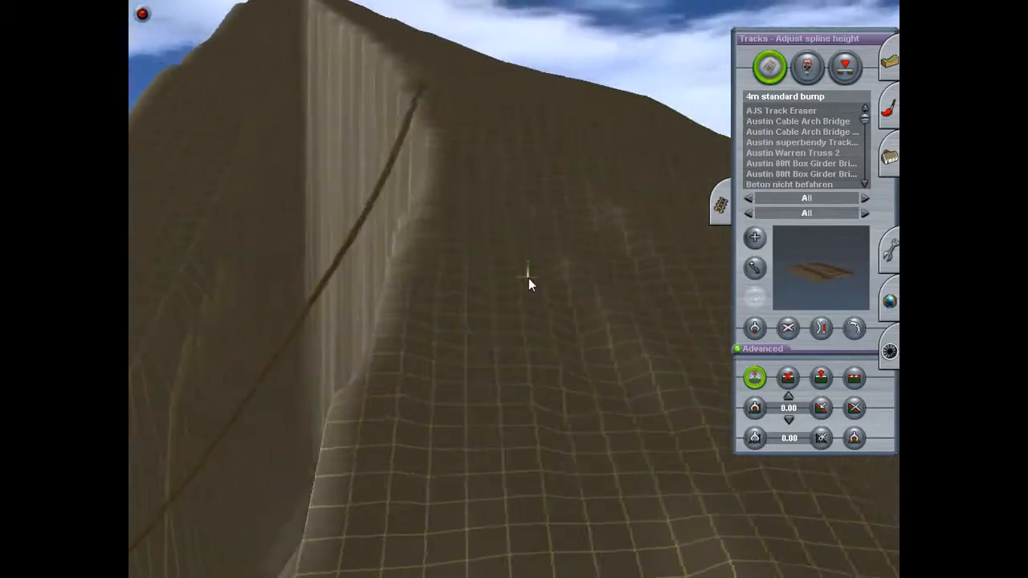
click(855, 378)
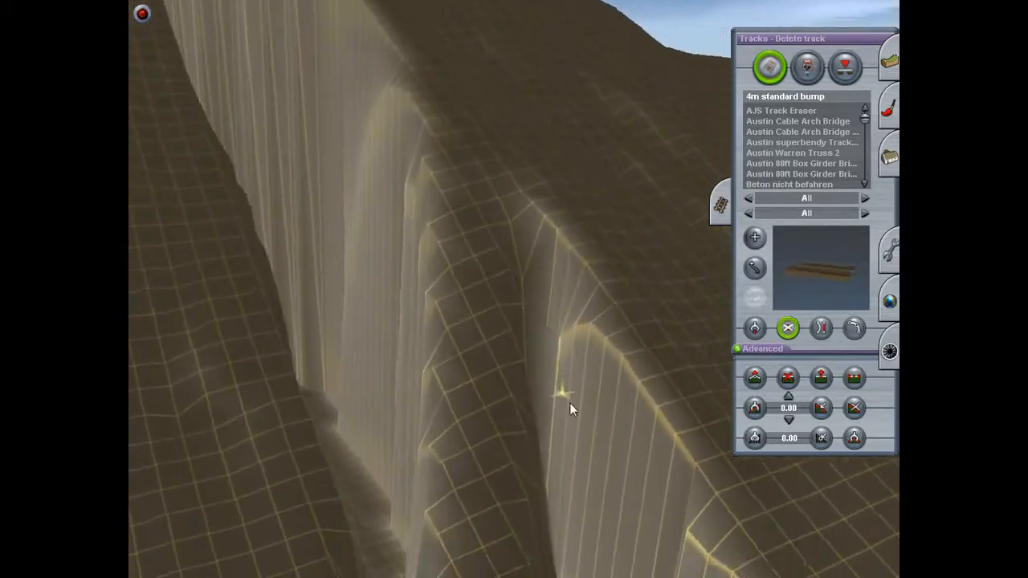
- Lay temporary tracks up the cliff and set their height against the slope
click(756, 237)
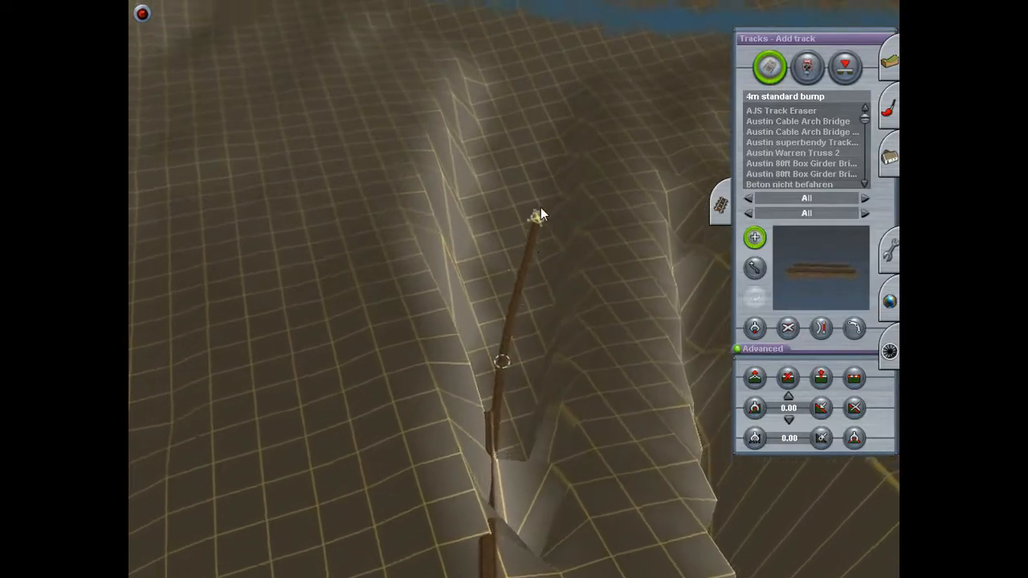
click(755, 378)
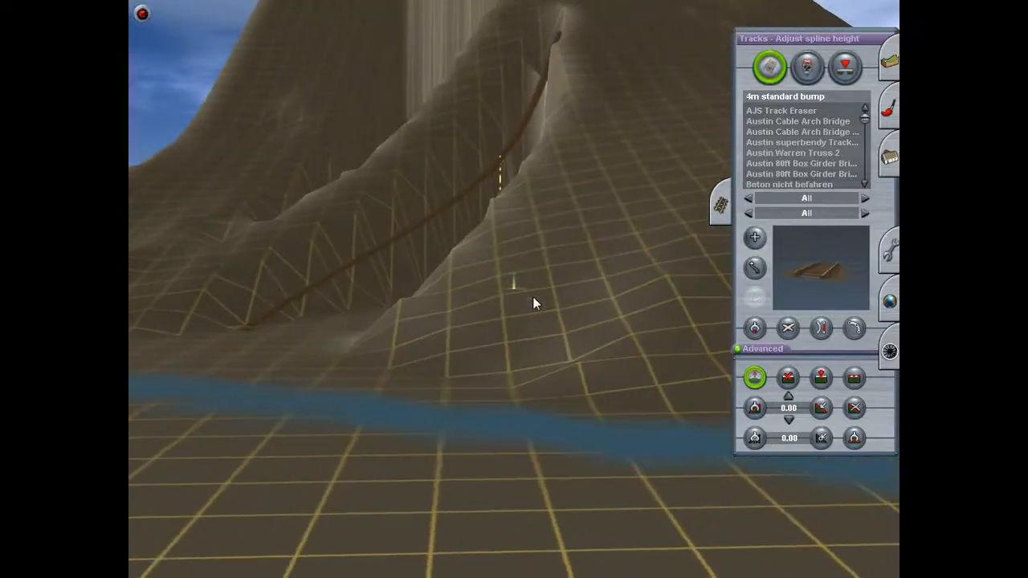
click(854, 377)
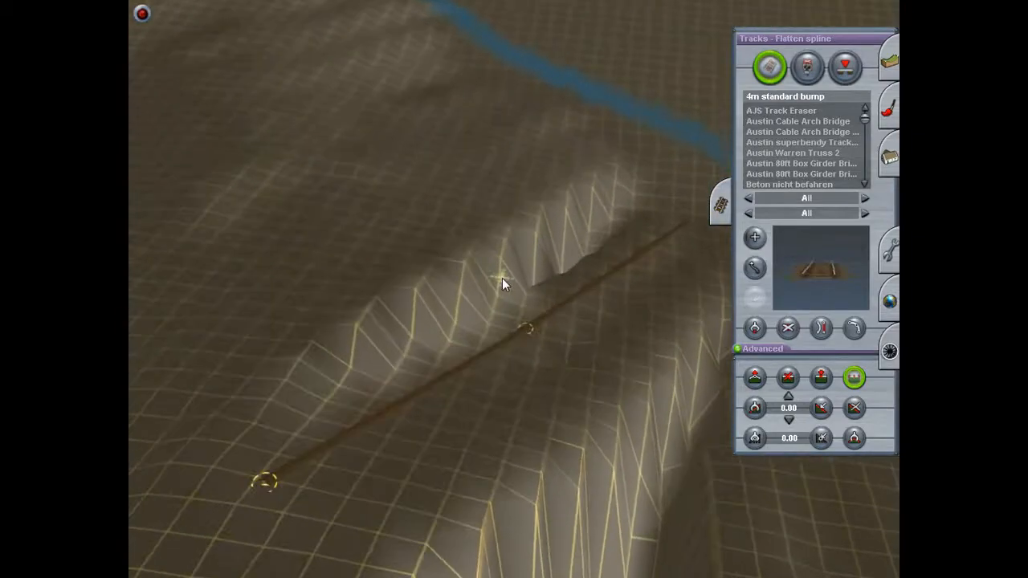
click(755, 237)
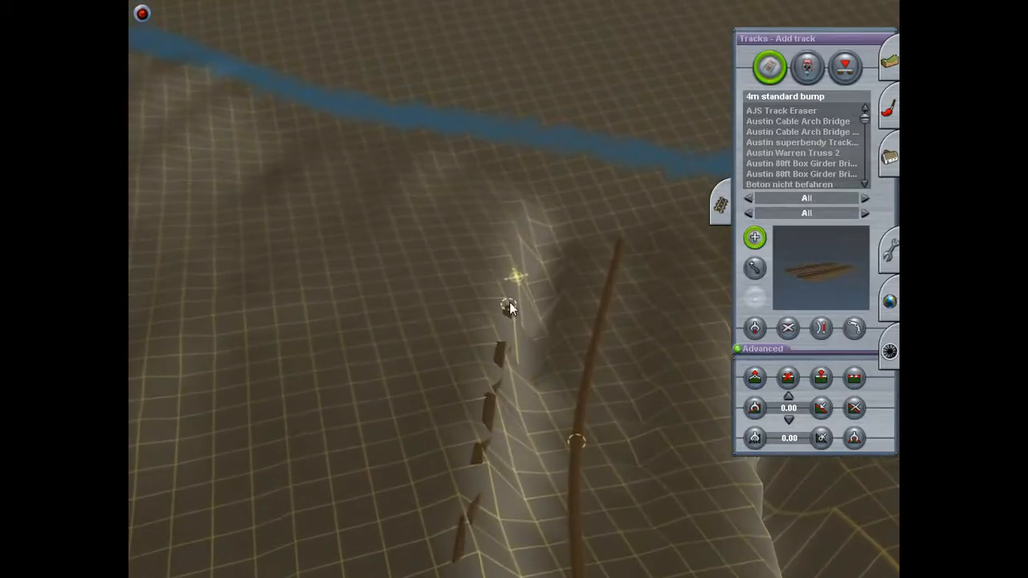
click(754, 378)
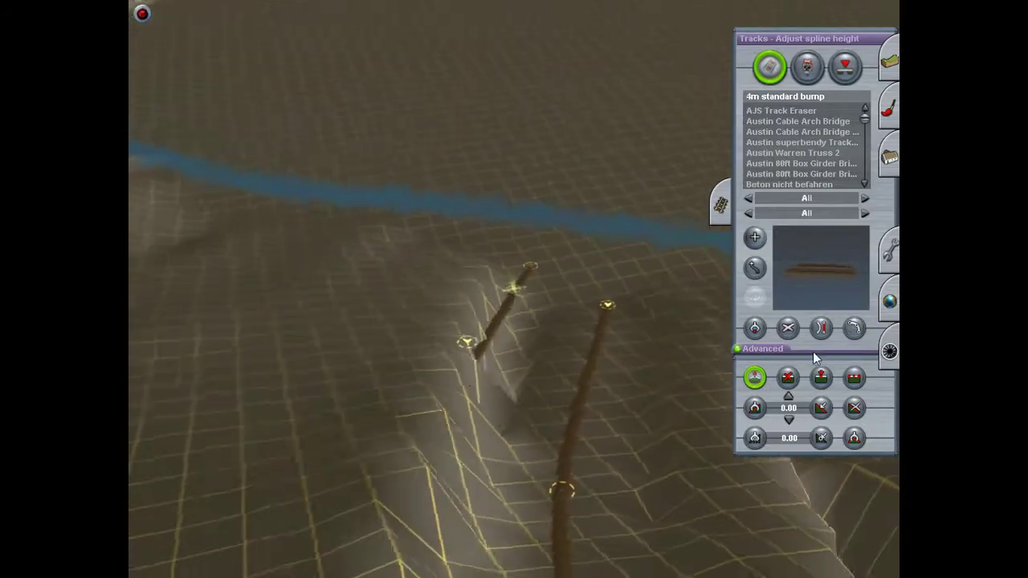
click(854, 378)
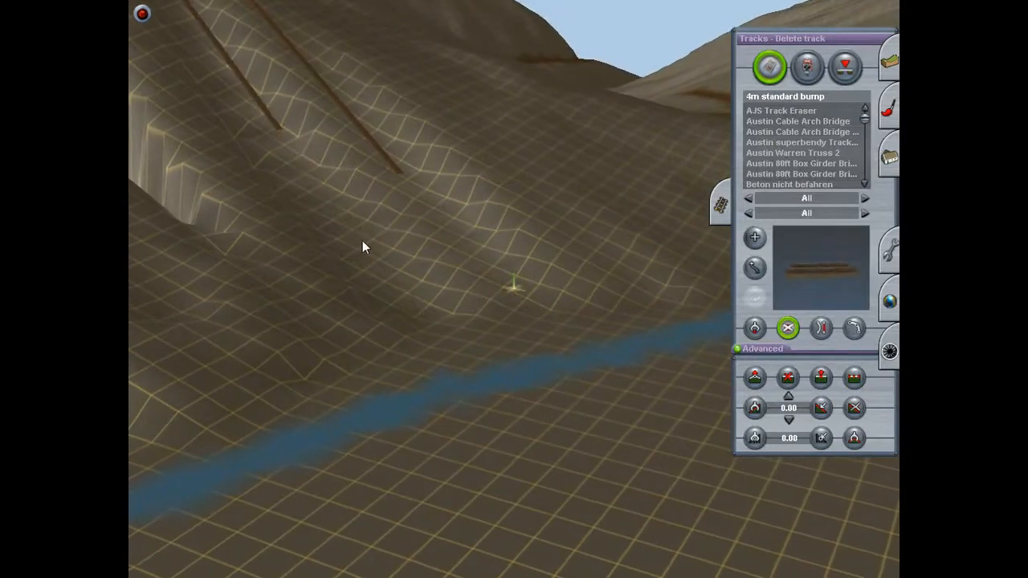
- Adjust the hillside track's height and level the terrain along it
click(755, 237)
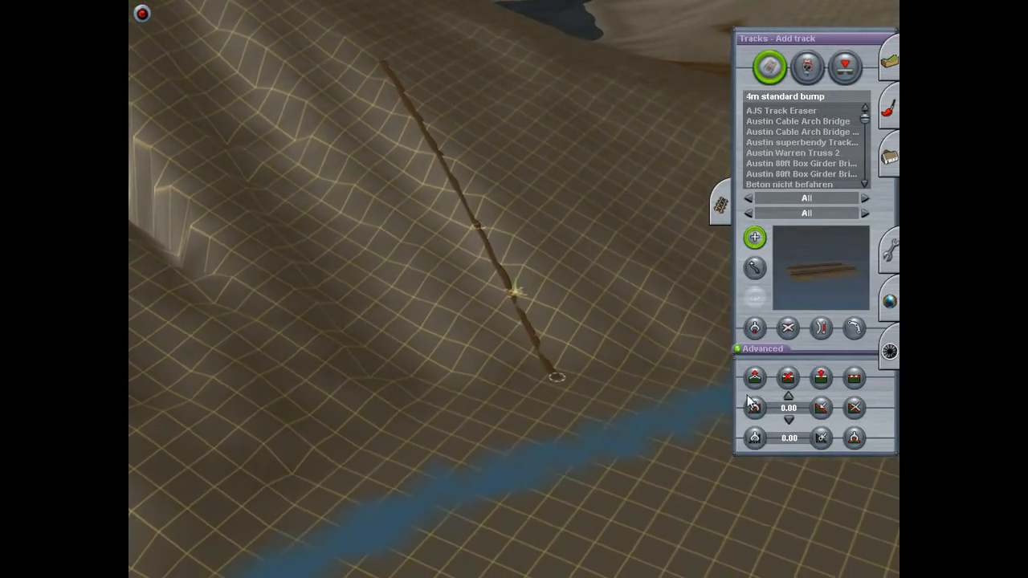
click(754, 378)
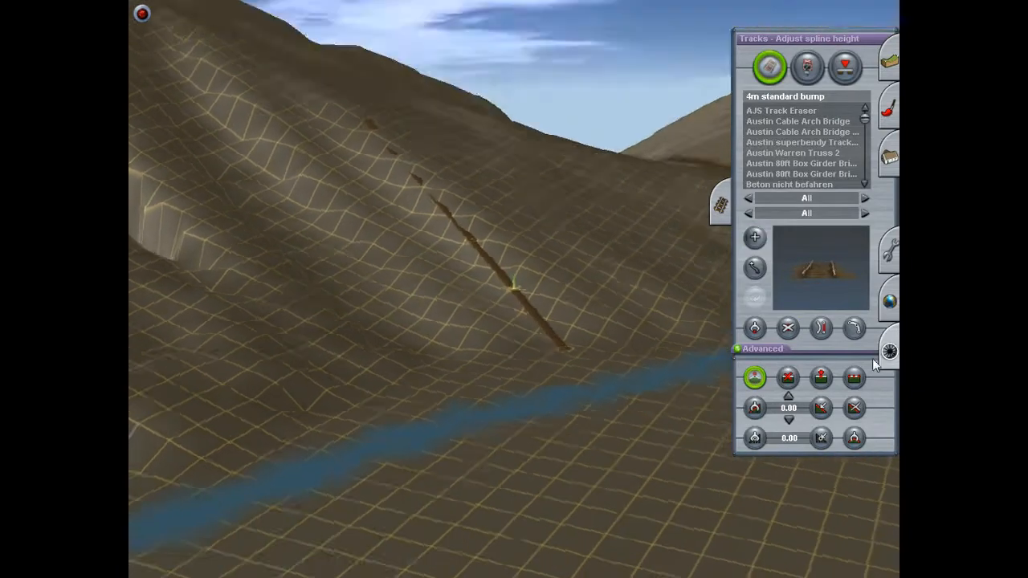
click(854, 378)
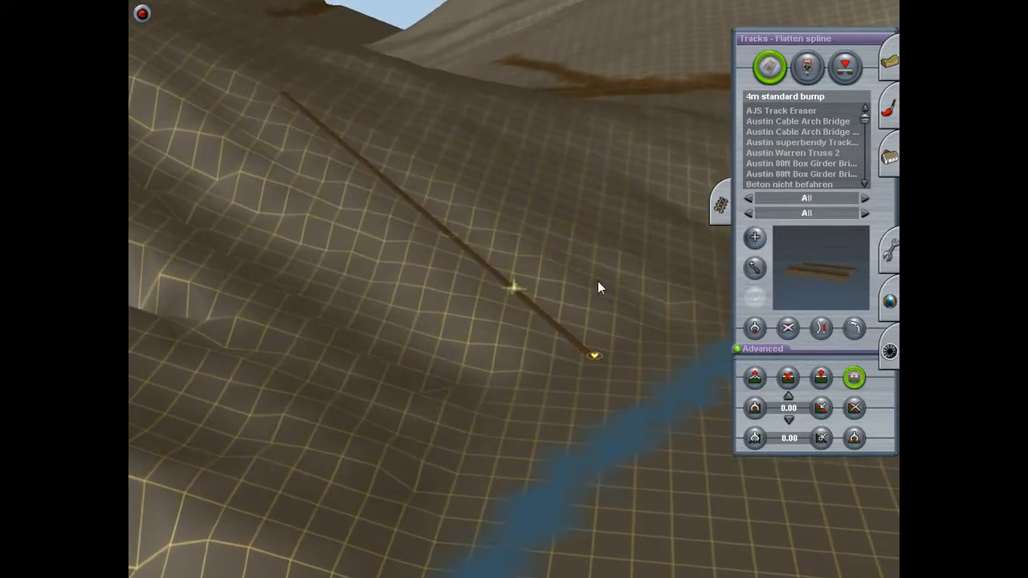
click(788, 327)
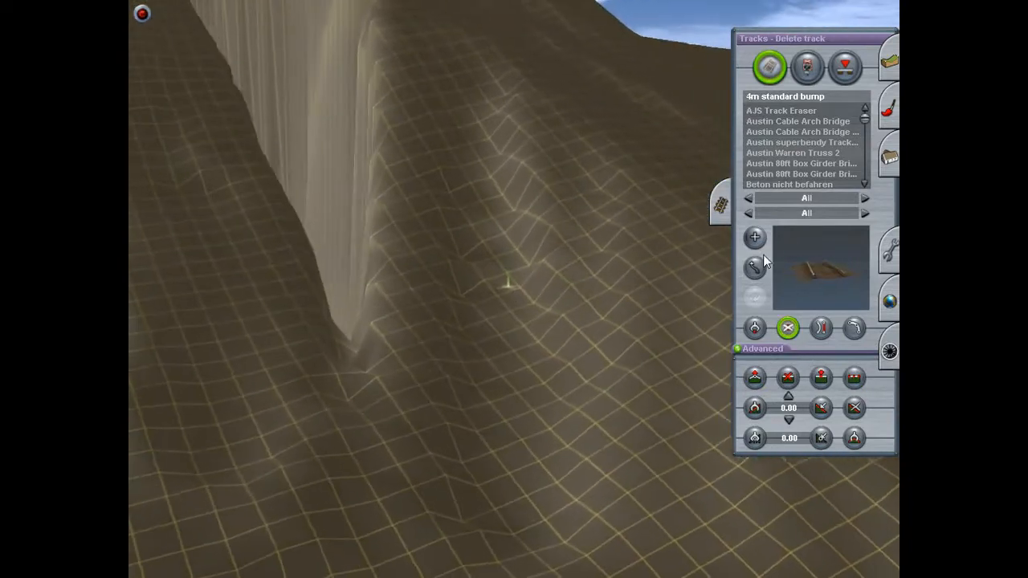
- Select the Adjust height terrain tool to reshape the hillside by hand
click(754, 237)
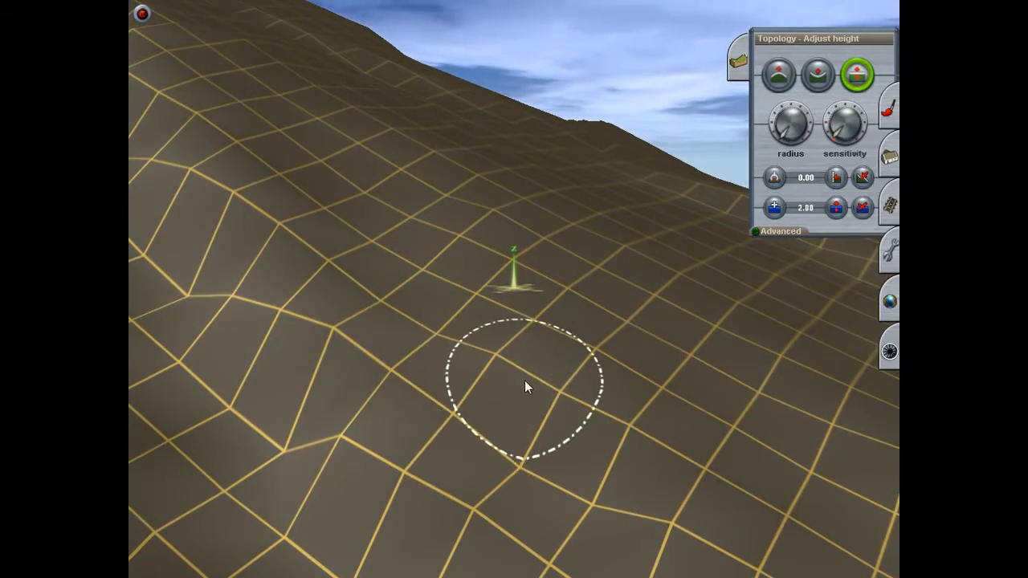
mouse_move(667, 419)
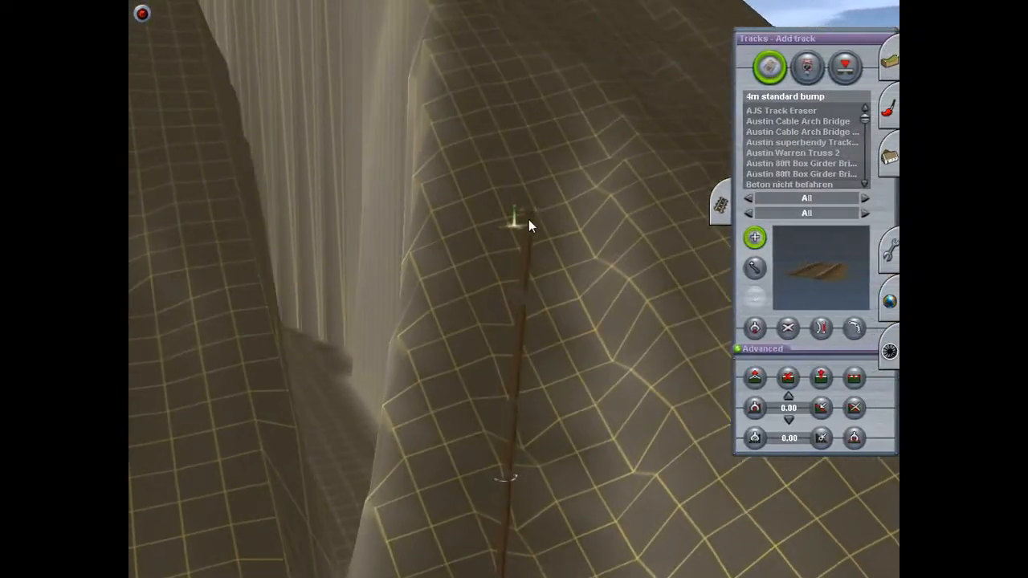
- Adjust the ridge track's spline height and flatten the ground along it
click(754, 378)
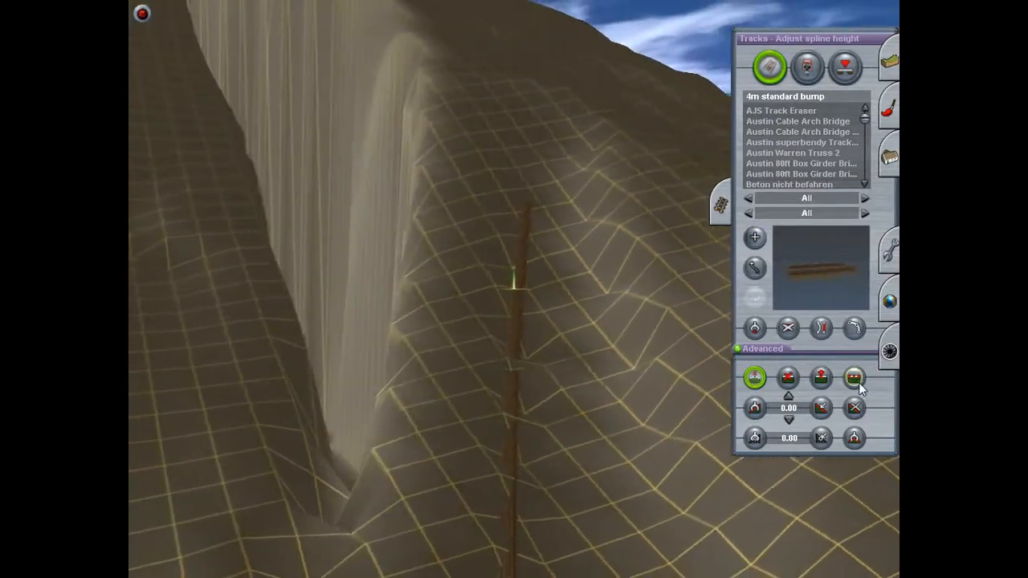
click(854, 377)
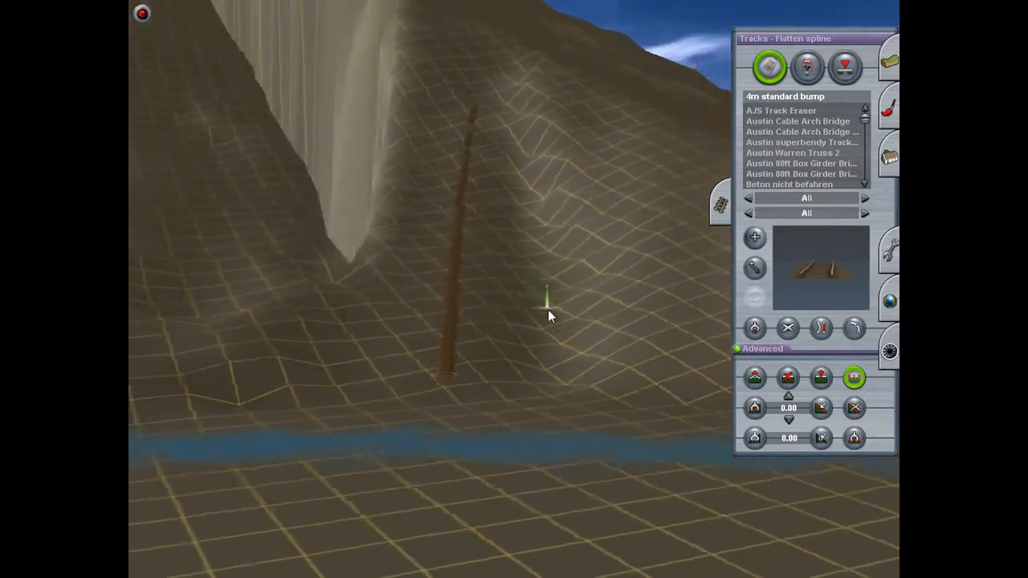
click(788, 327)
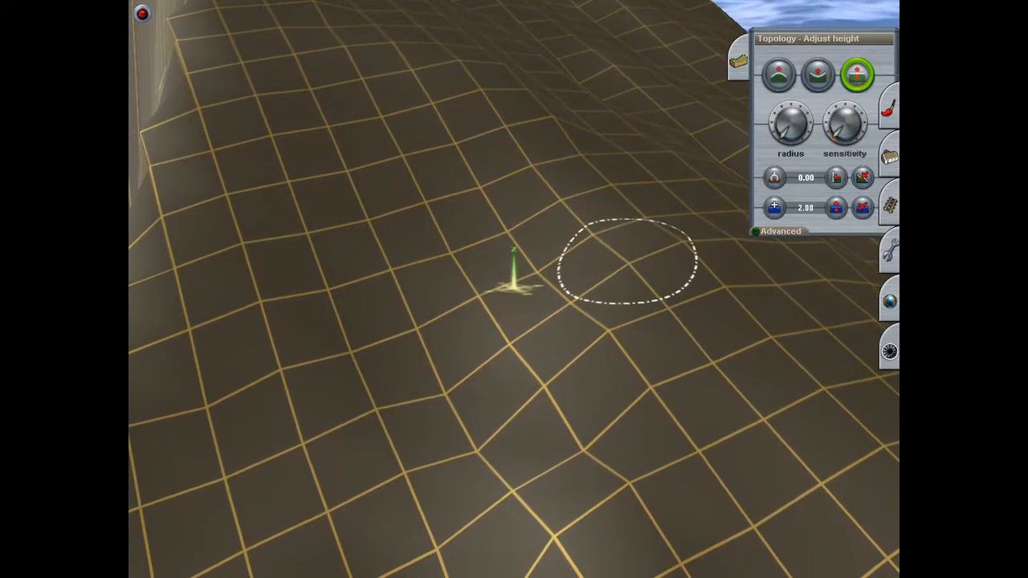
mouse_move(594, 418)
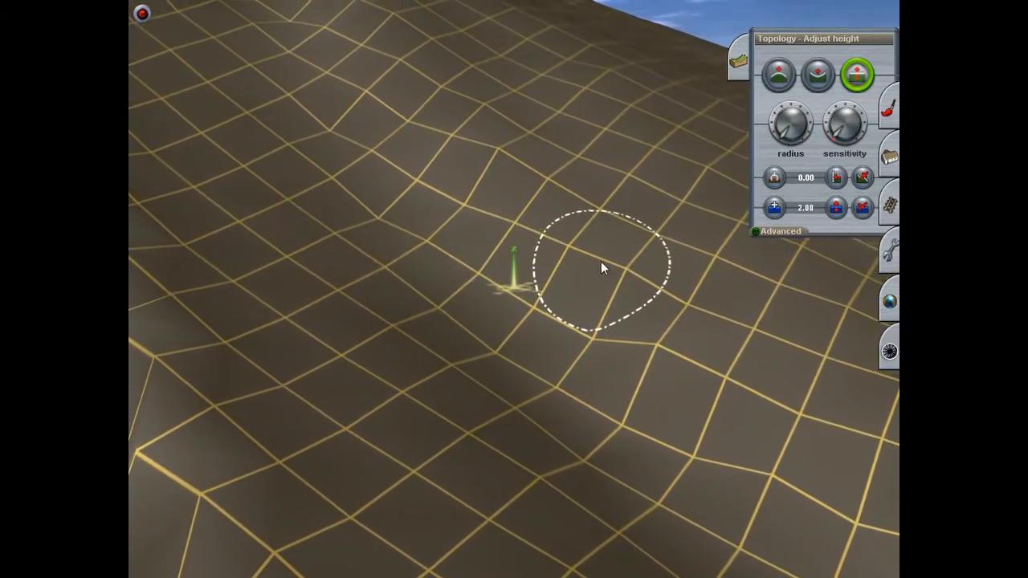
mouse_move(651, 354)
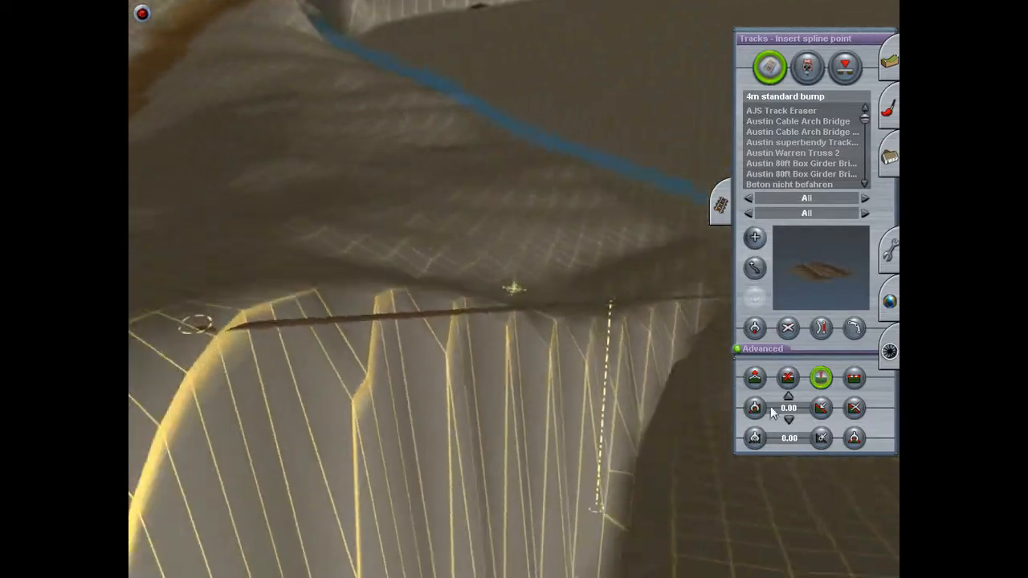
- Adjust the ridge track's point height, flatten the ground, and remove the track
click(754, 378)
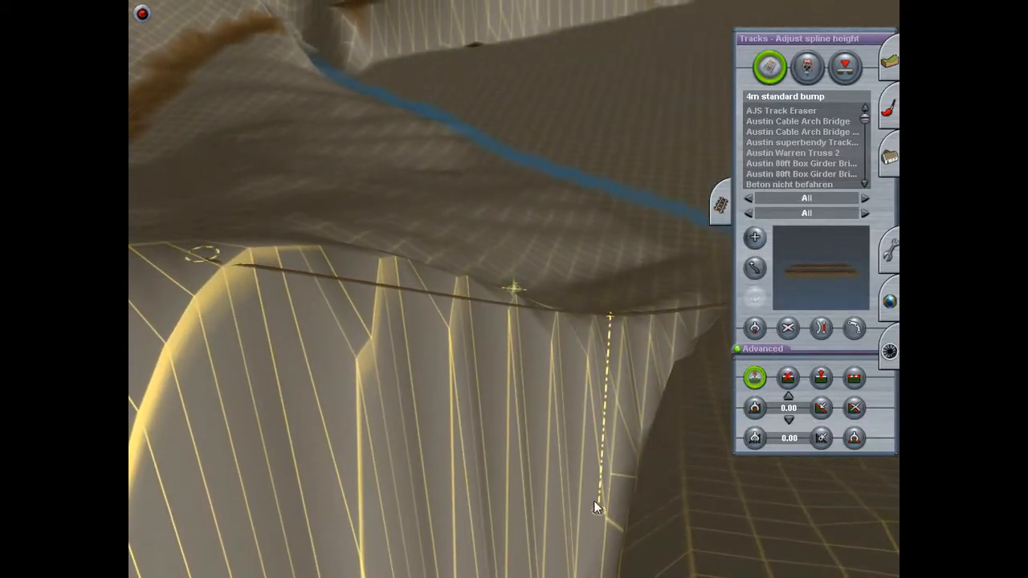
click(853, 378)
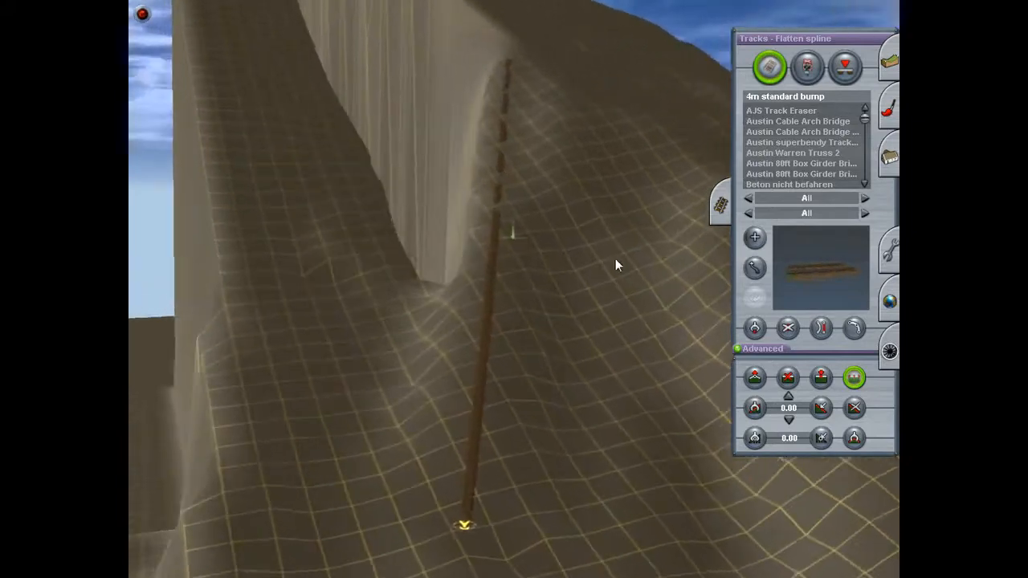
click(789, 327)
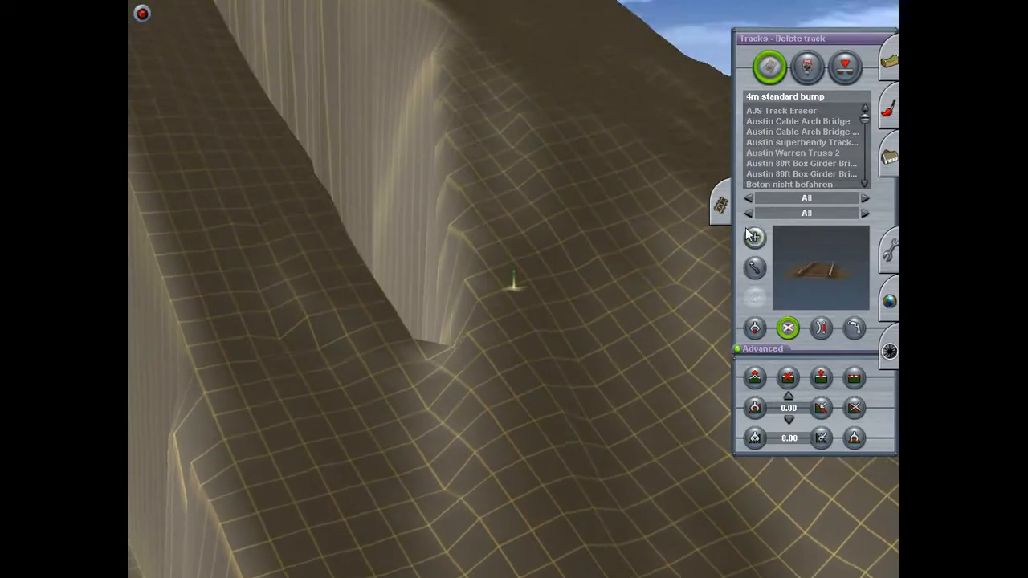
click(754, 237)
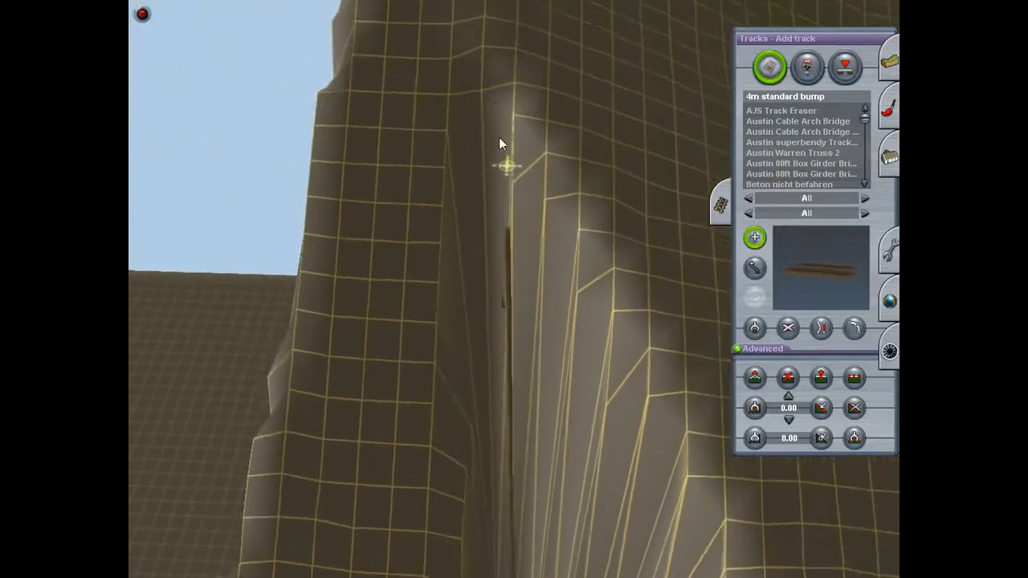
- Place a track point in the gully, set its height, and flatten the ground to it
click(755, 378)
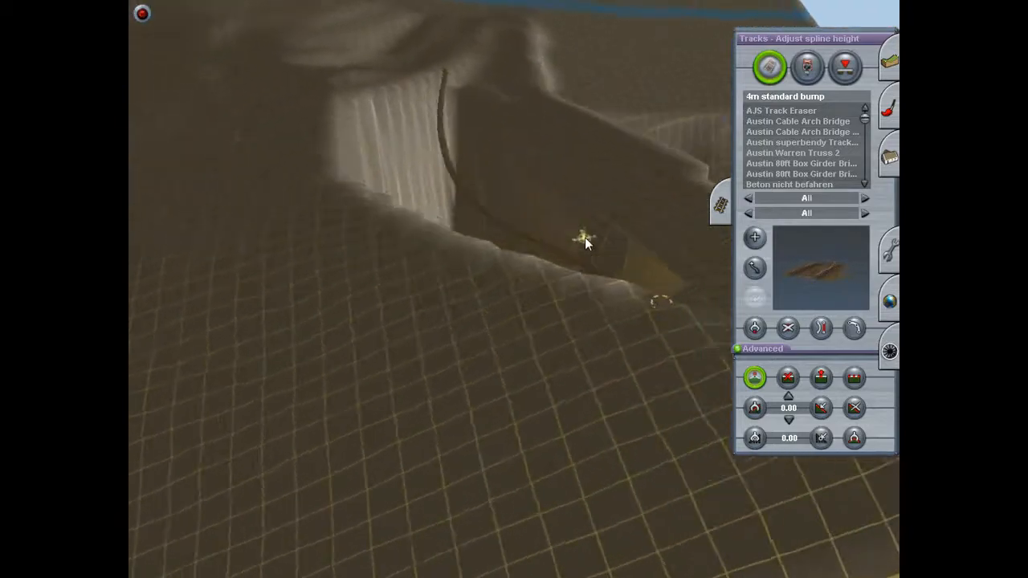
click(855, 378)
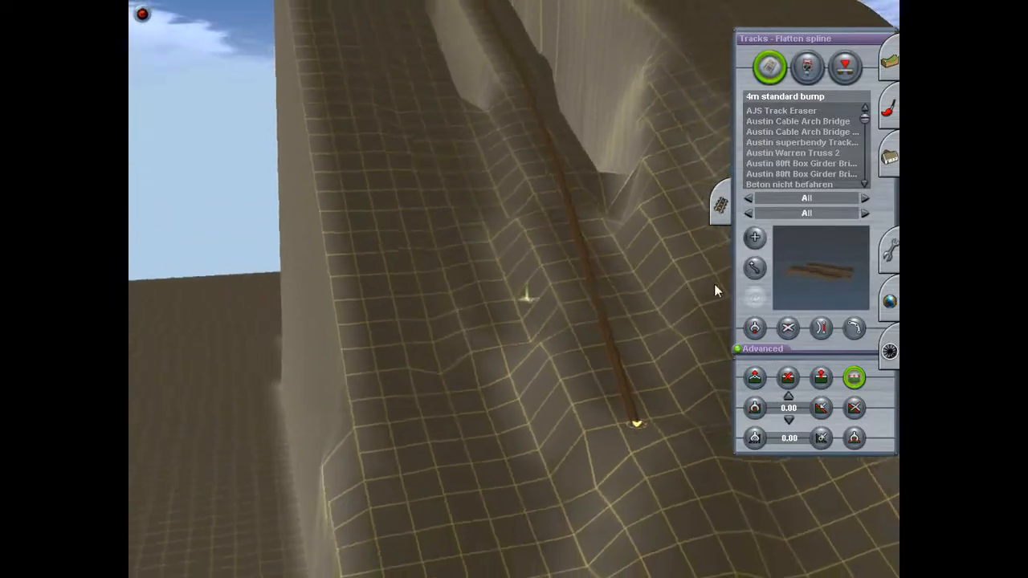
click(788, 328)
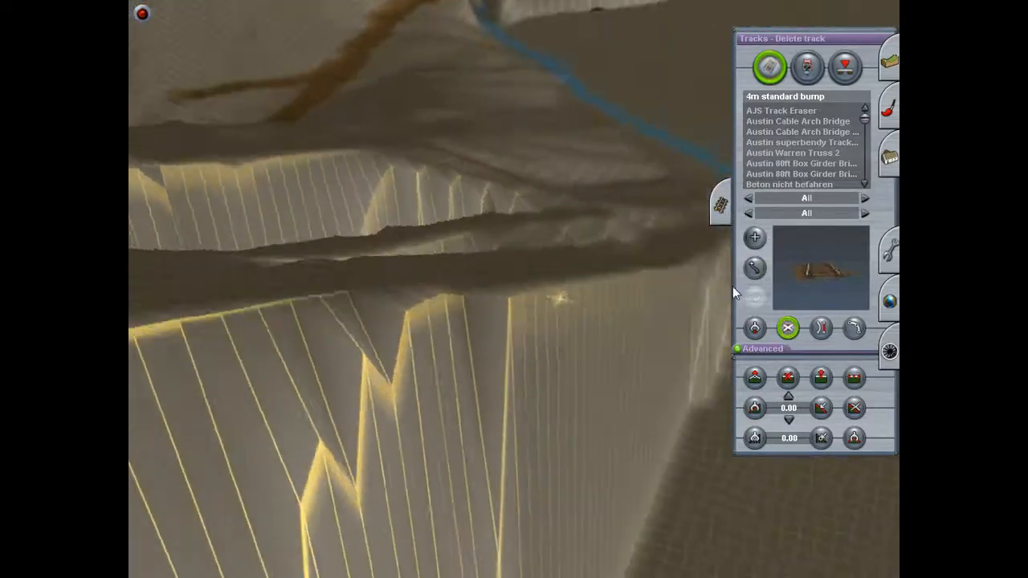
click(756, 237)
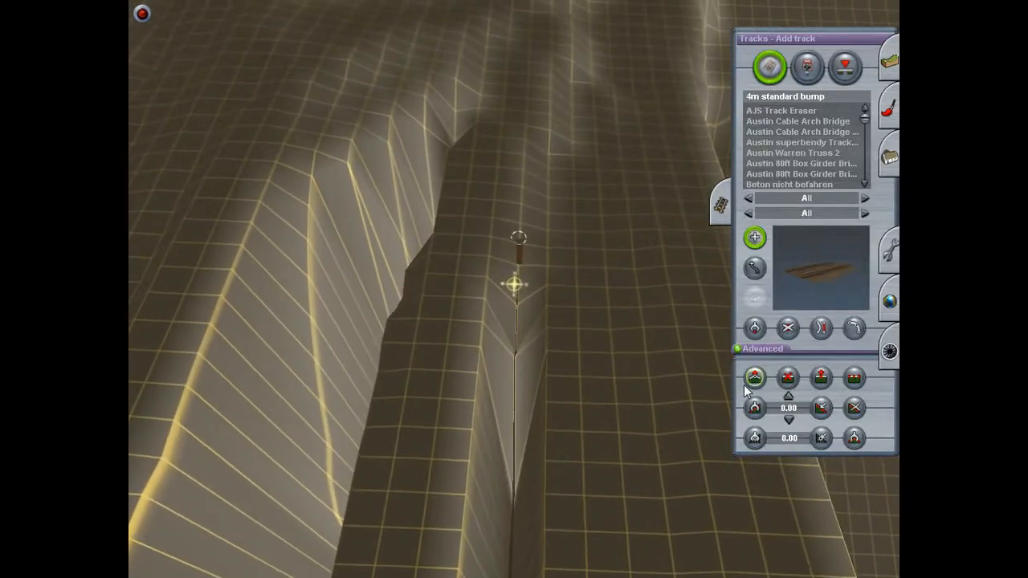
- Set the ridge track height, smooth the ground along the spline, and delete the track
click(756, 378)
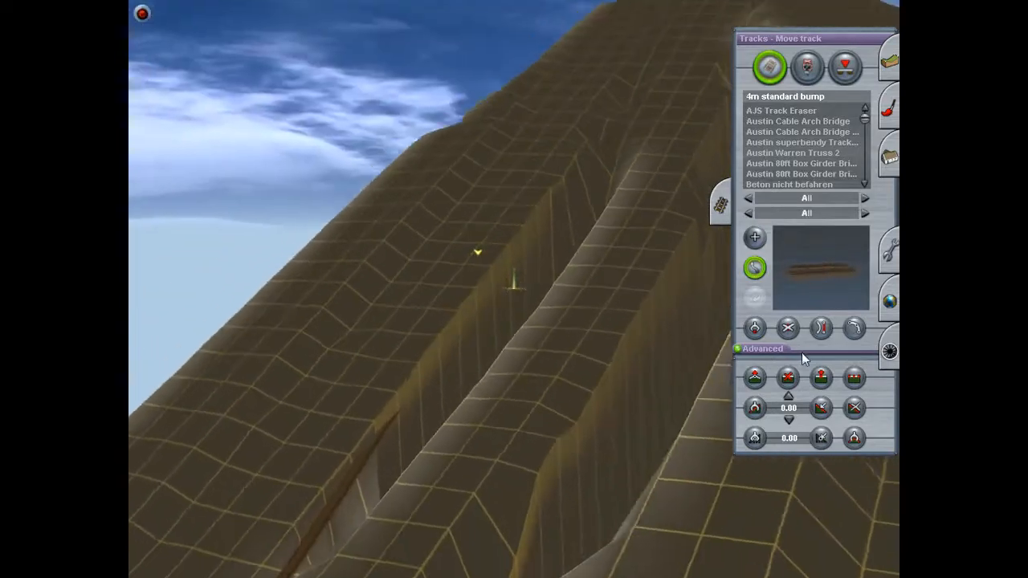
click(755, 377)
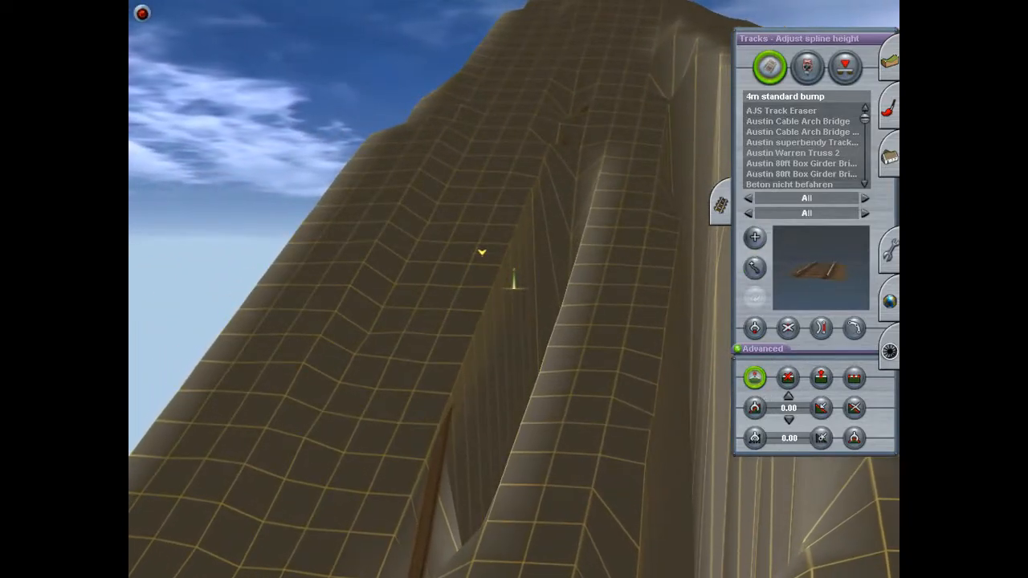
click(756, 267)
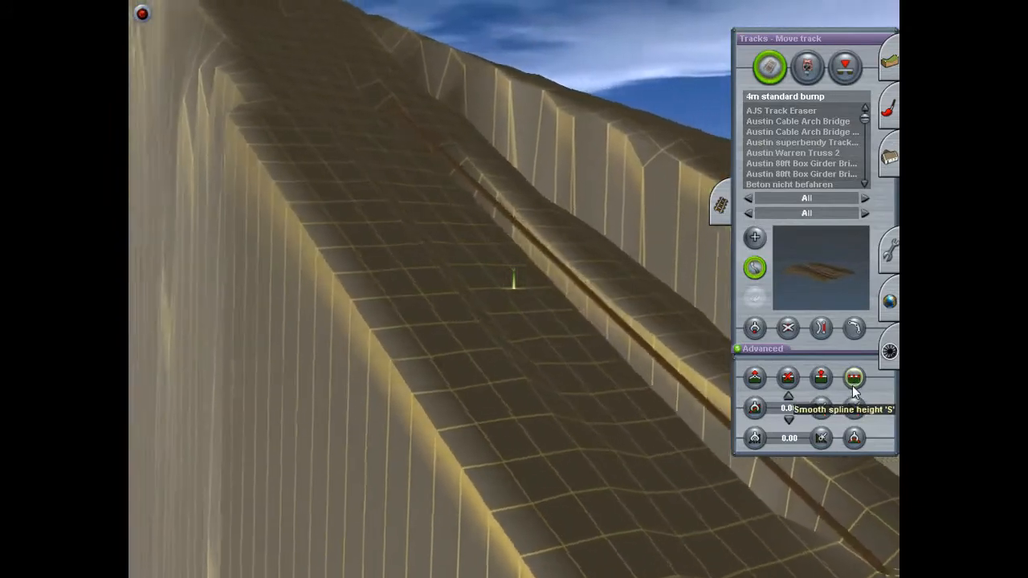
click(854, 377)
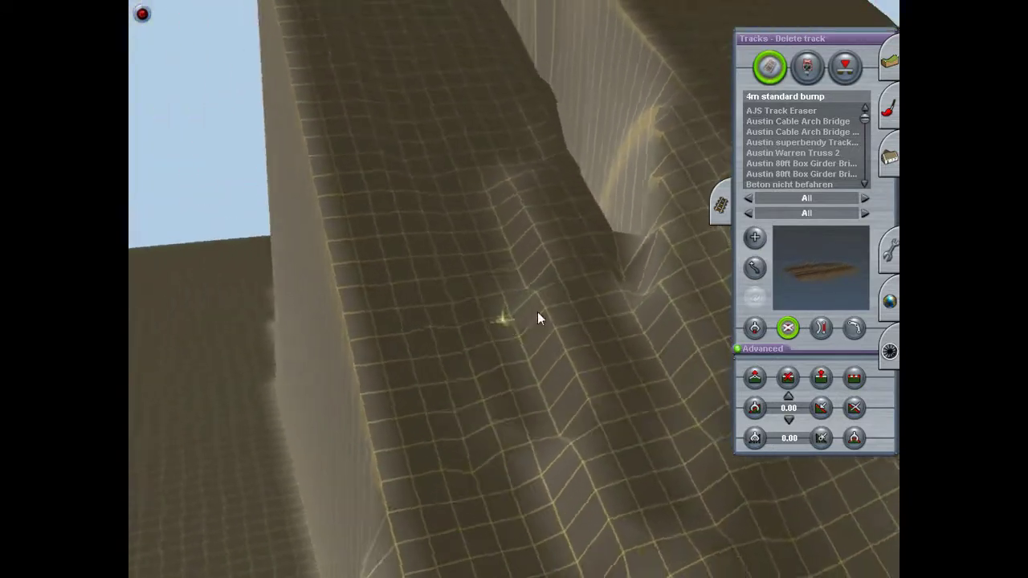
click(754, 237)
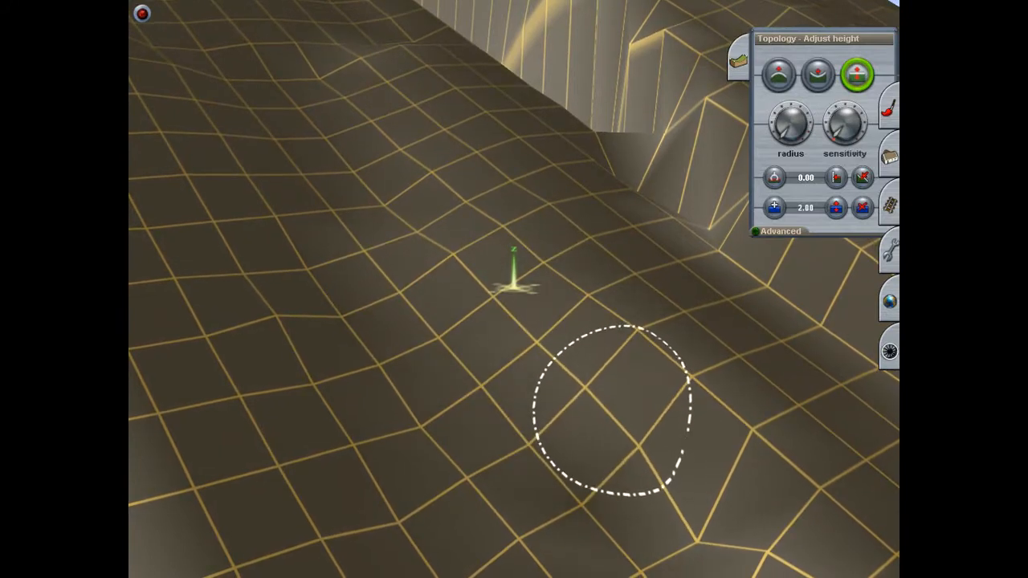
mouse_move(695, 478)
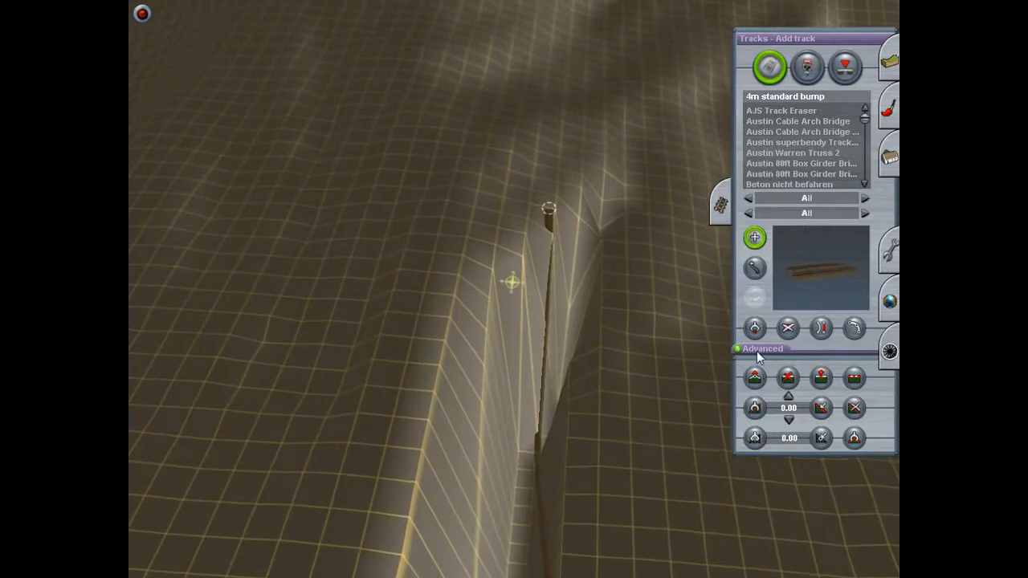
- Set the step track's end-point height, smooth the slope into a V, then delete it
click(755, 378)
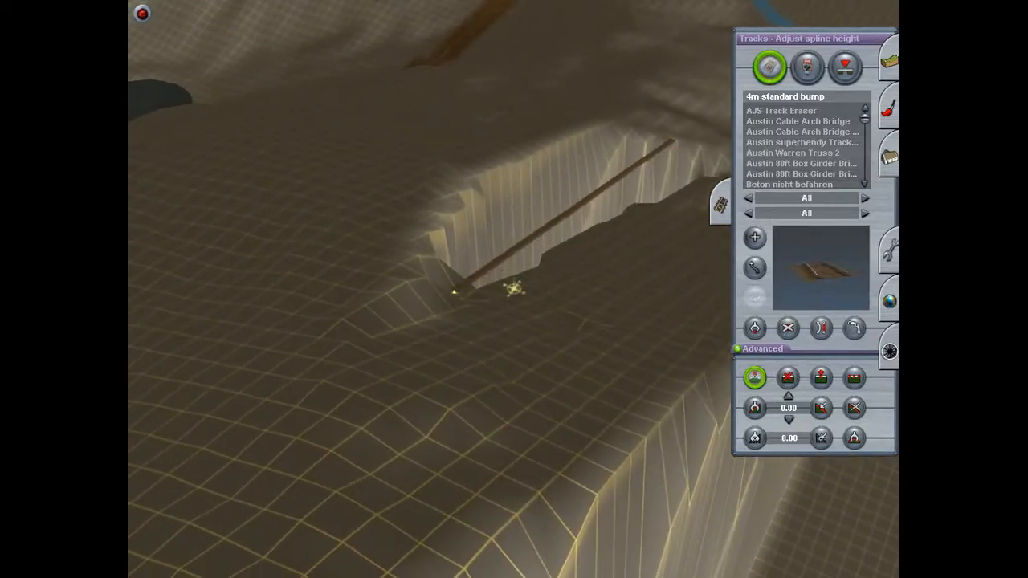
click(821, 378)
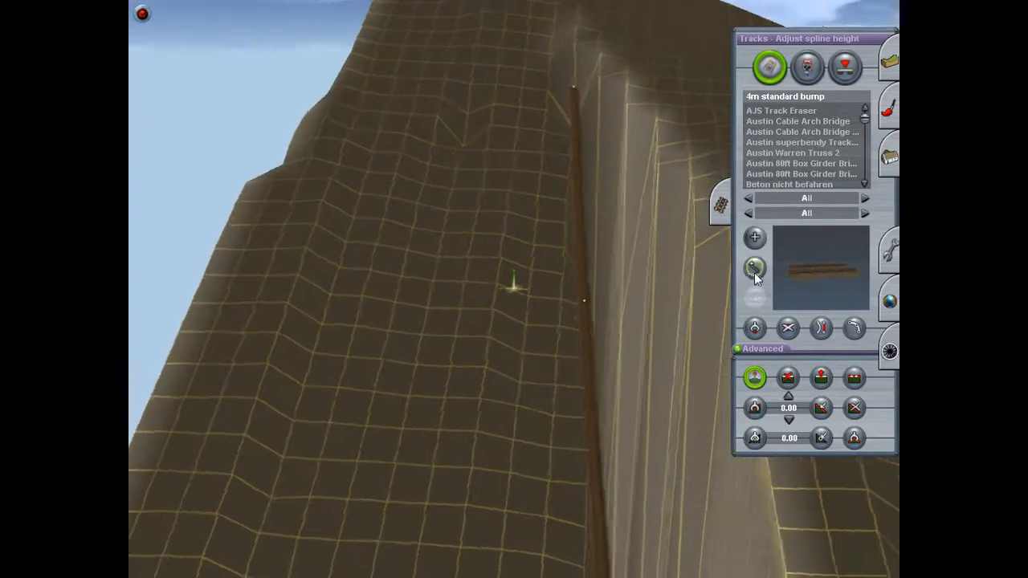
click(754, 267)
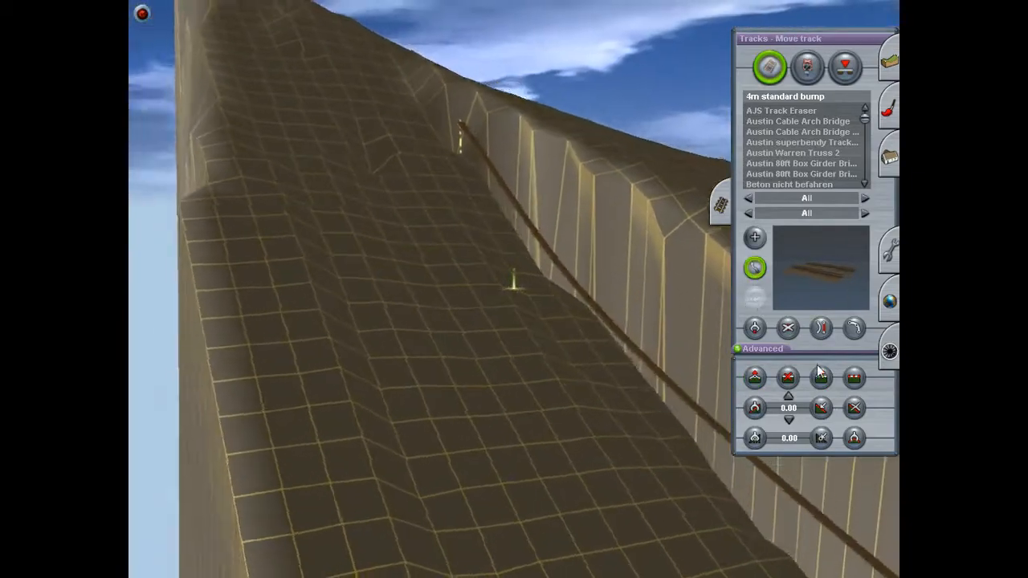
click(755, 378)
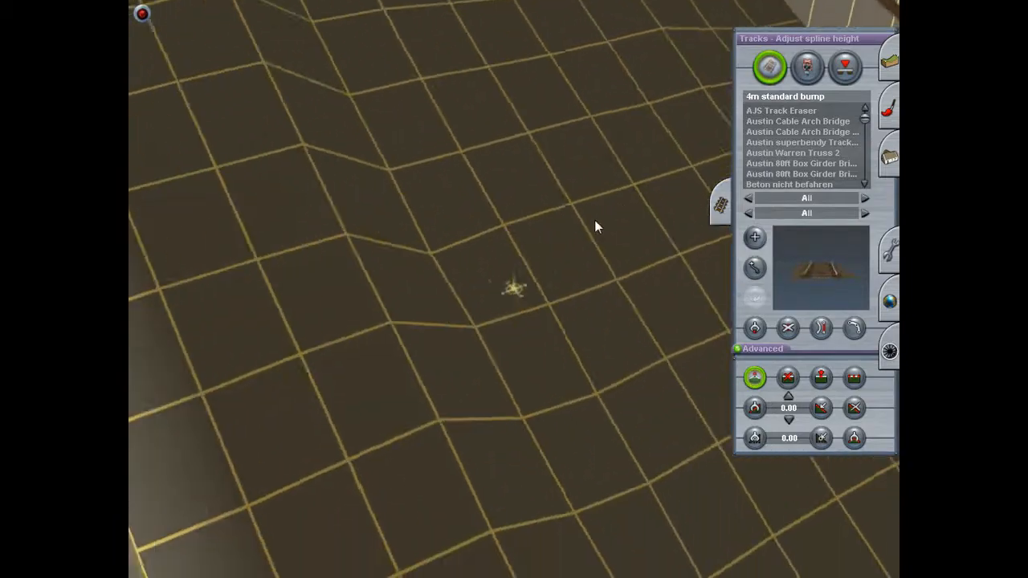
click(854, 378)
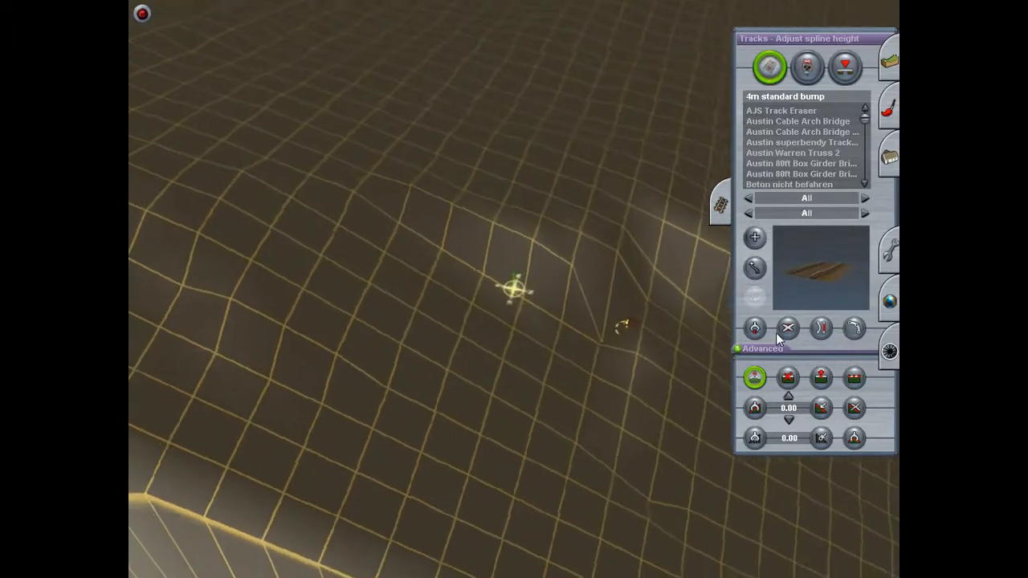
click(788, 328)
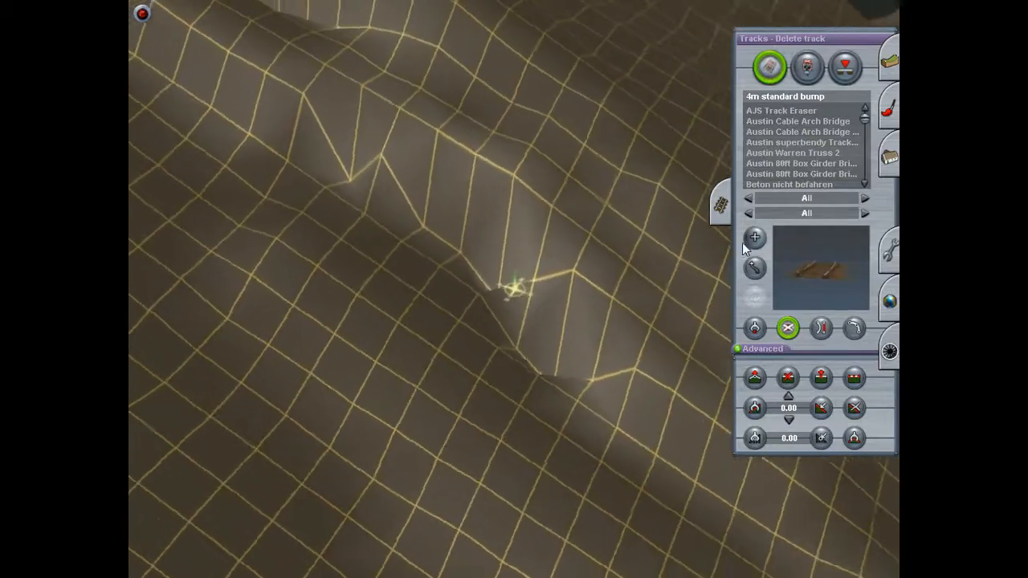
- Delete the temporary track and flatten the ground under new short tracks on the ridge
click(755, 237)
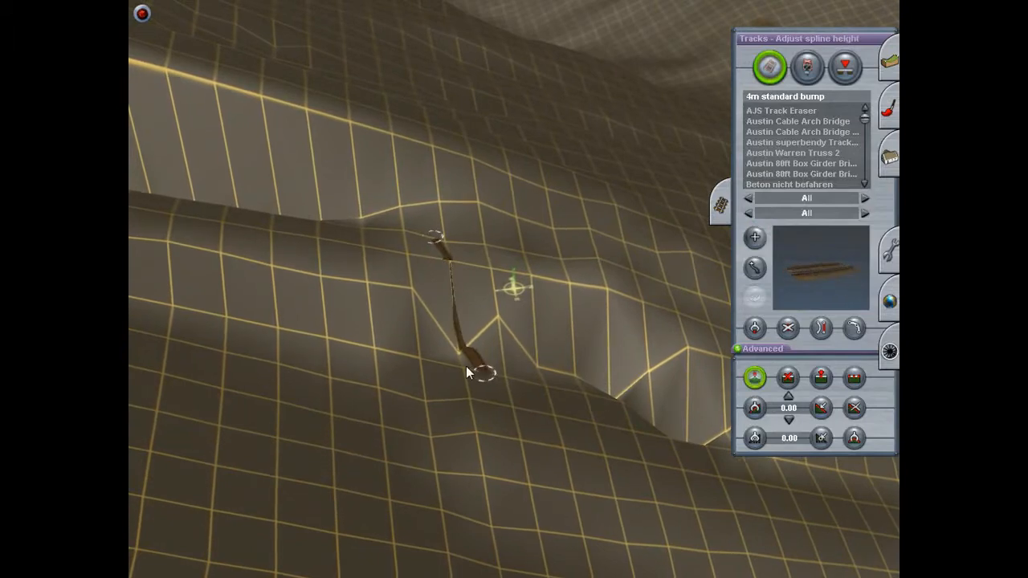
click(855, 378)
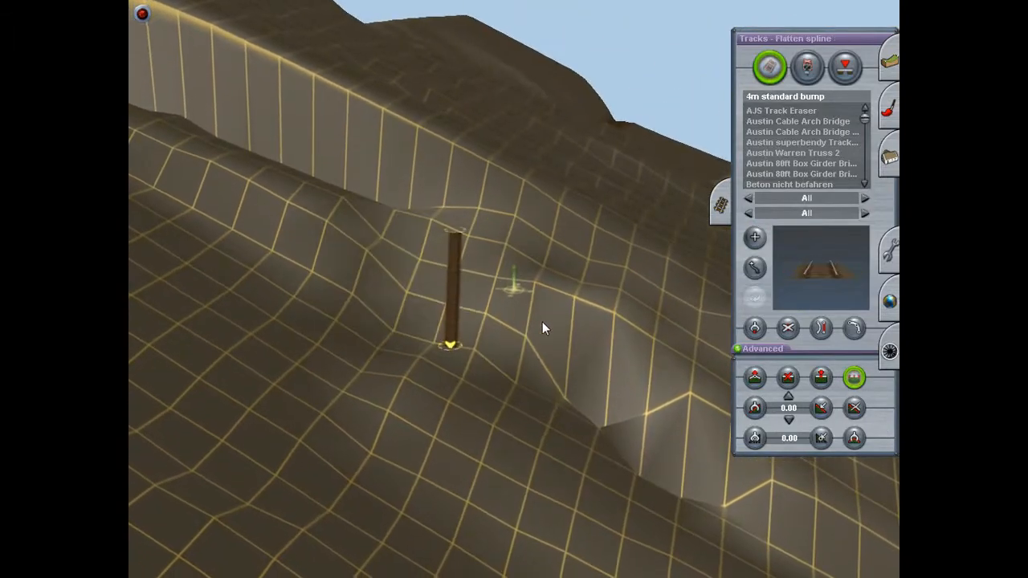
click(789, 328)
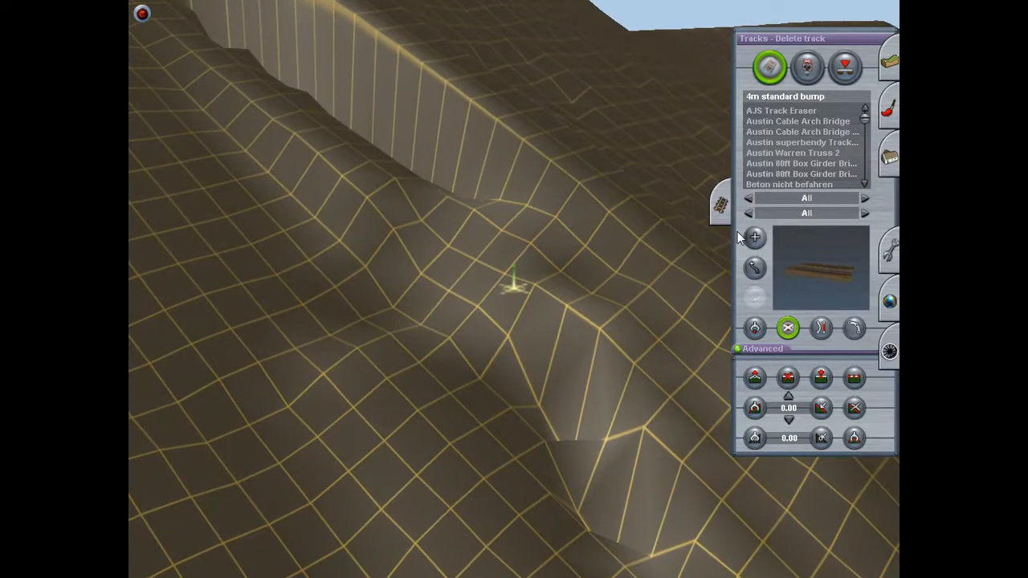
click(754, 237)
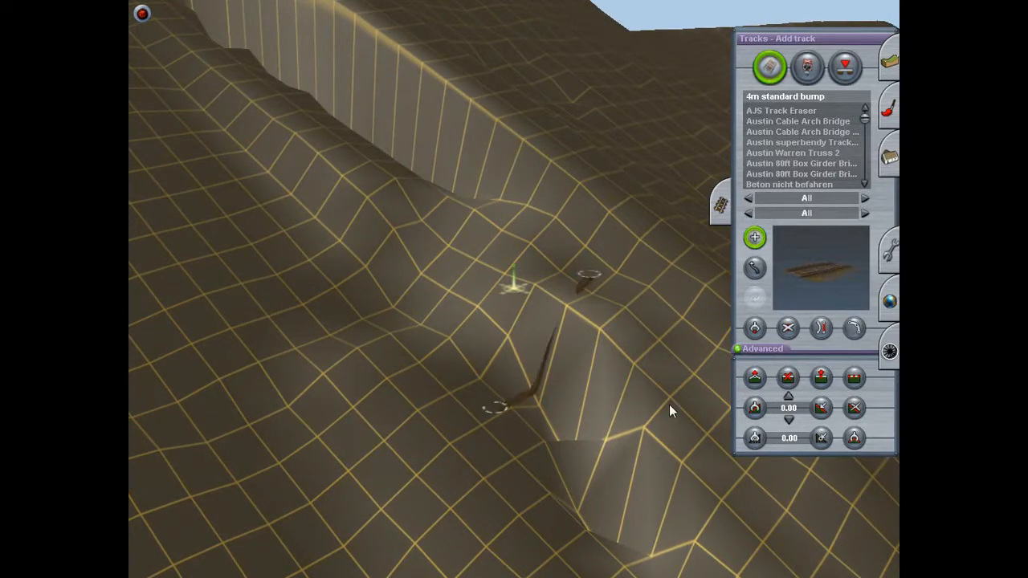
click(755, 378)
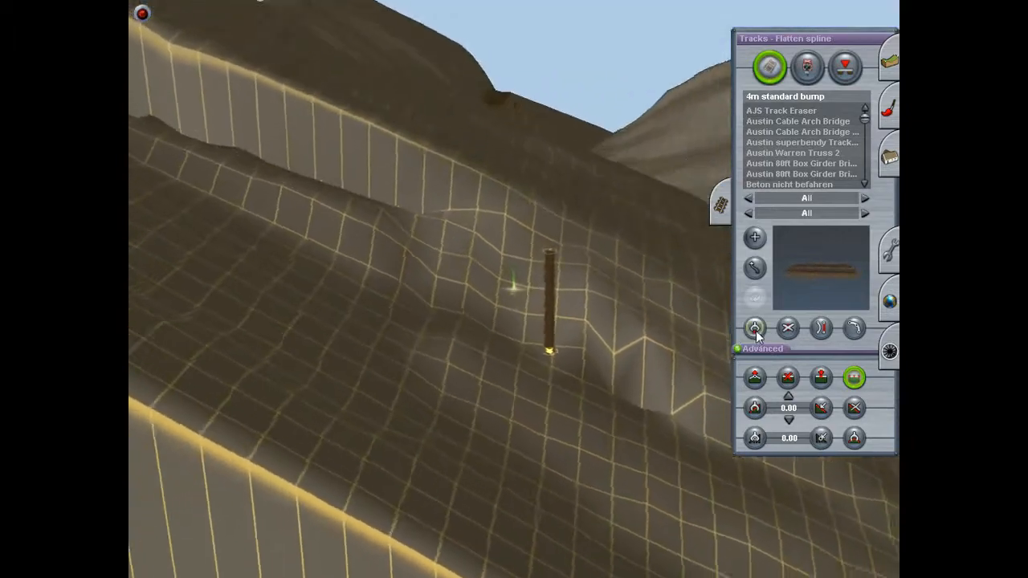
- Remove that short track, lay another across the slope and smooth the ground along it
click(788, 327)
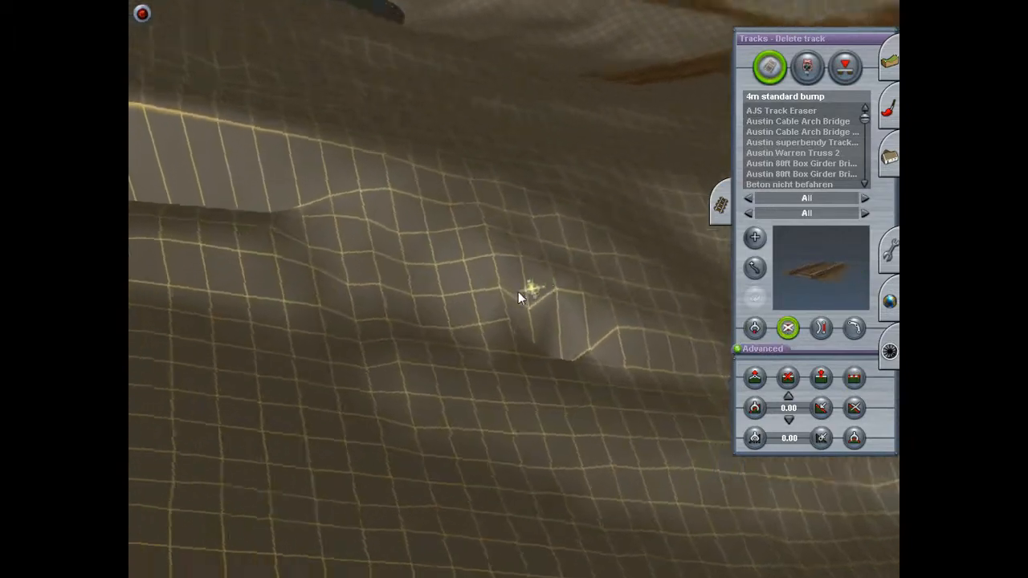
click(754, 236)
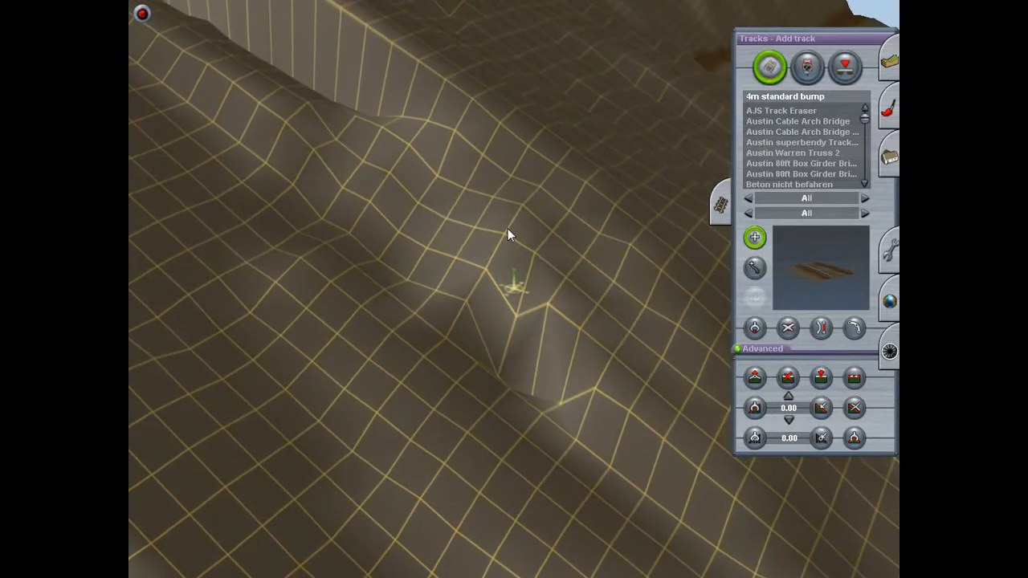
click(755, 378)
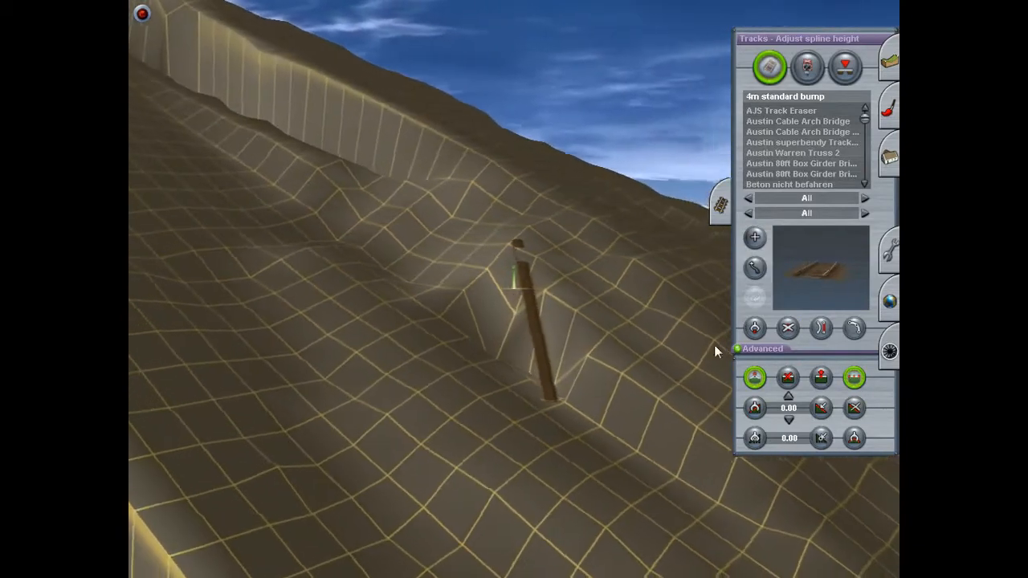
click(788, 328)
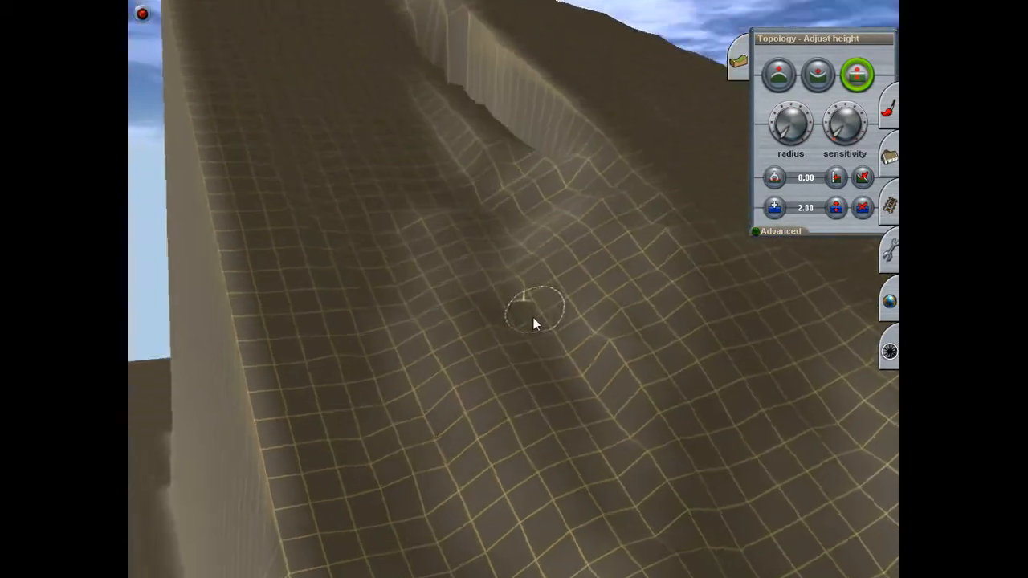
- Brush Adjust height down the hillside to ease it into a gentler slope
drag(536, 322, 522, 401)
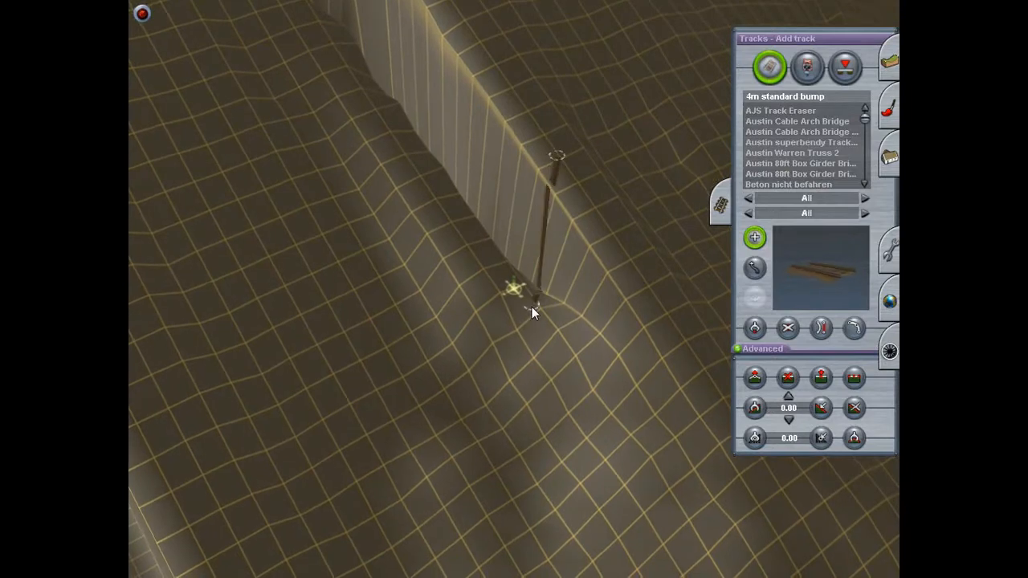
- Flatten the first stretch of cliff wall along a temporary track, then delete it
click(755, 378)
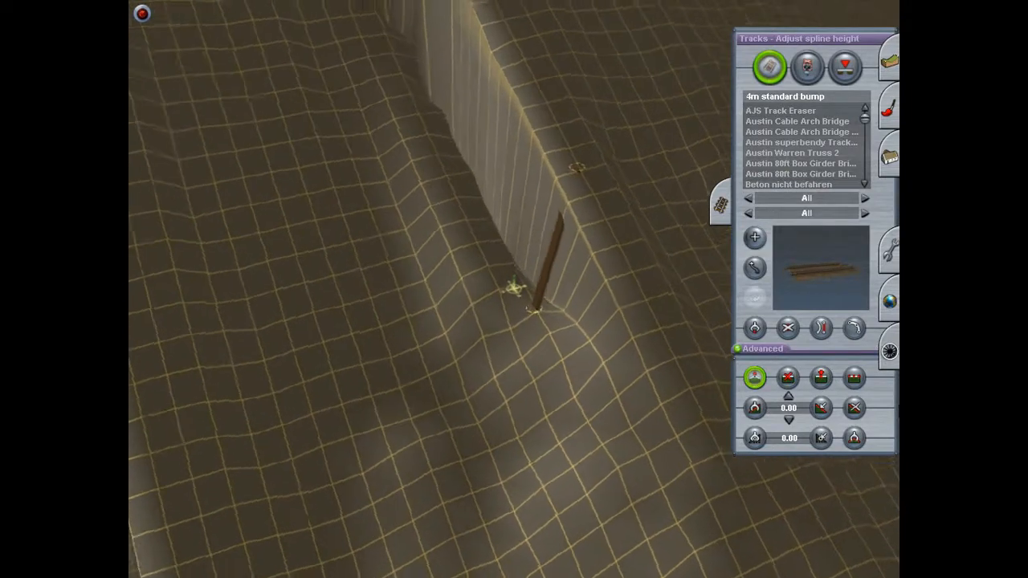
click(854, 377)
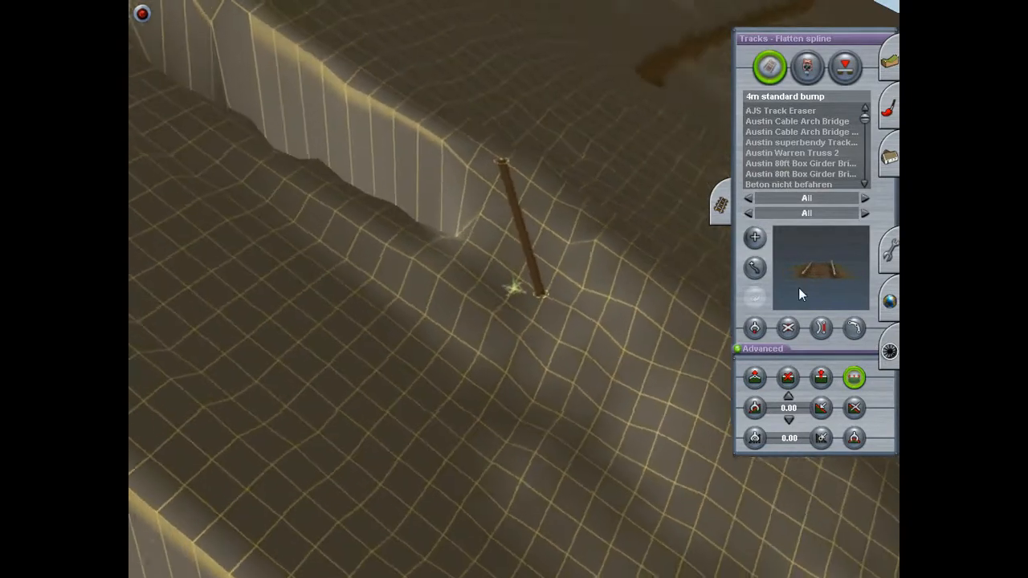
click(788, 328)
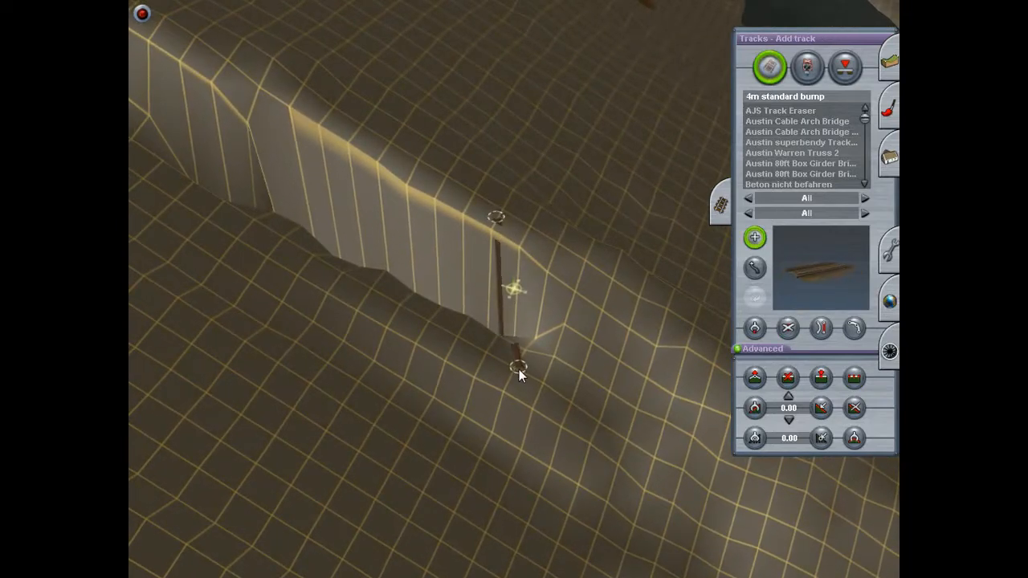
click(753, 377)
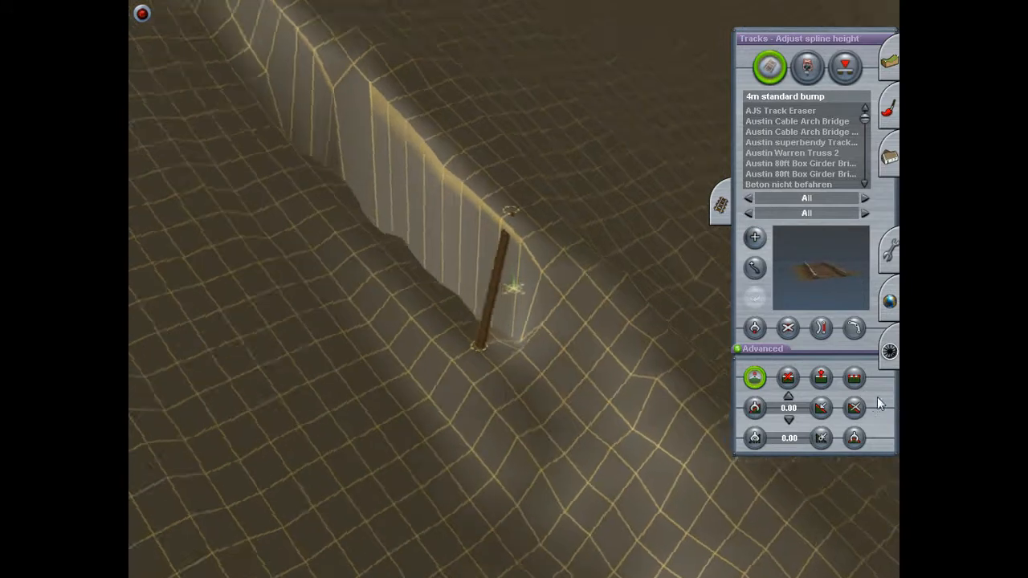
click(854, 378)
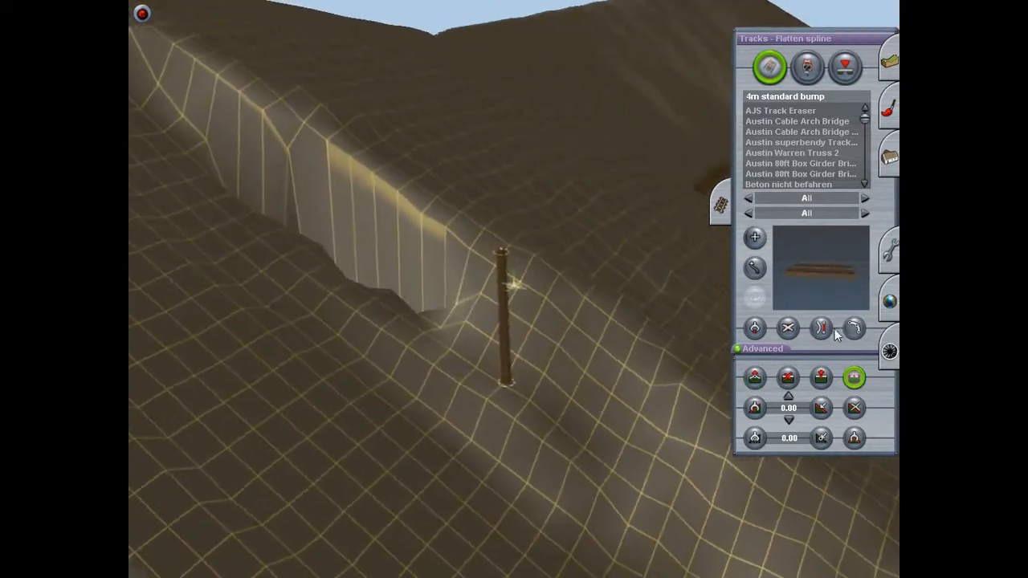
click(789, 328)
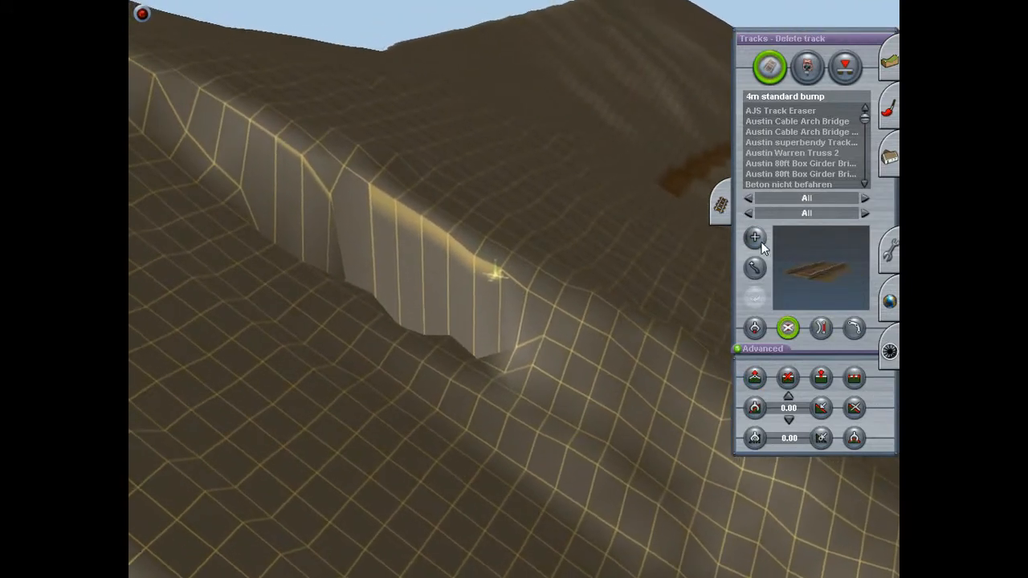
- Grade the next stretch of wall with another temporary track, adjusting height, flattening, deleting
click(754, 237)
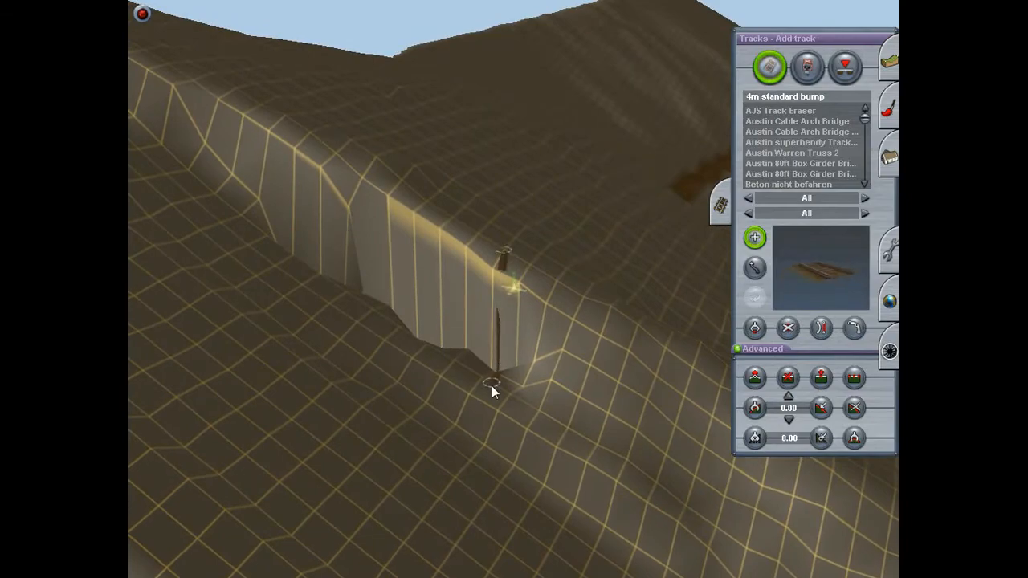
click(754, 378)
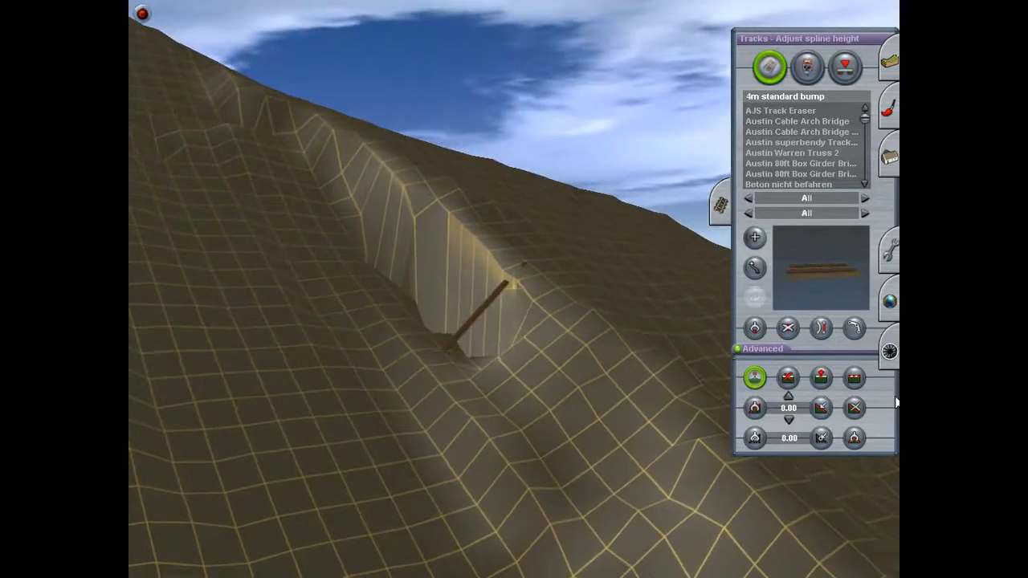
click(854, 378)
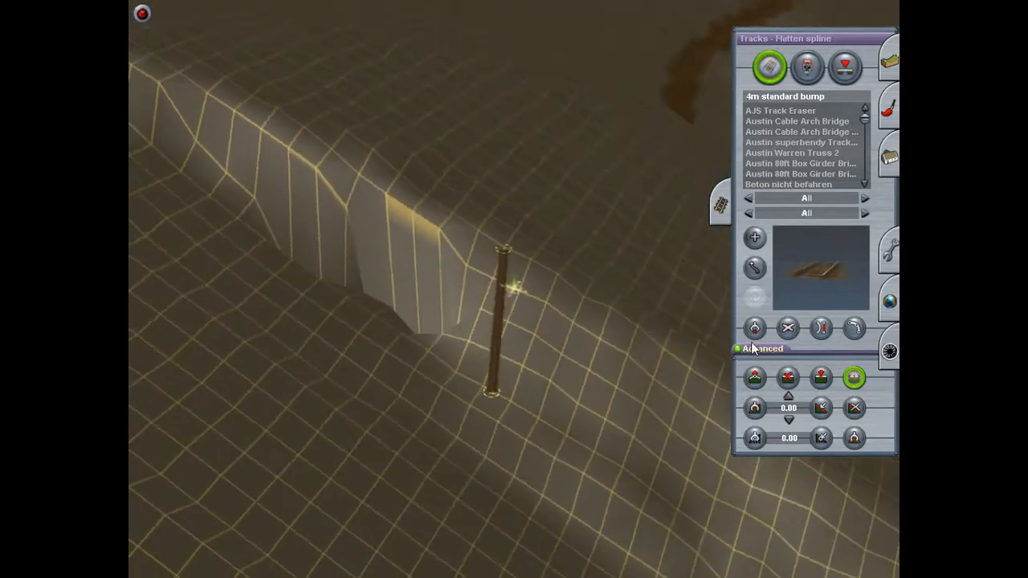
click(788, 328)
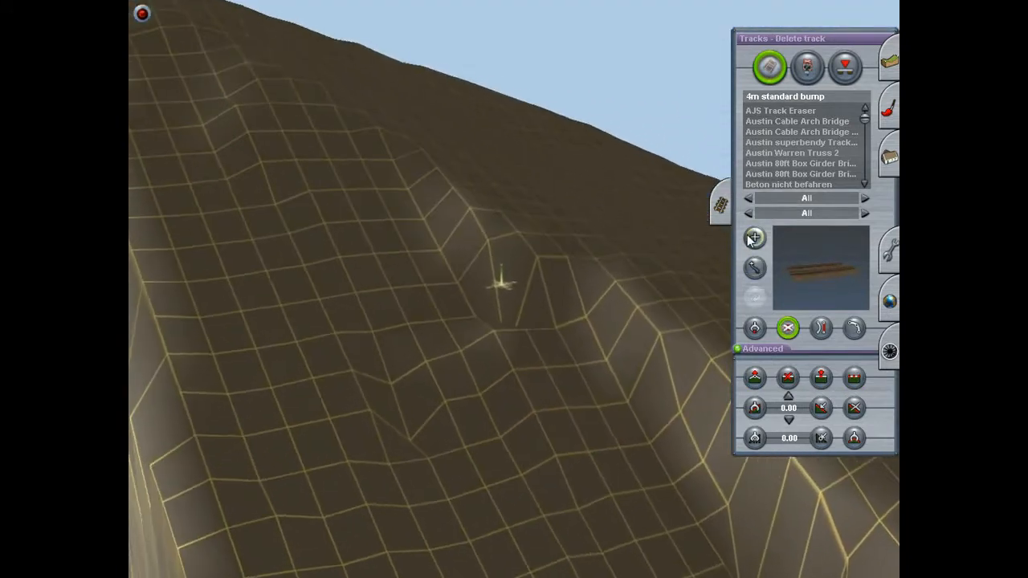
- Flatten the ridge under a temporary track, remove it, and lay one across the next cliff
click(755, 237)
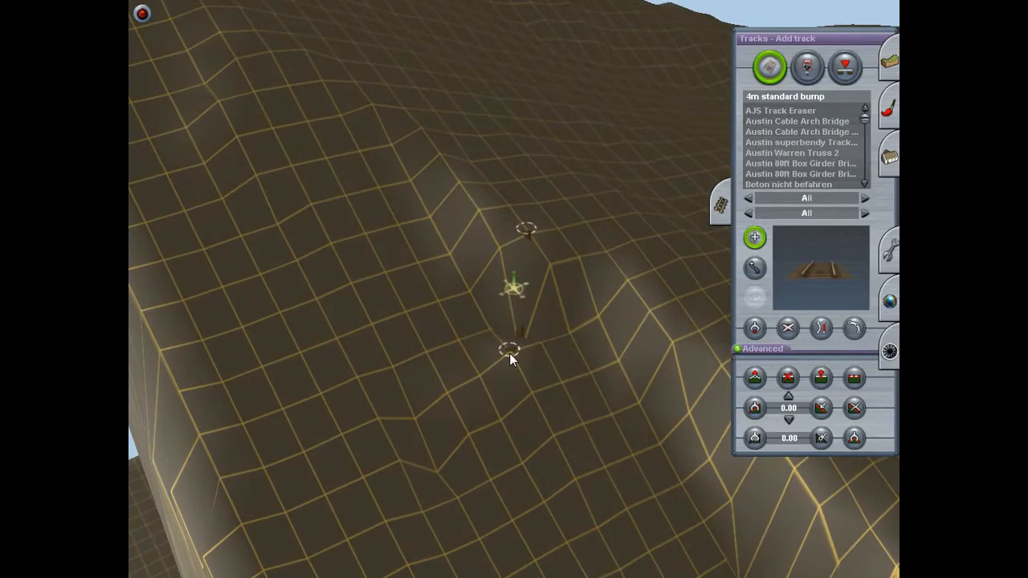
click(854, 378)
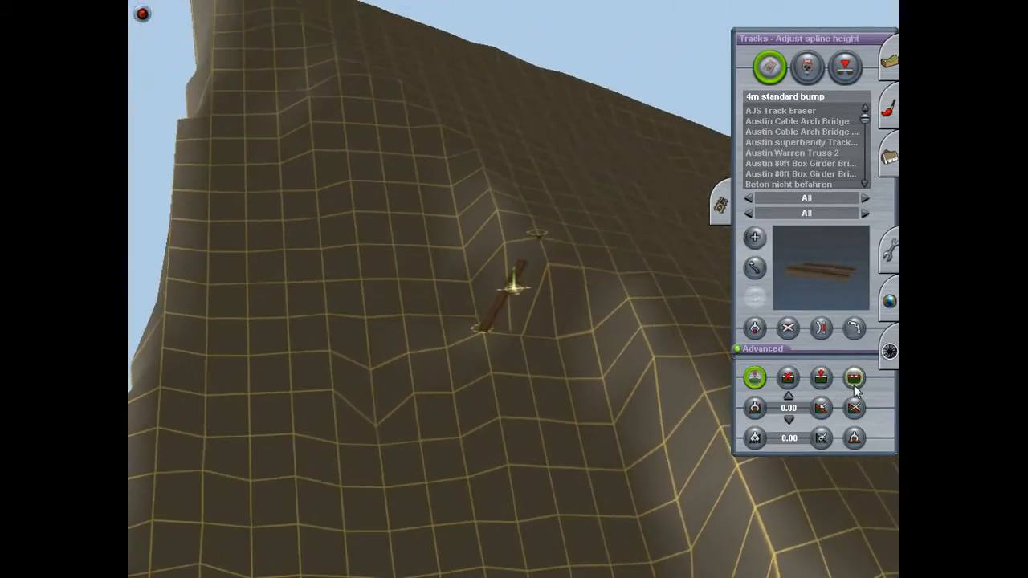
click(854, 378)
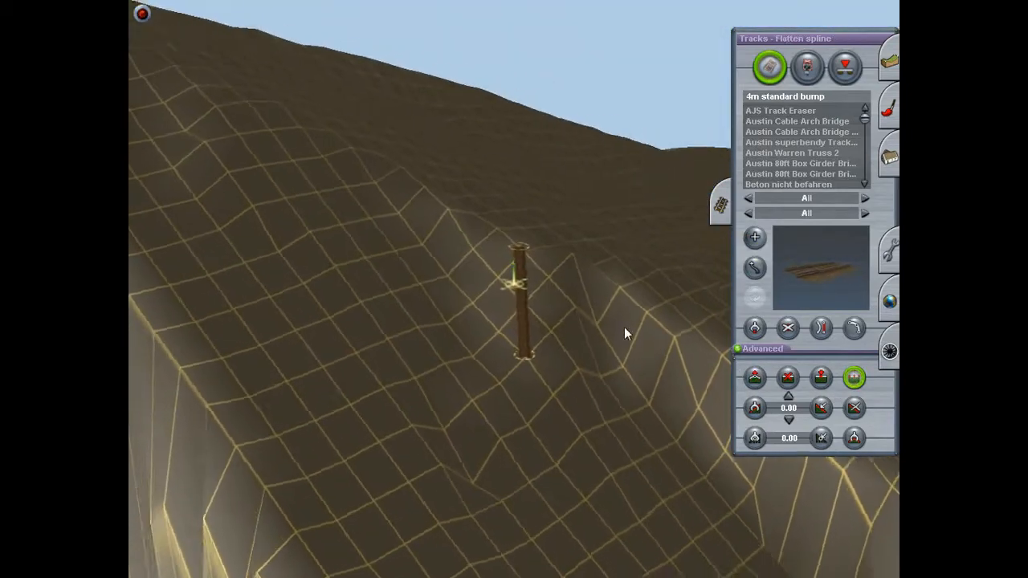
click(788, 328)
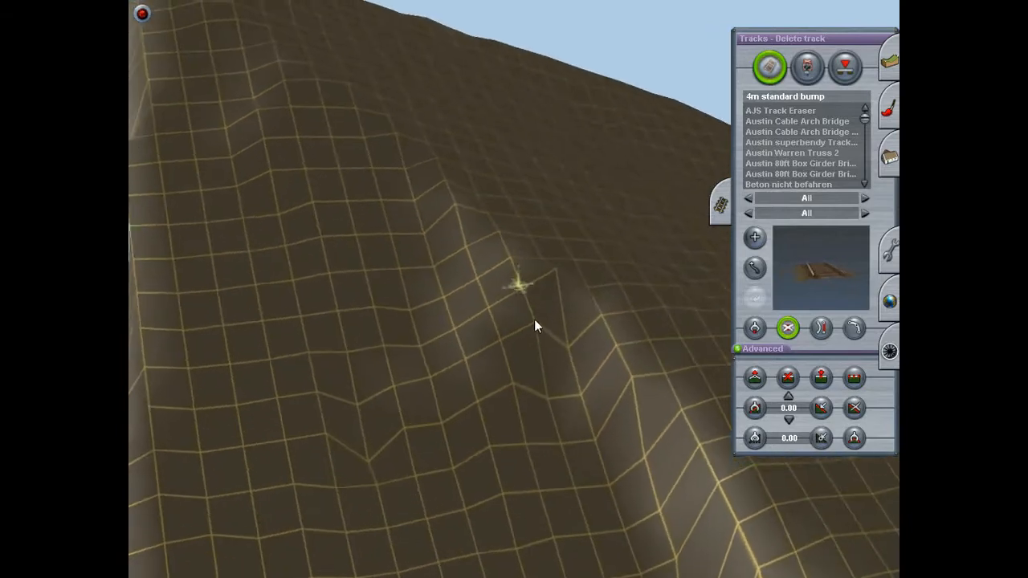
click(754, 237)
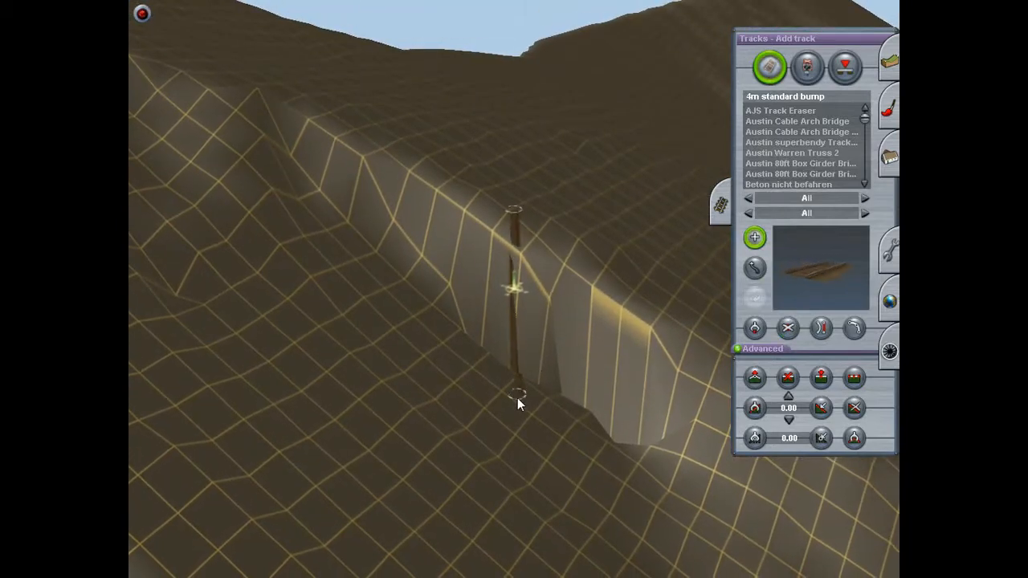
- Adjust and flatten the terrain under the cliff track, then delete the track
click(755, 377)
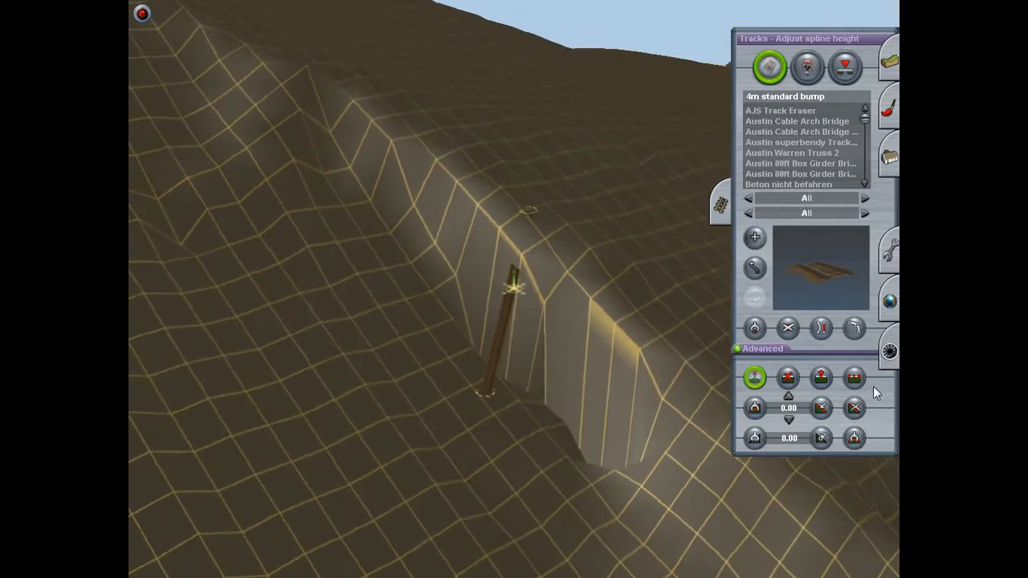
click(854, 377)
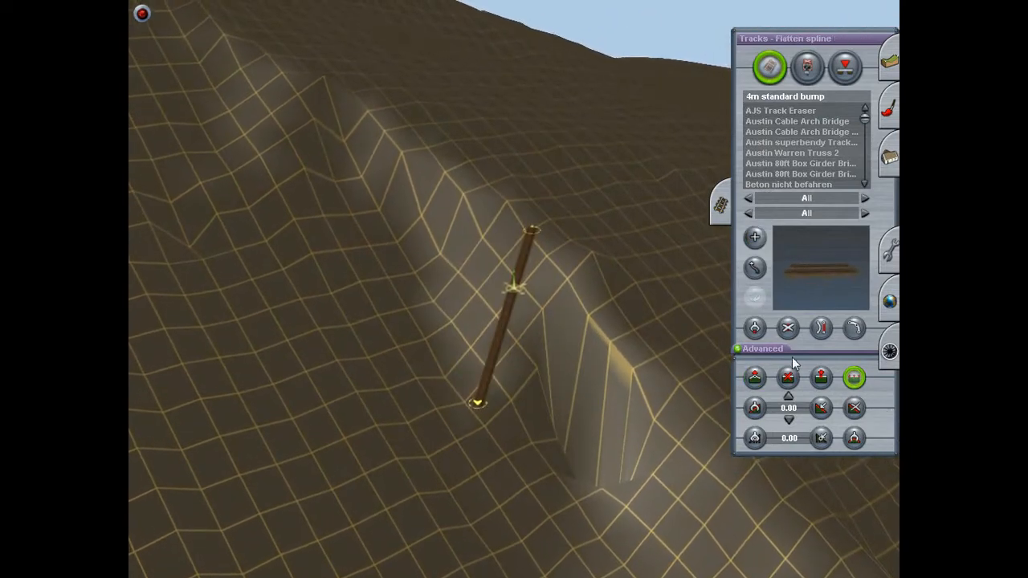
click(788, 328)
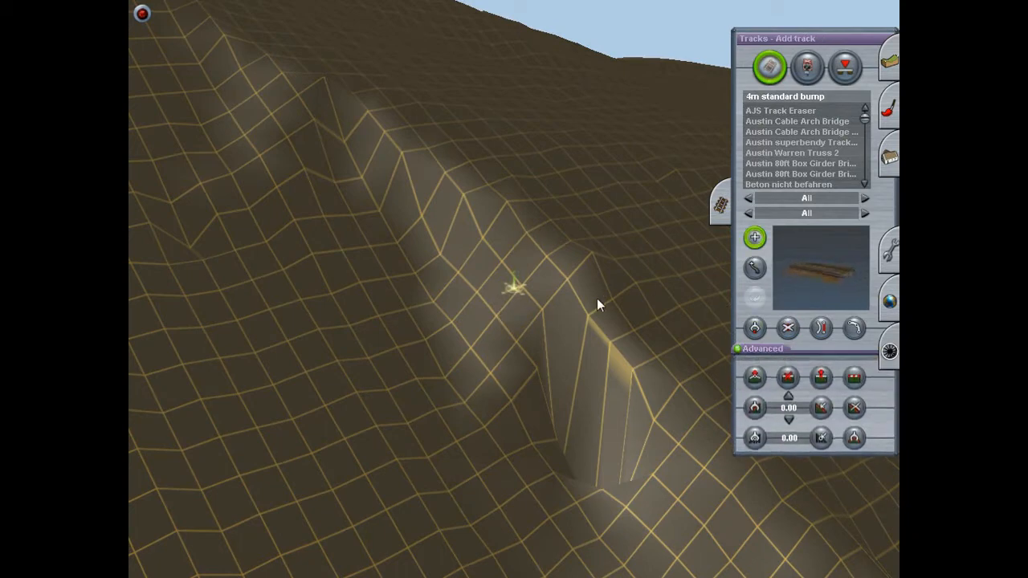
- Flatten further hillside sections along new temporary tracks, removing each after grading
click(754, 378)
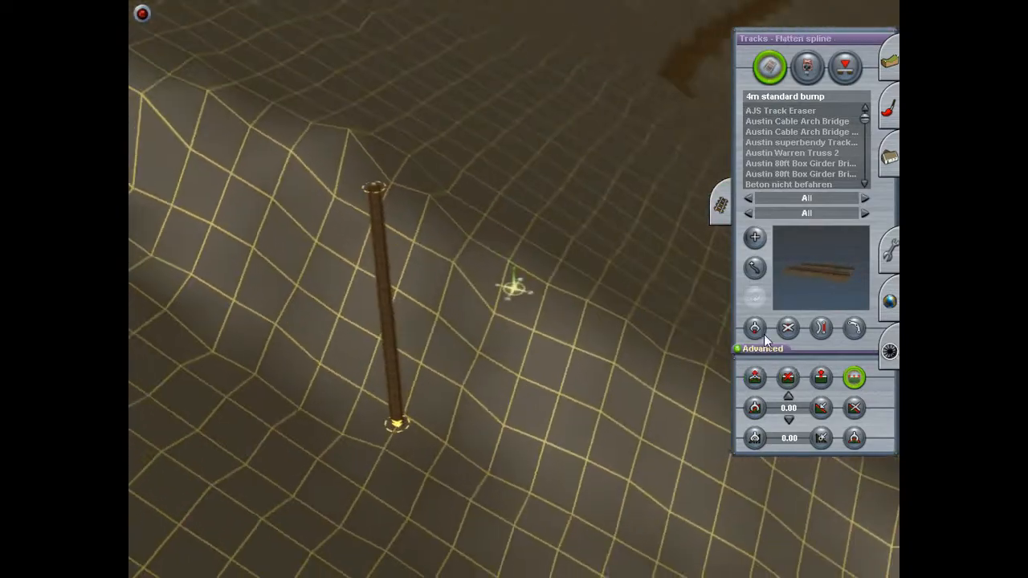
click(787, 328)
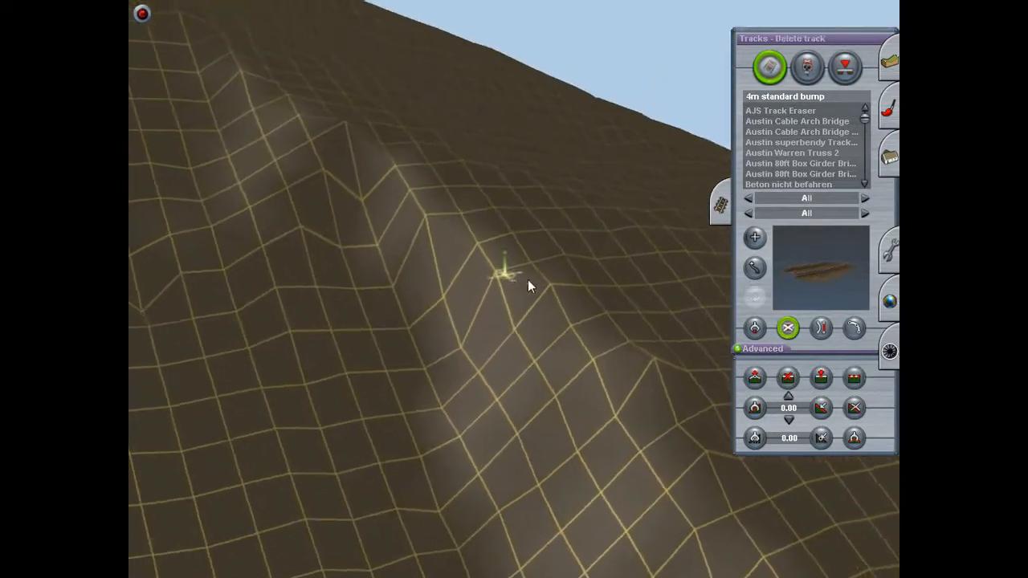
click(755, 237)
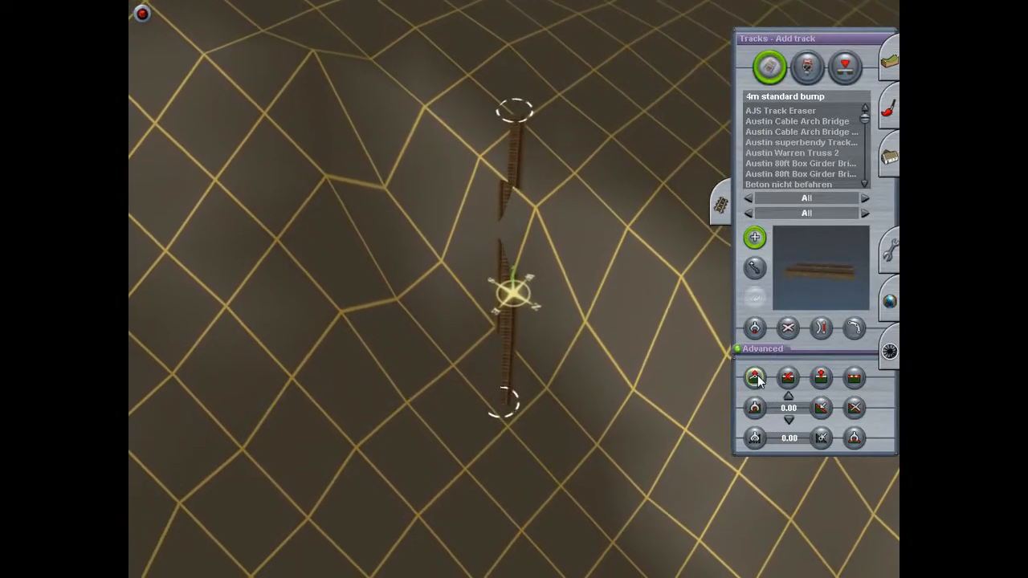
click(854, 377)
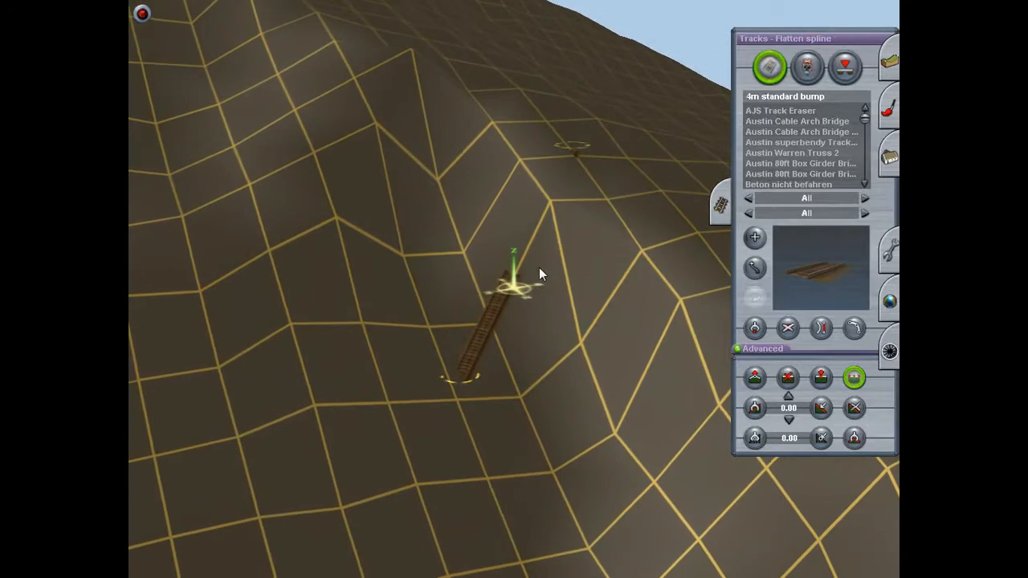
click(780, 110)
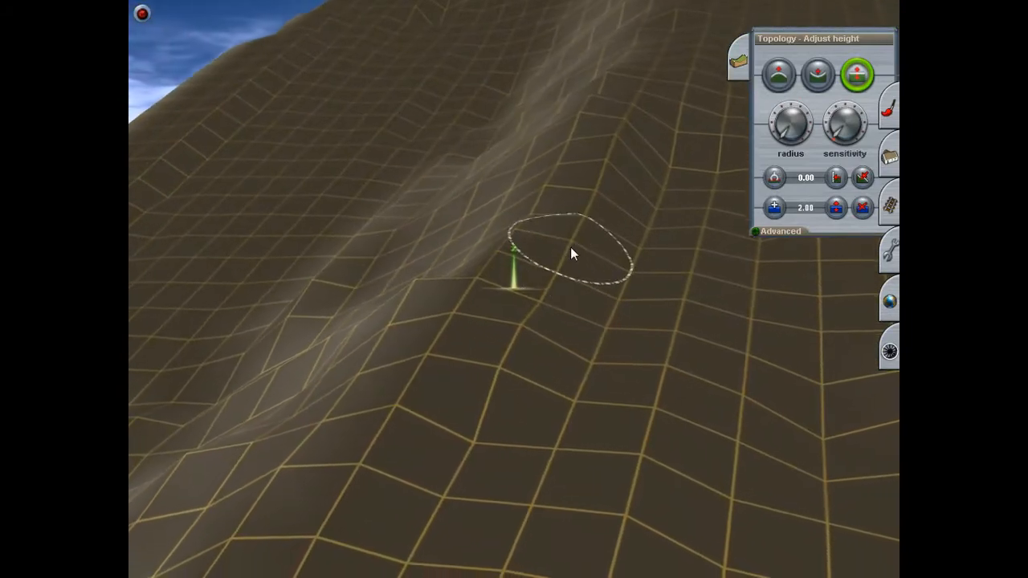
mouse_move(566, 131)
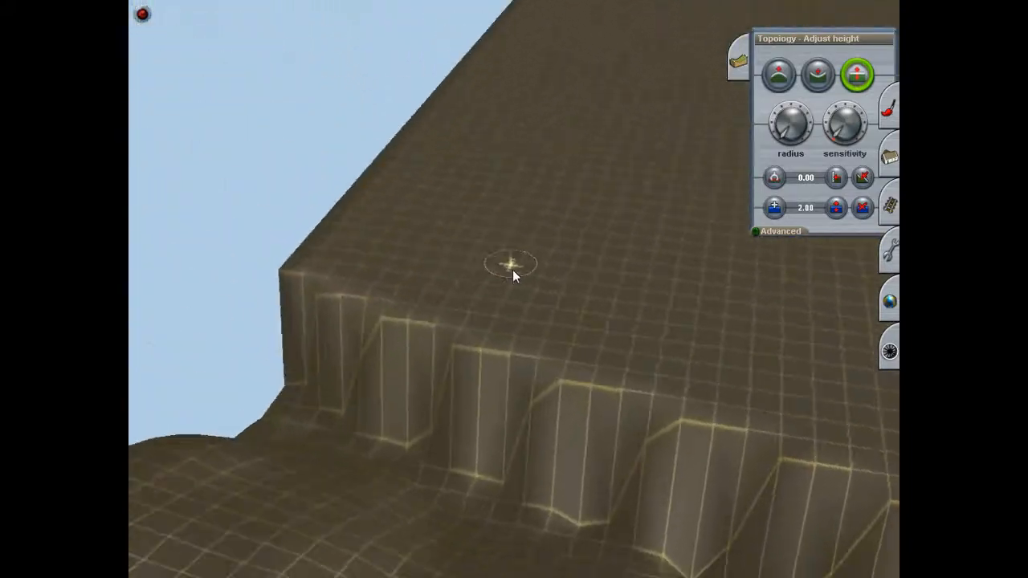
drag(514, 273, 529, 173)
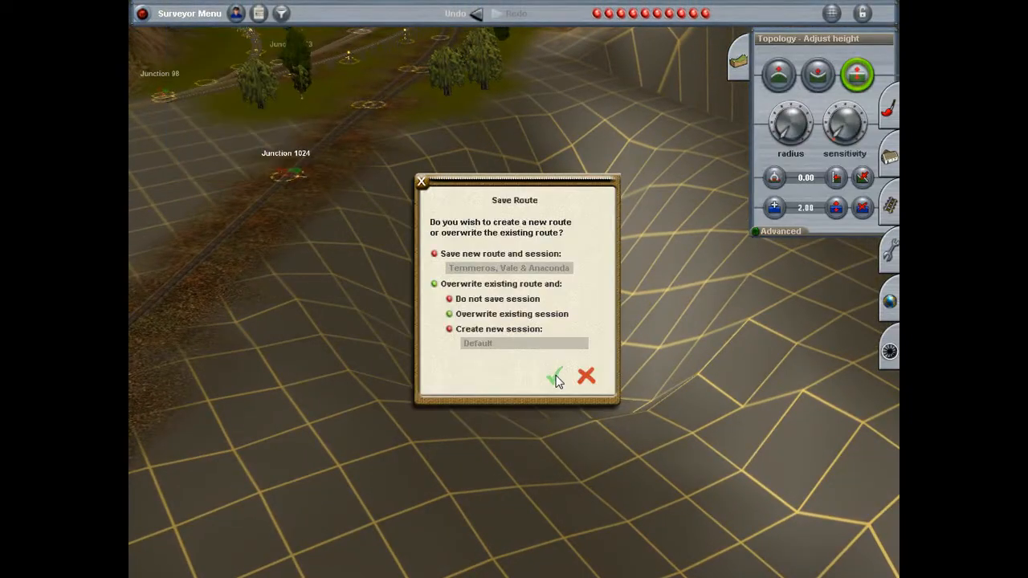
- Overwrite the existing Temmeros, Vale & Anaconda route and session, confirming with Yes
click(556, 376)
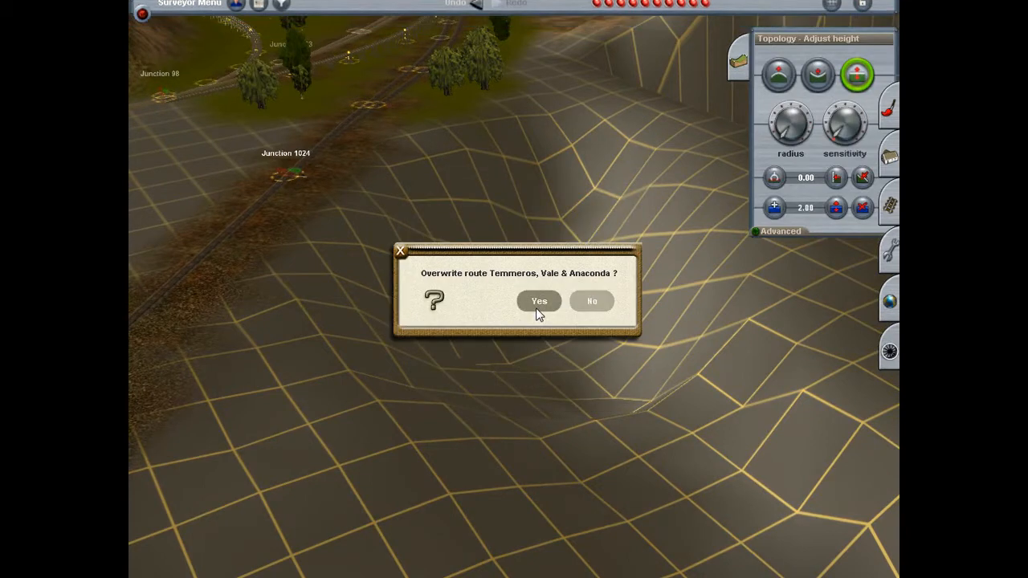
click(539, 300)
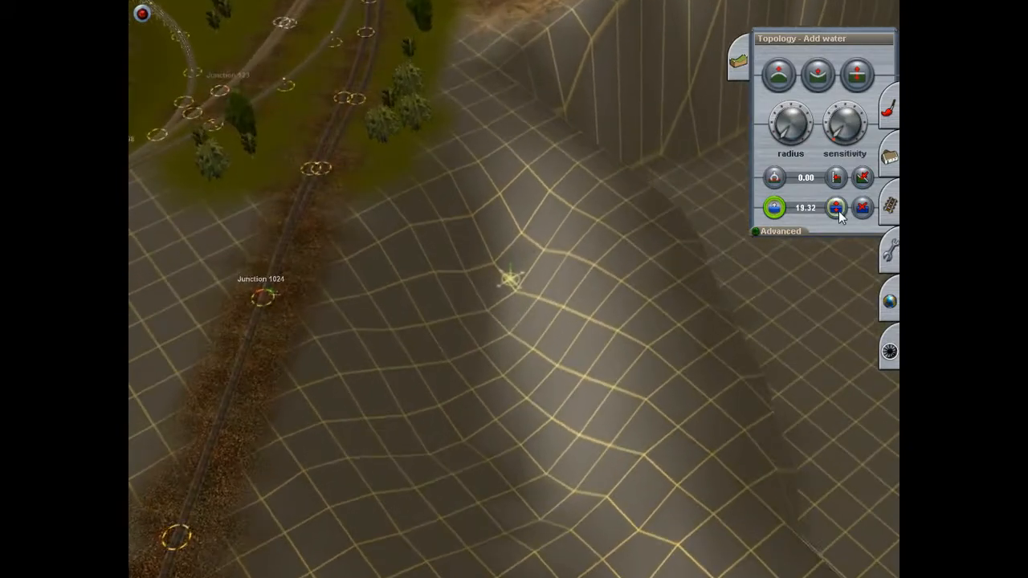
- Sample the lake's 296.27 water level, flood the valley, and remove stray water
click(836, 207)
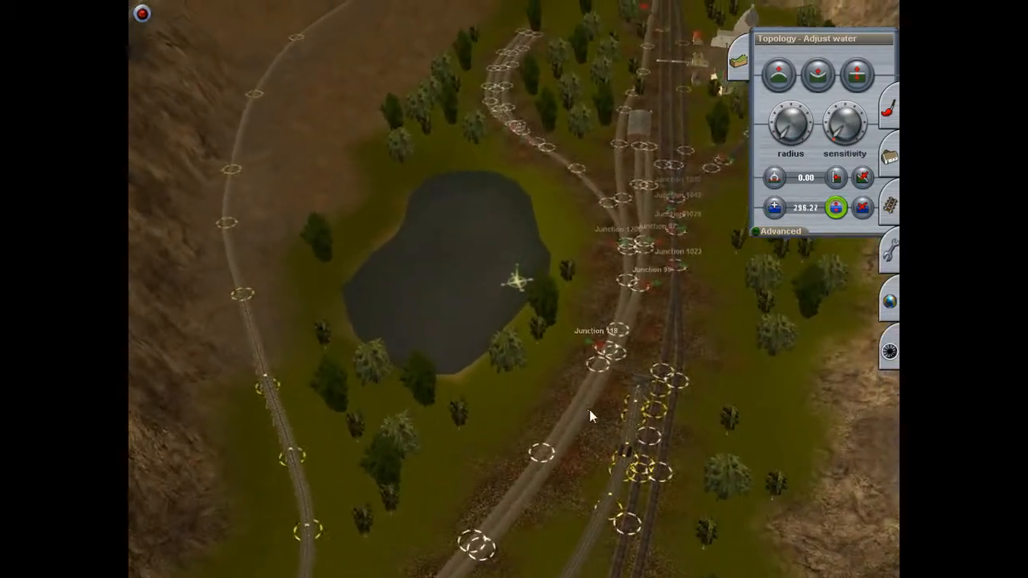
click(773, 208)
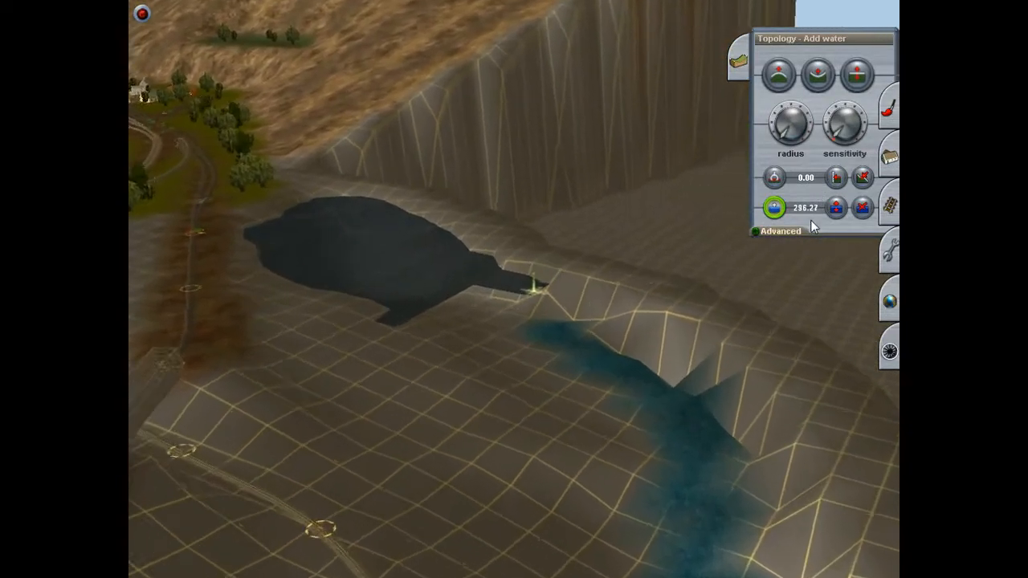
click(862, 207)
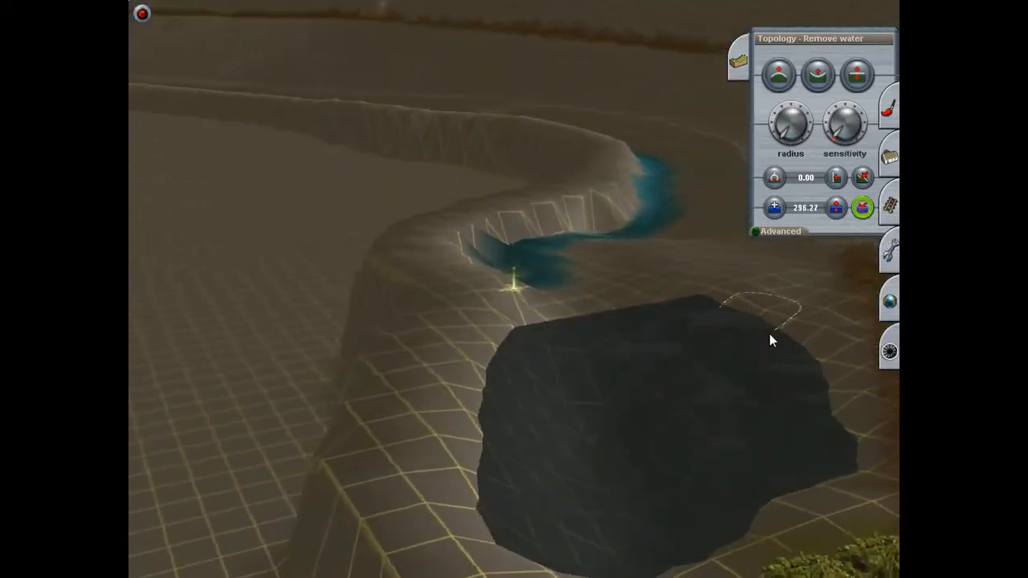
click(836, 207)
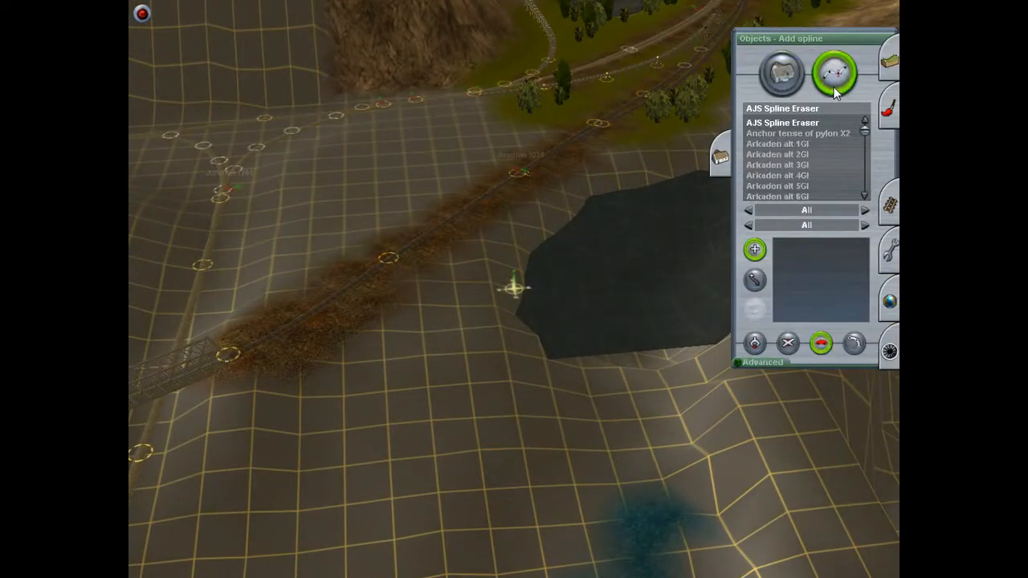
- Preview Coal staithes, Culvert Road and other spline assets, then select Concrete wall
click(772, 154)
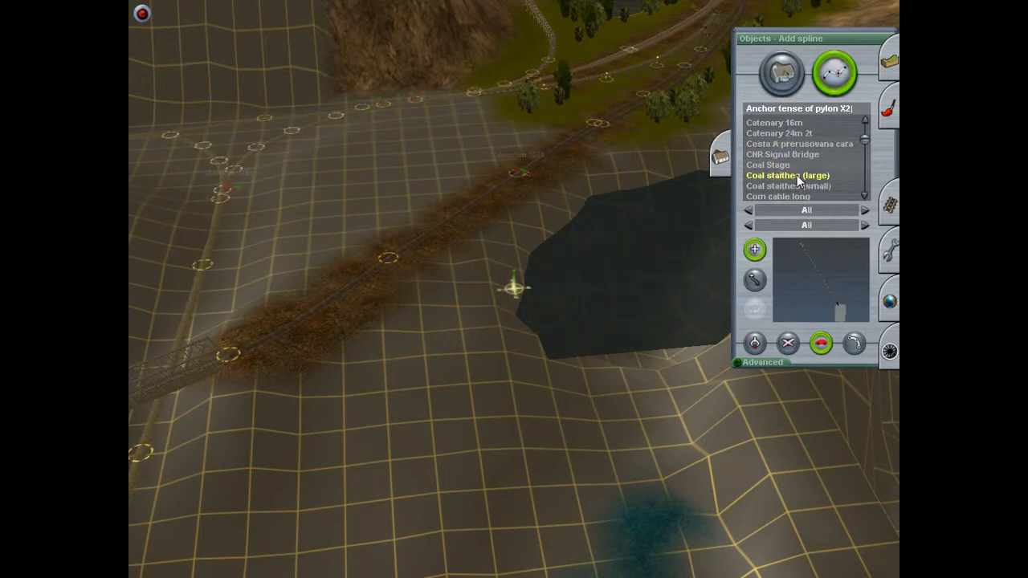
click(789, 186)
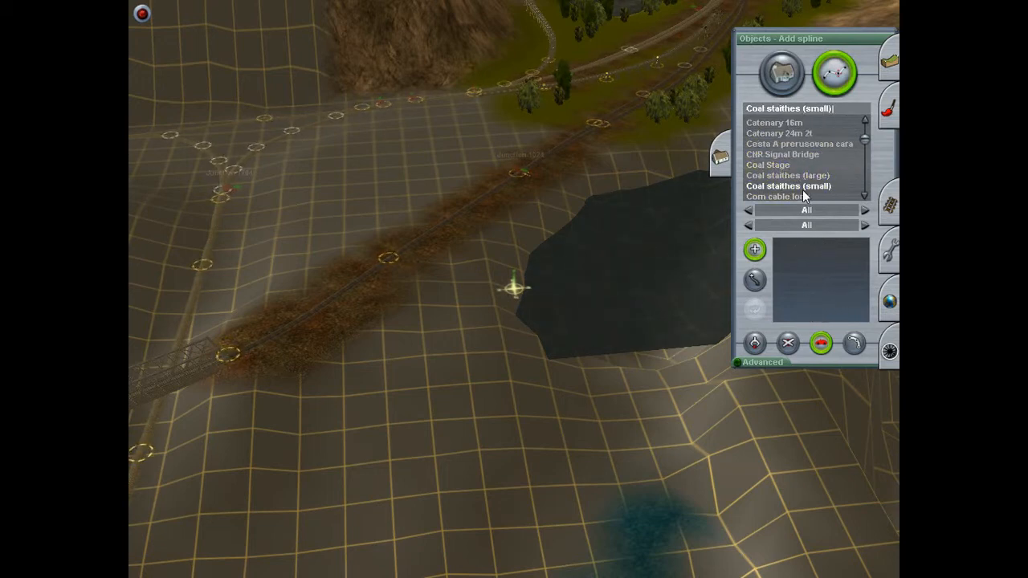
click(787, 175)
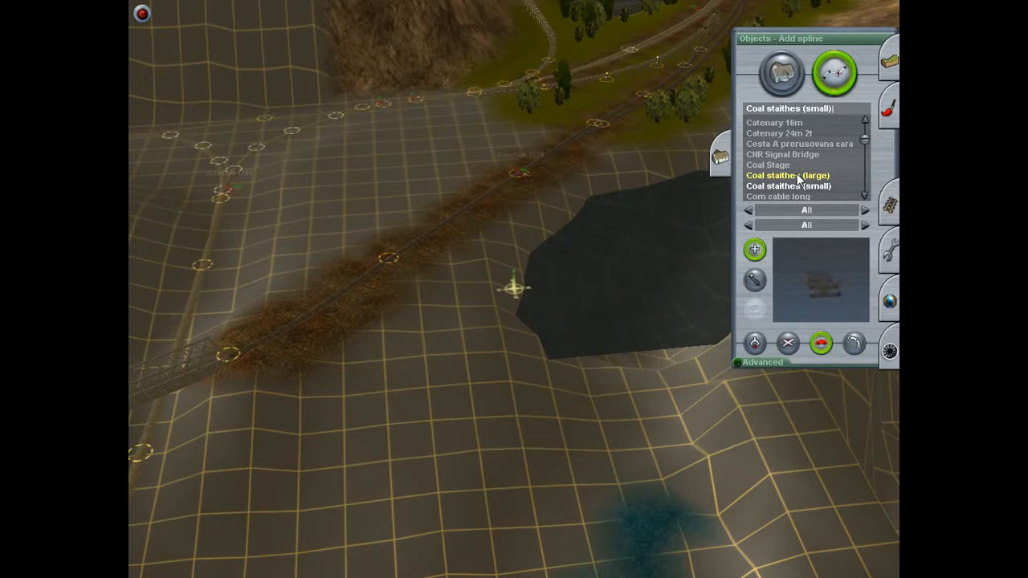
scroll(down, 3)
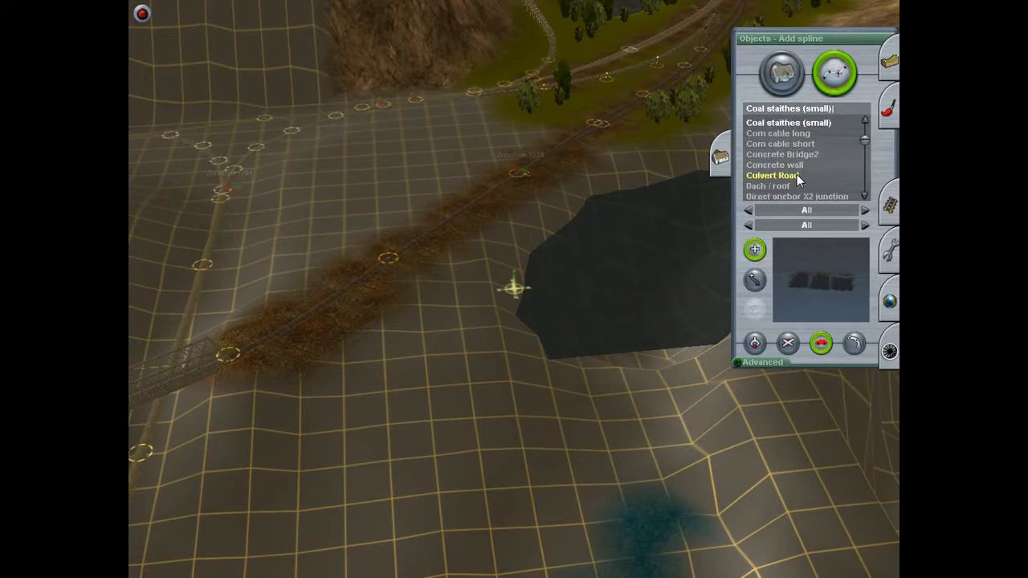
click(783, 154)
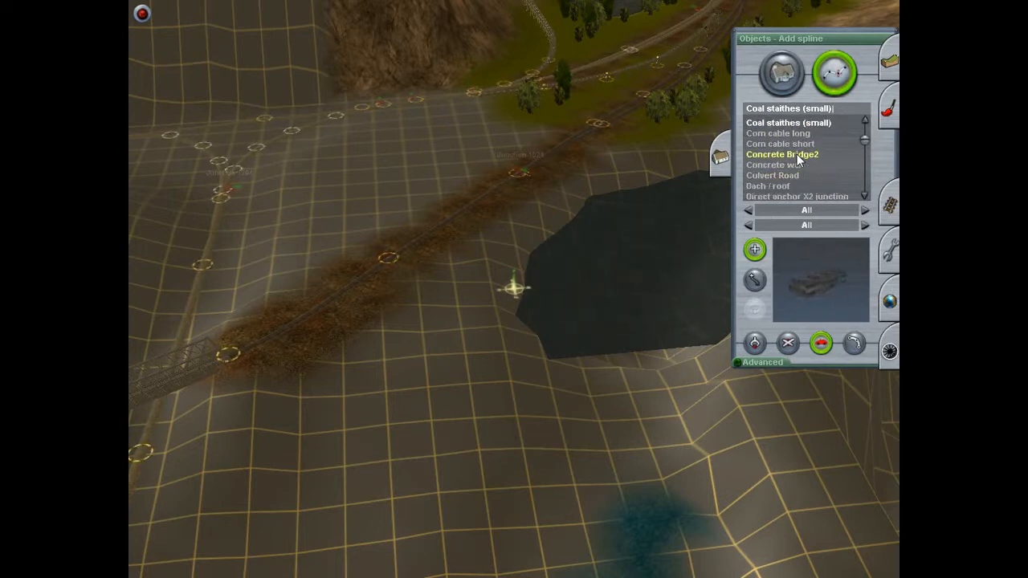
click(775, 164)
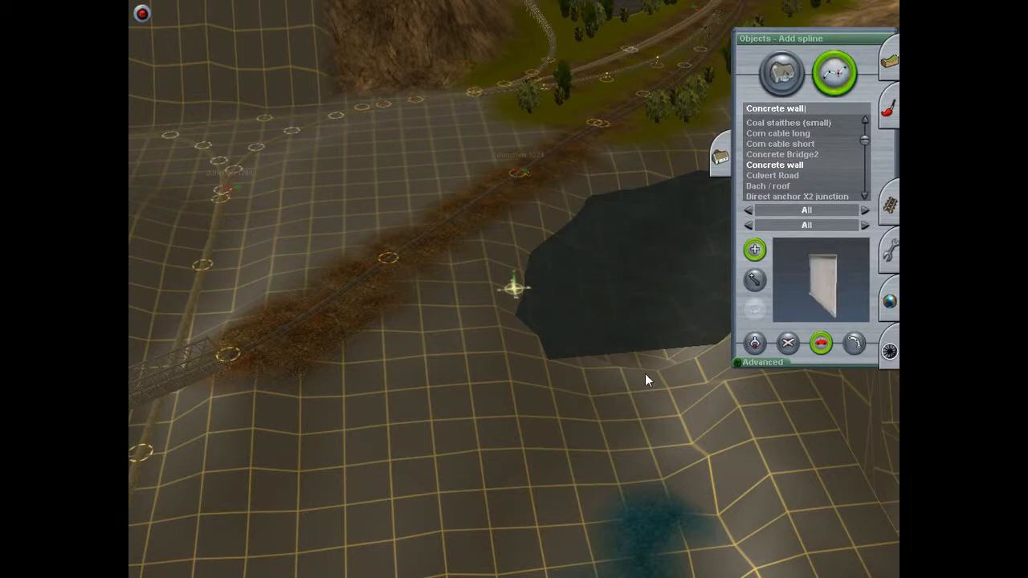
click(776, 154)
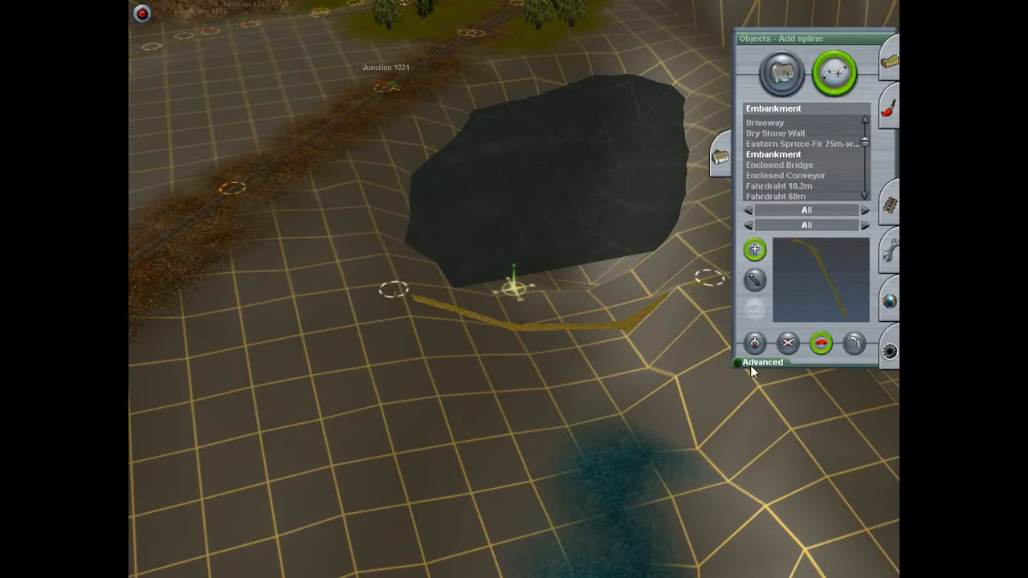
- Lay the embankment spline along the water edge and raise its end point above ground
click(762, 362)
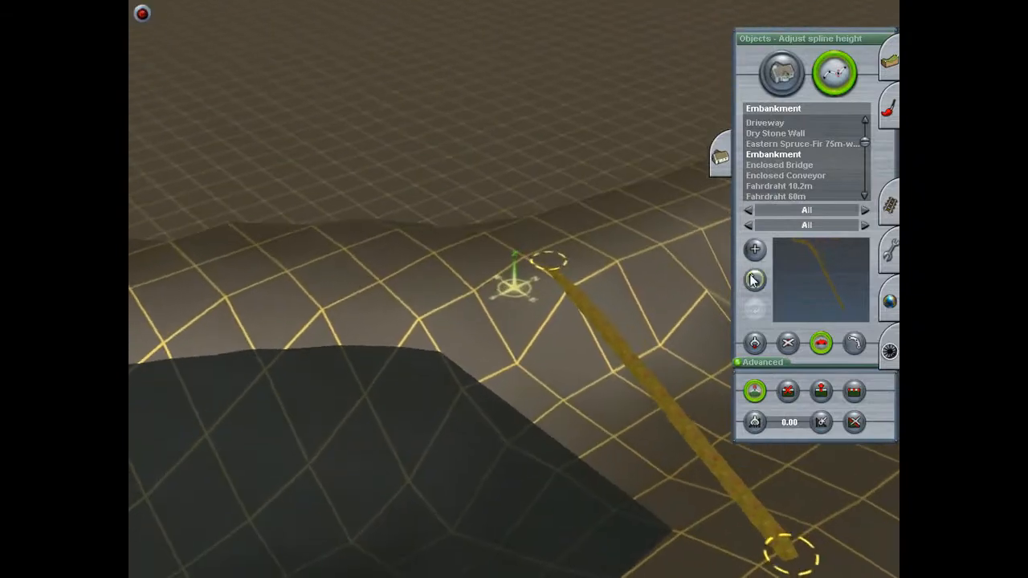
click(754, 279)
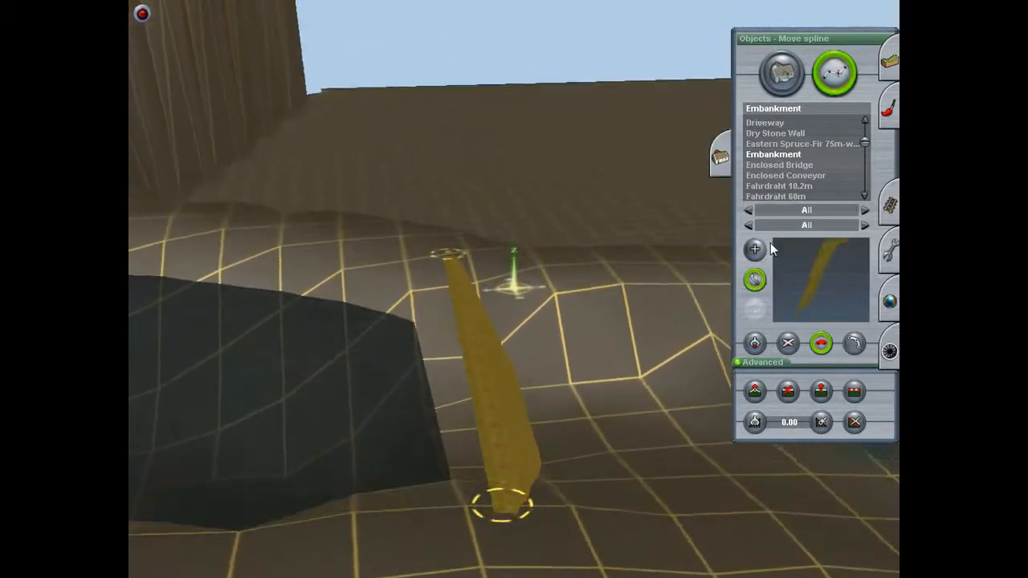
click(754, 249)
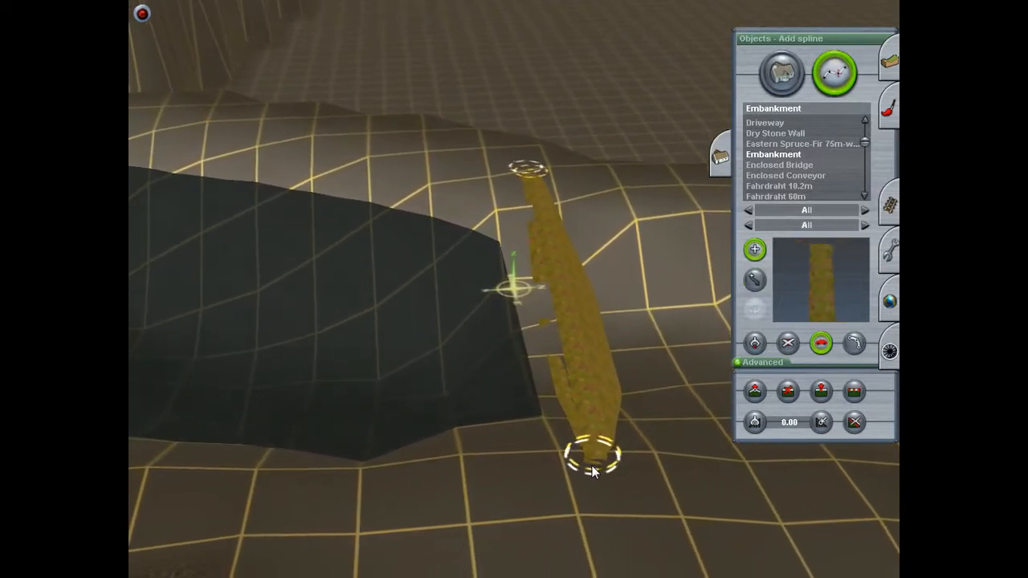
click(754, 391)
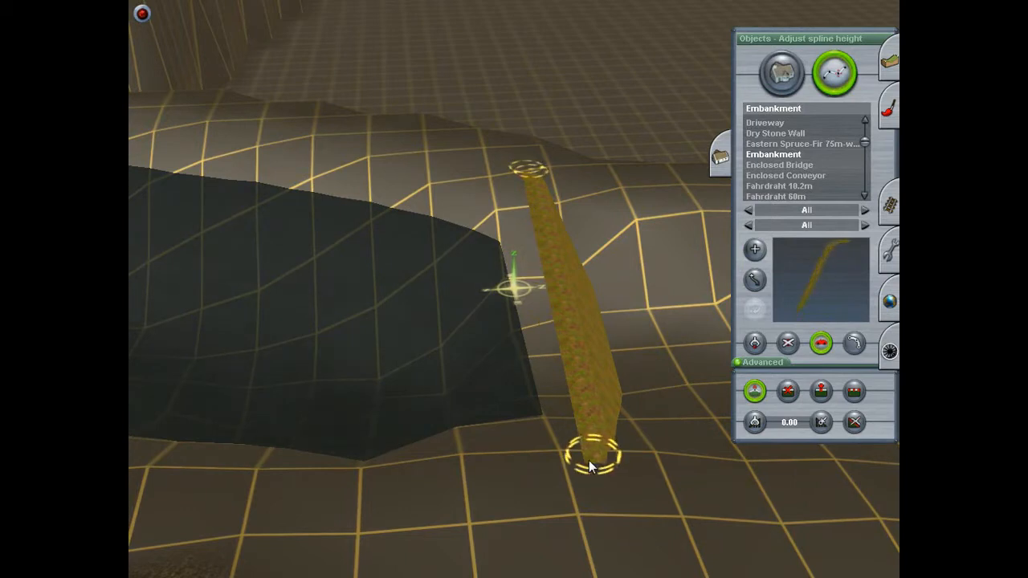
click(755, 279)
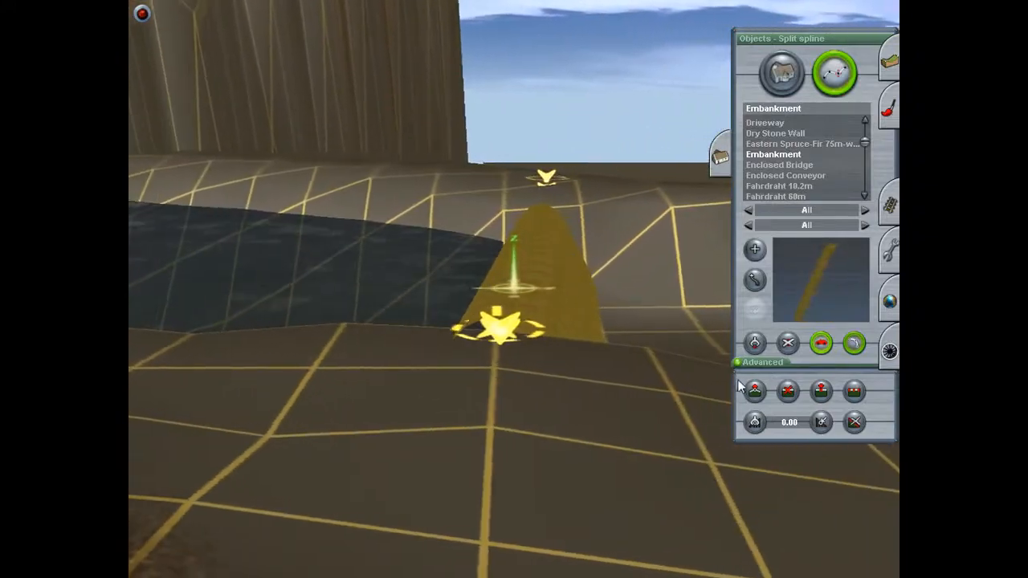
click(754, 392)
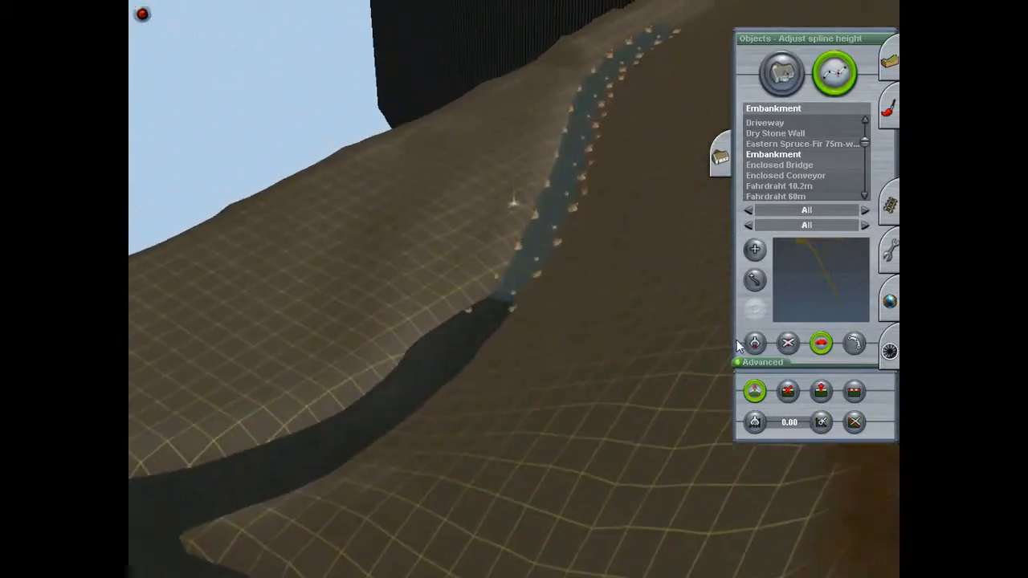
- Pick up river sample 2 with Get Spline and extend the boulder-lined river channel
click(756, 344)
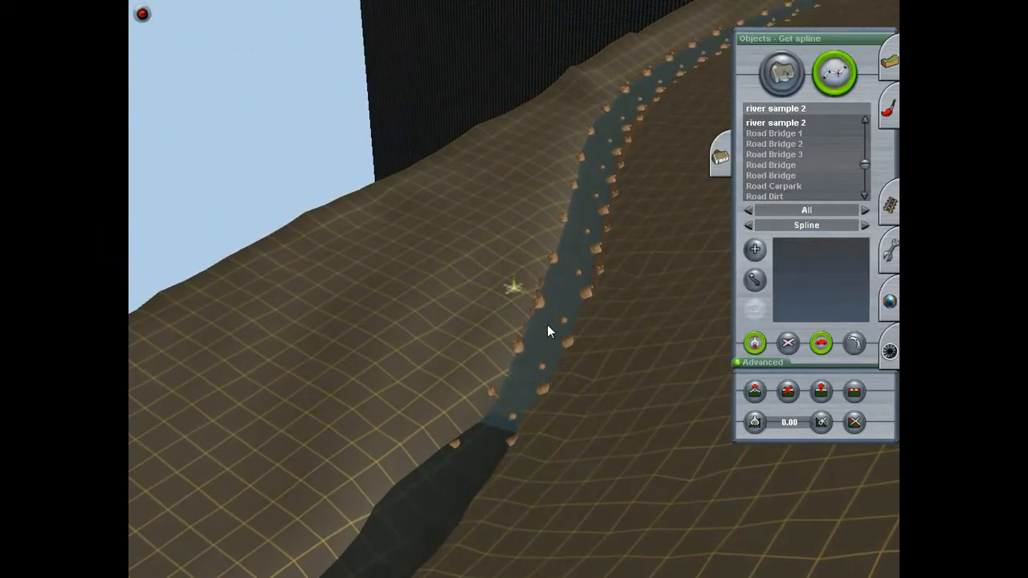
click(756, 249)
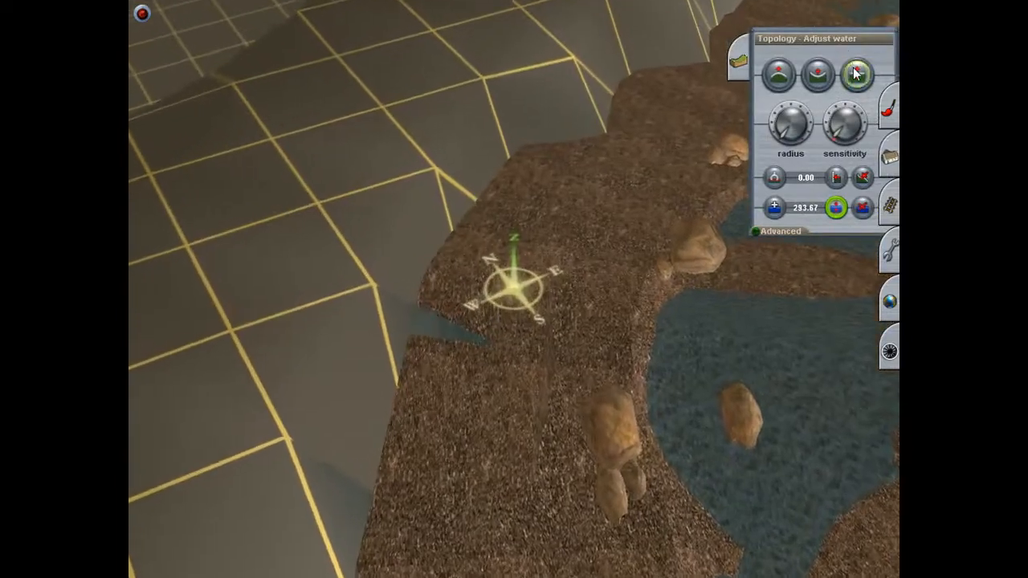
click(858, 74)
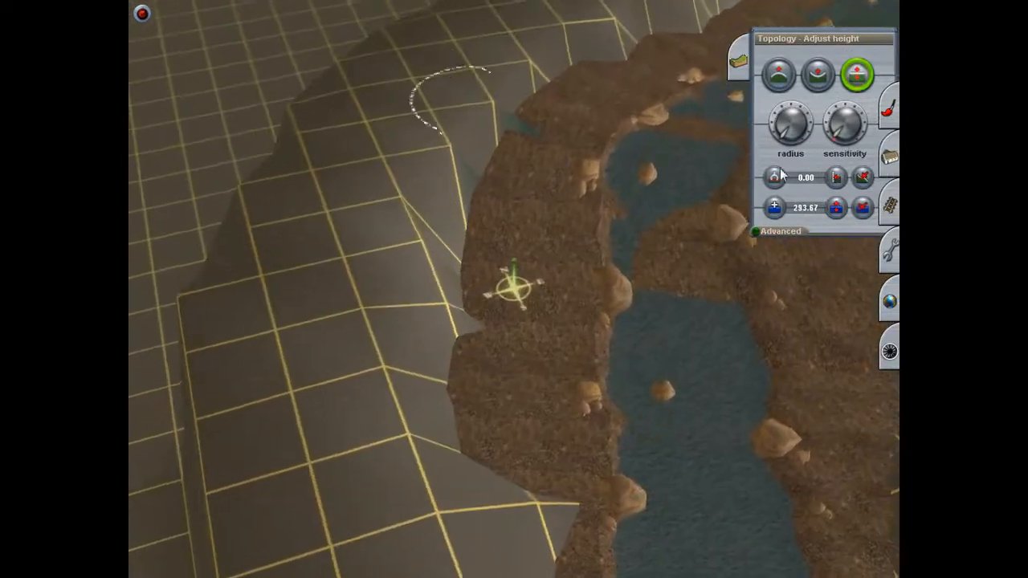
- Raise the ground beside the river using Topology's Adjust Height
click(857, 73)
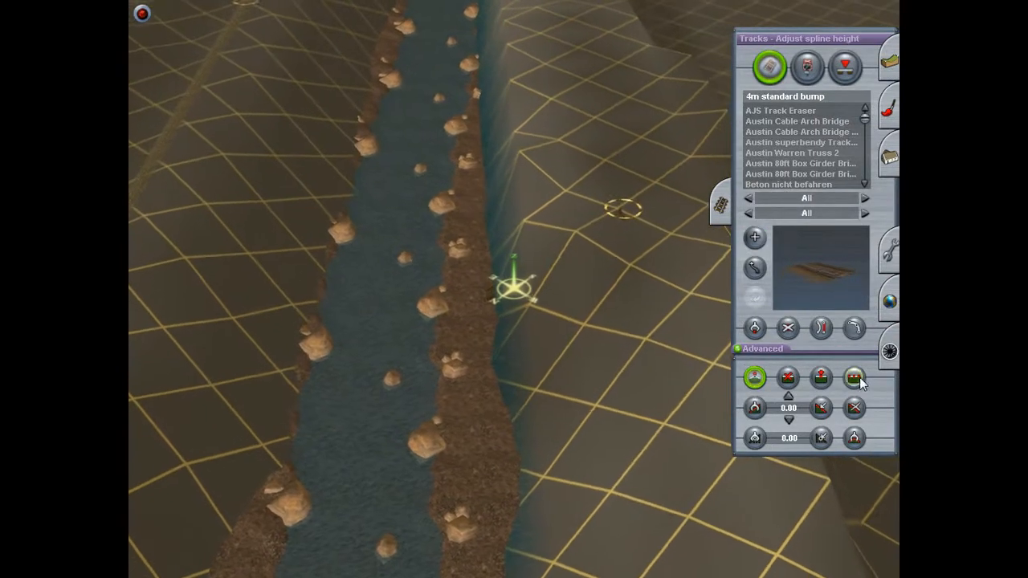
- Lay a helper track from riverbank uphill, flatten and plateau the slope, then delete it
click(788, 327)
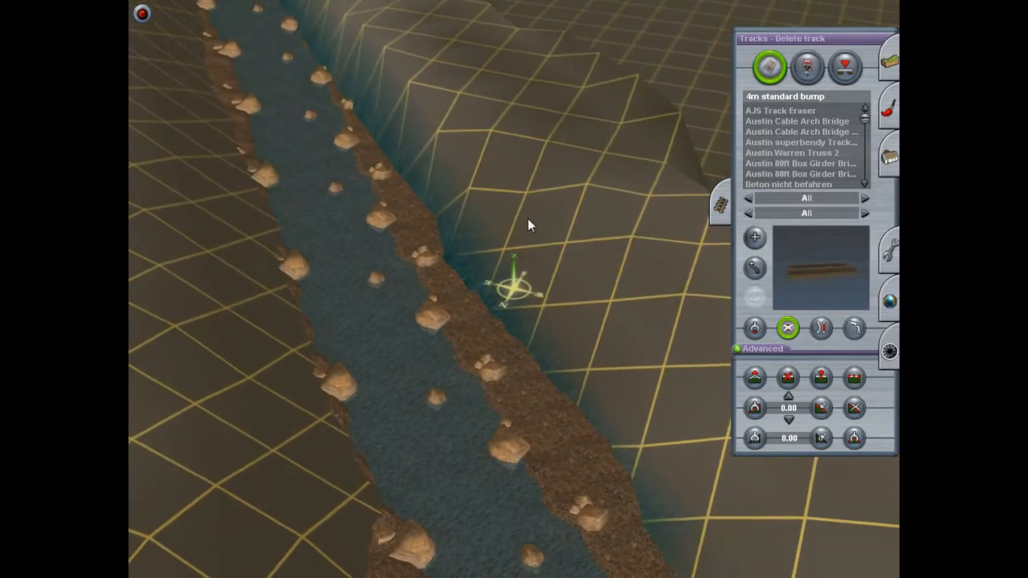
click(755, 237)
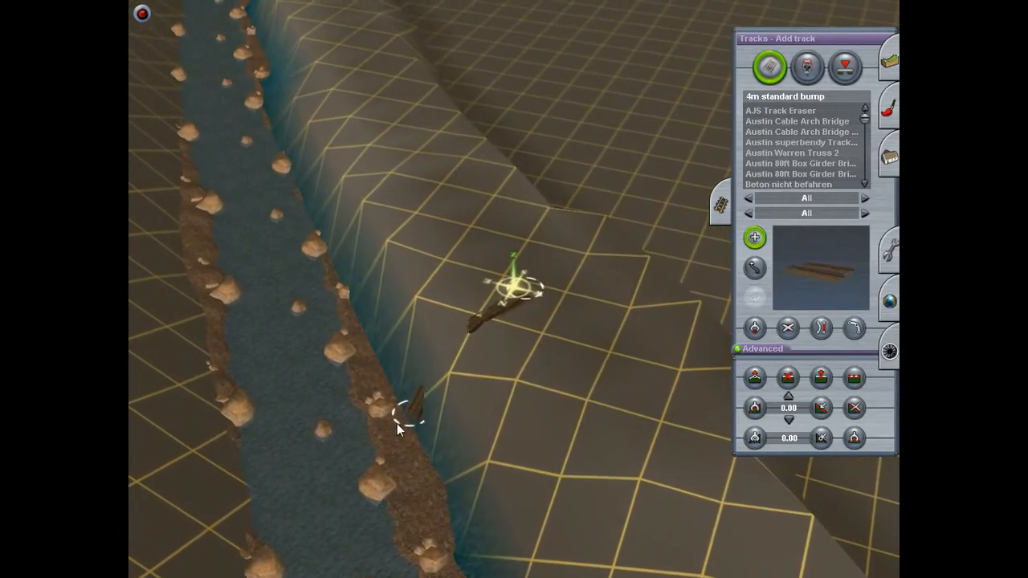
click(754, 378)
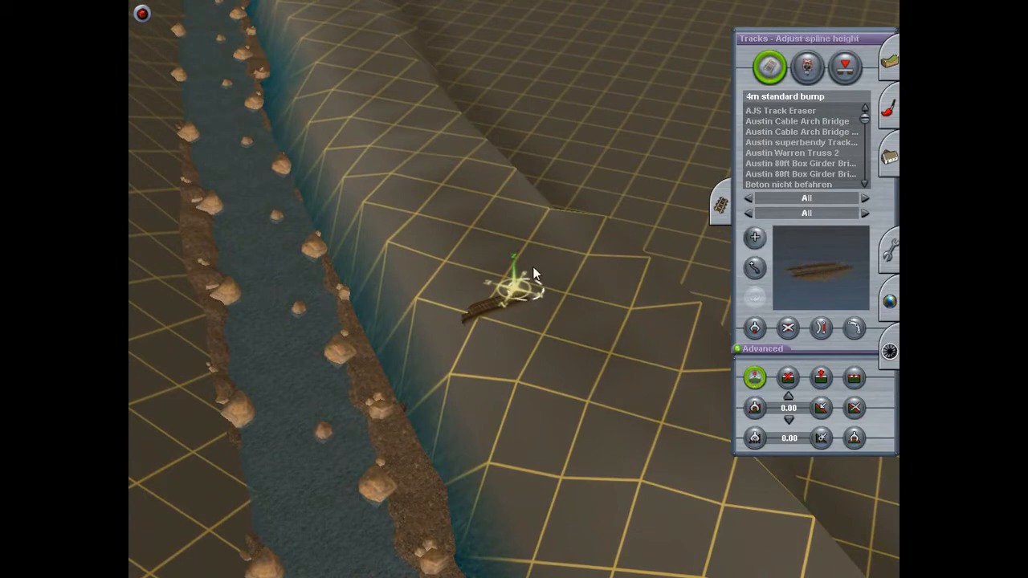
click(854, 378)
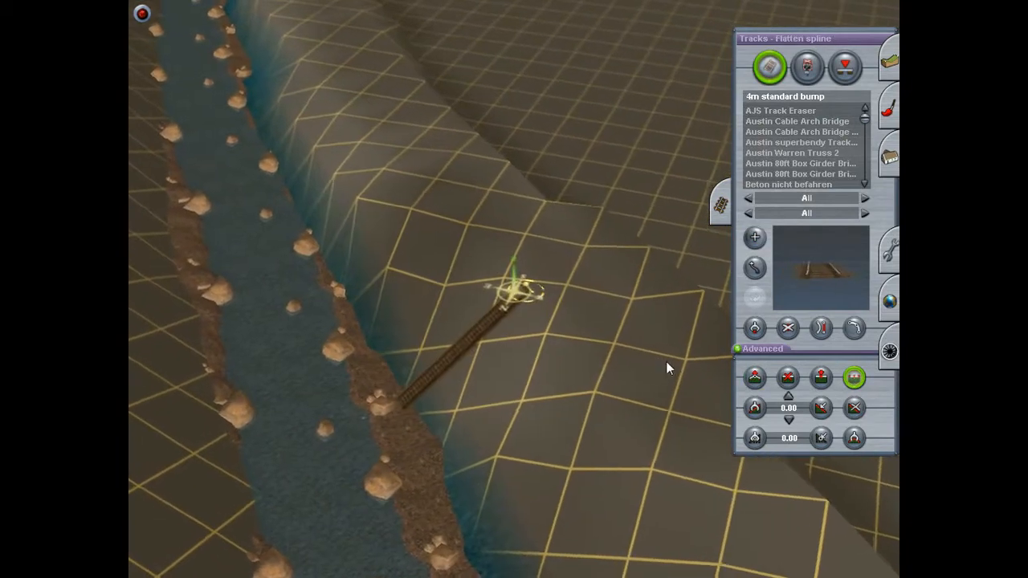
click(789, 328)
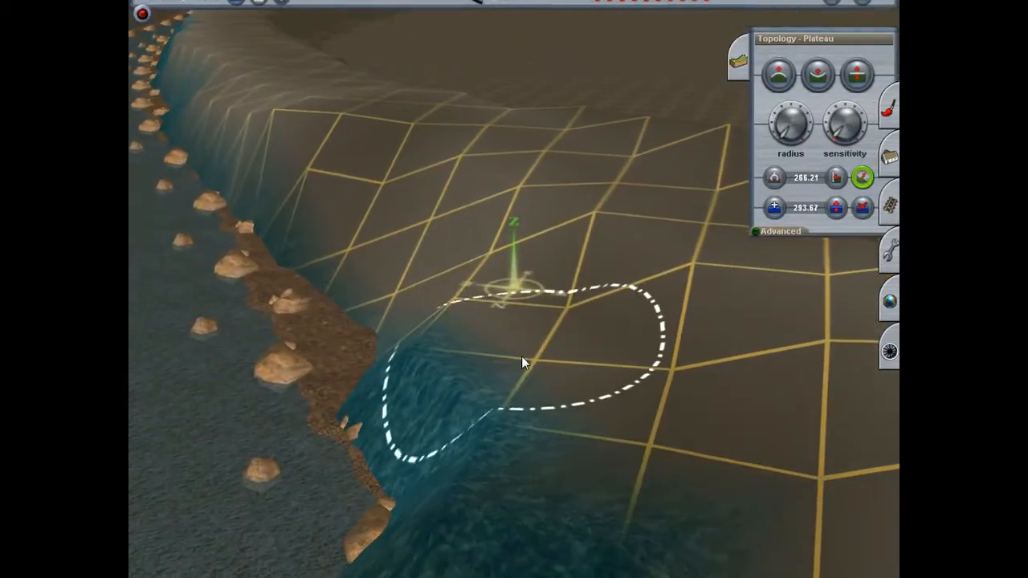
click(855, 74)
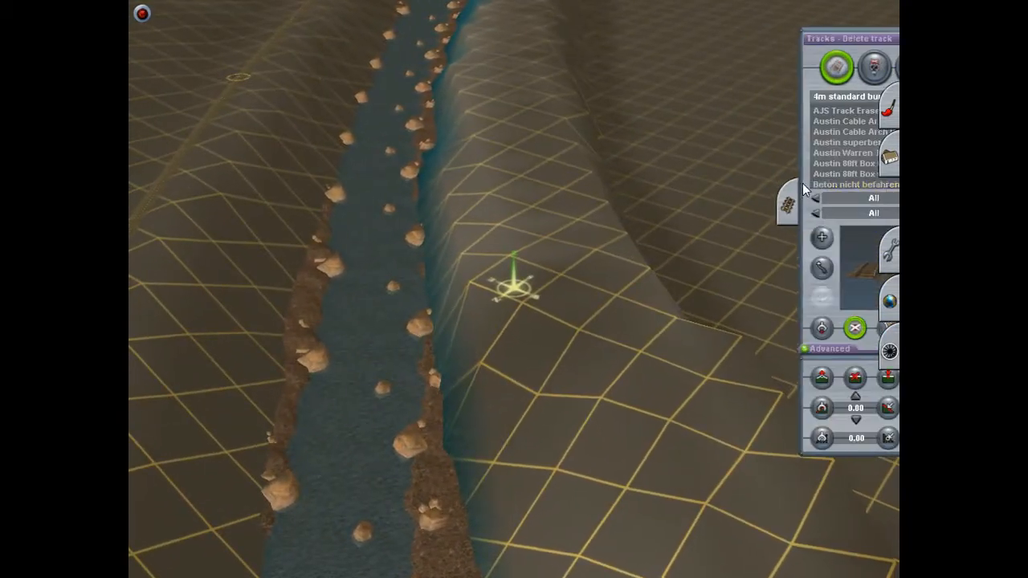
- Lay two helper tracks down to the river, flatten the ground under them, and remove them
click(836, 66)
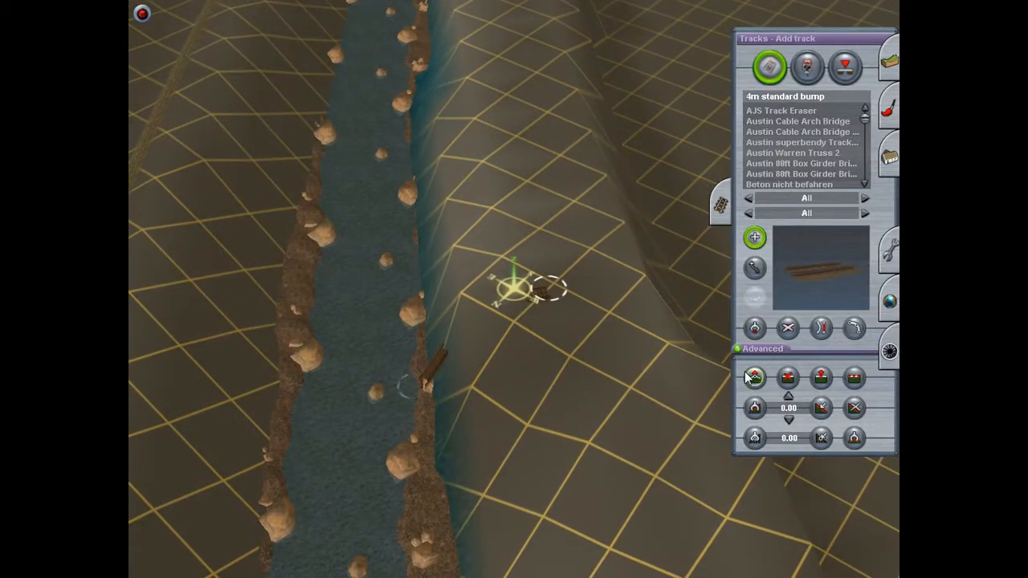
click(754, 378)
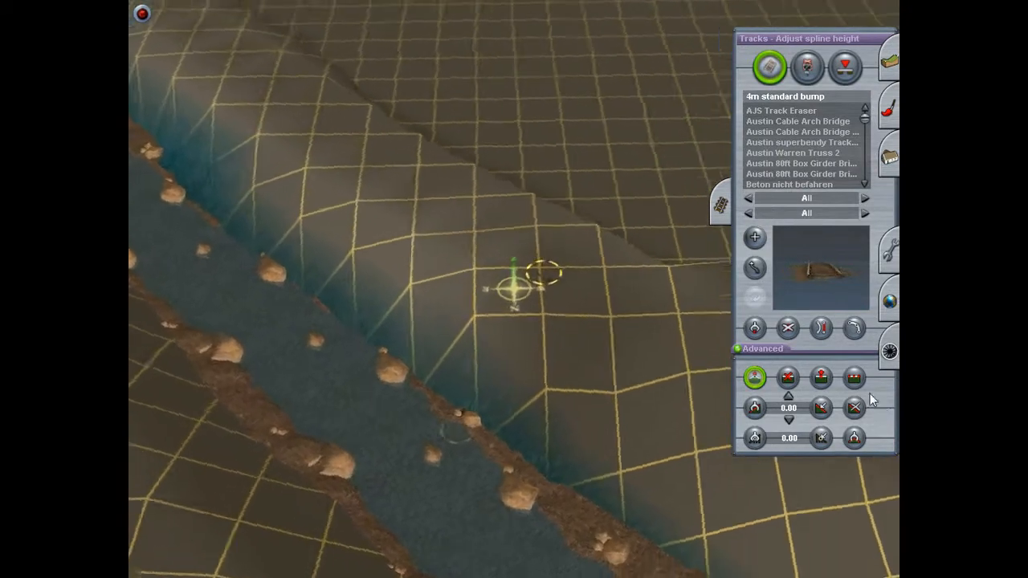
click(788, 327)
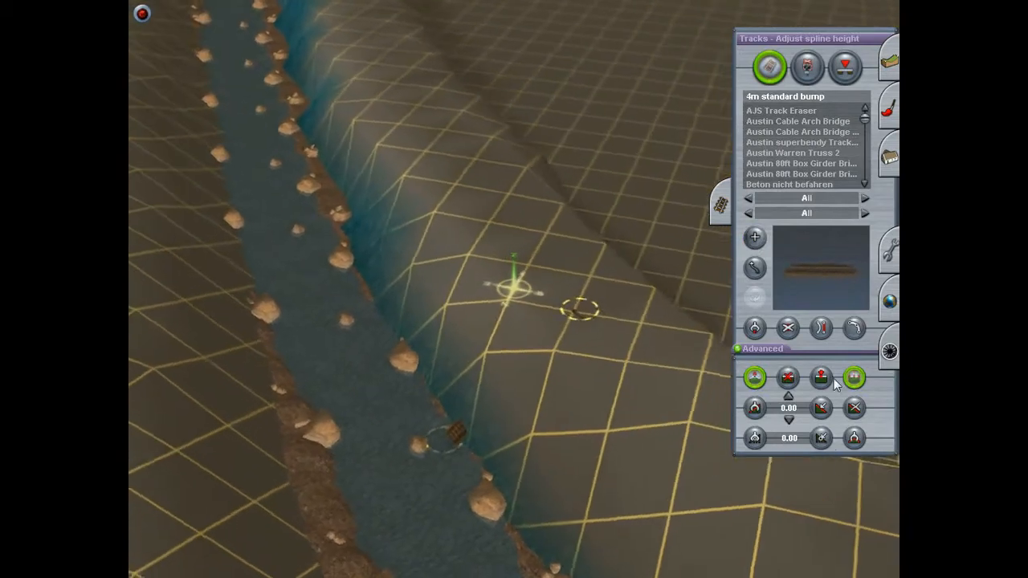
click(788, 327)
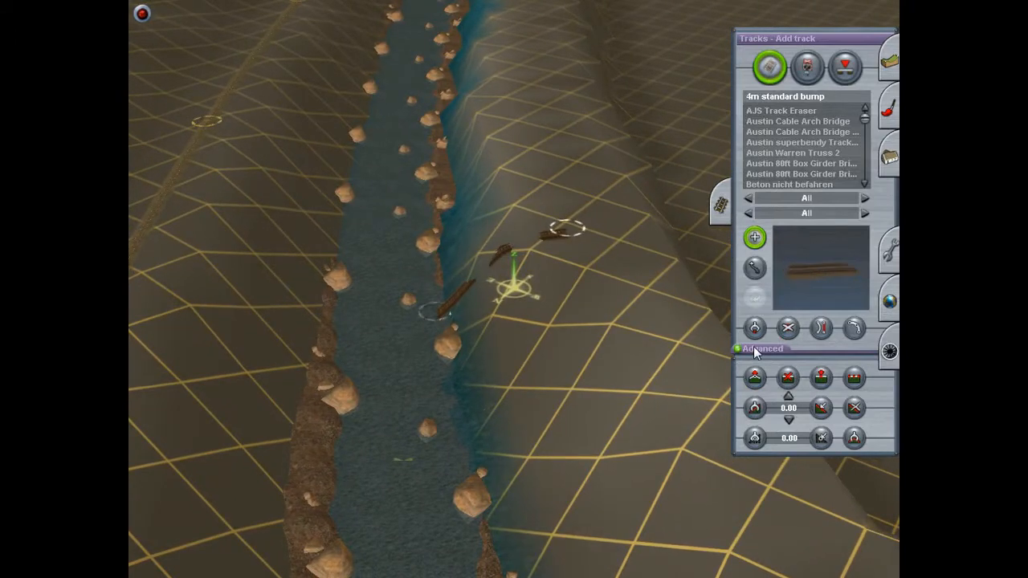
click(755, 377)
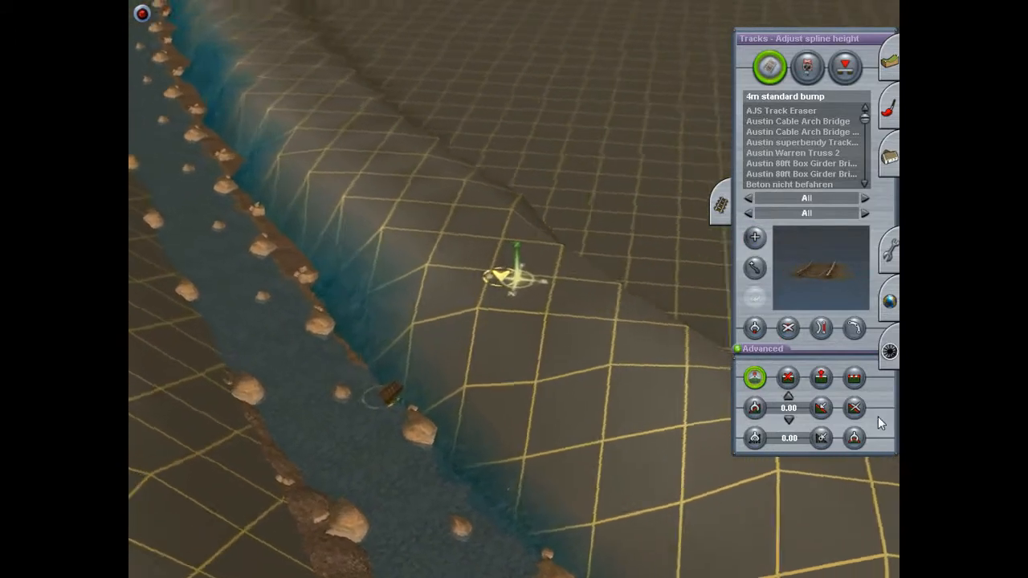
click(788, 327)
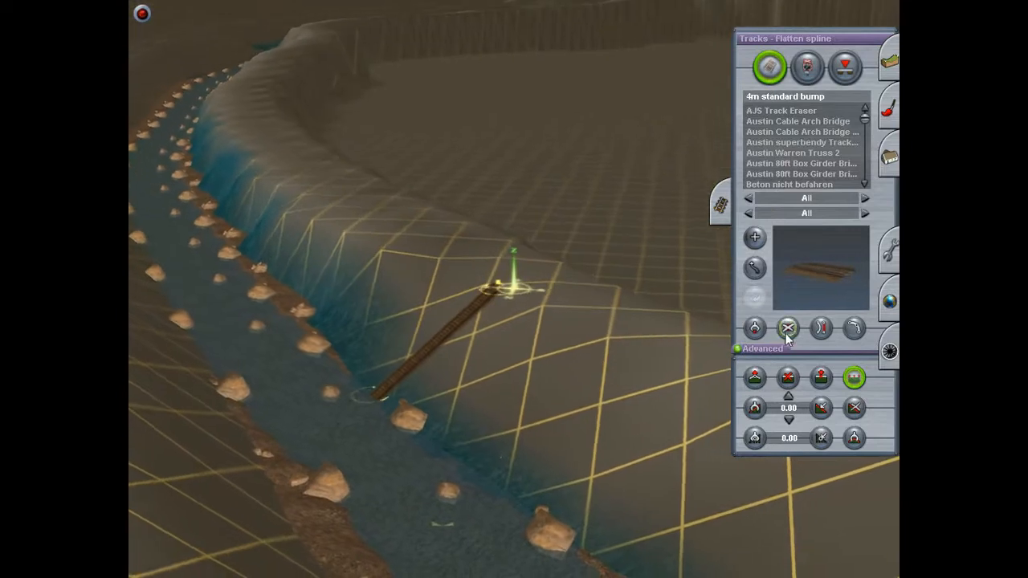
click(788, 328)
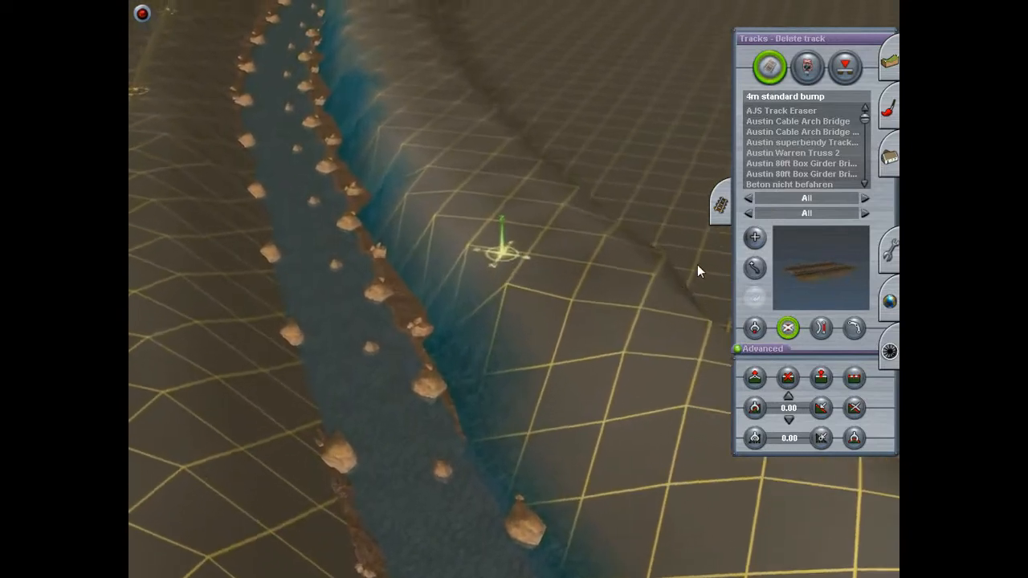
- Grade the hillside-to-river slope along a track, adjusting end heights and flattening, then delete it
click(755, 237)
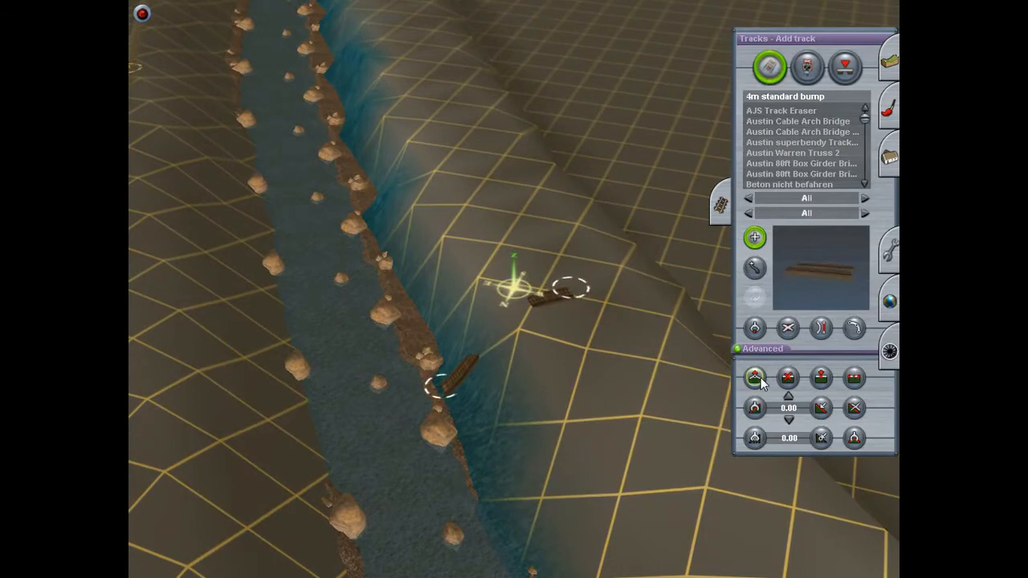
click(854, 378)
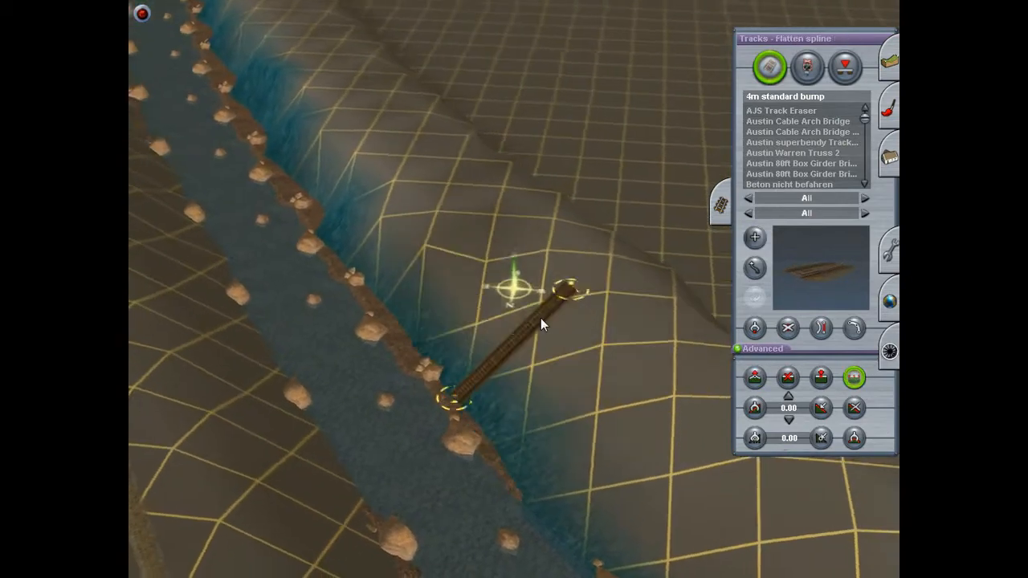
click(788, 327)
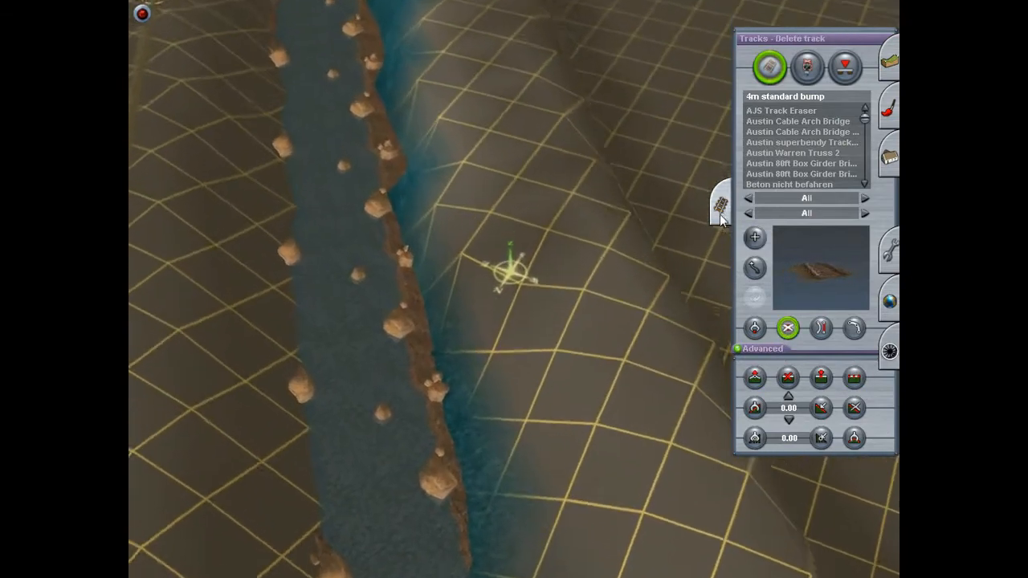
click(755, 237)
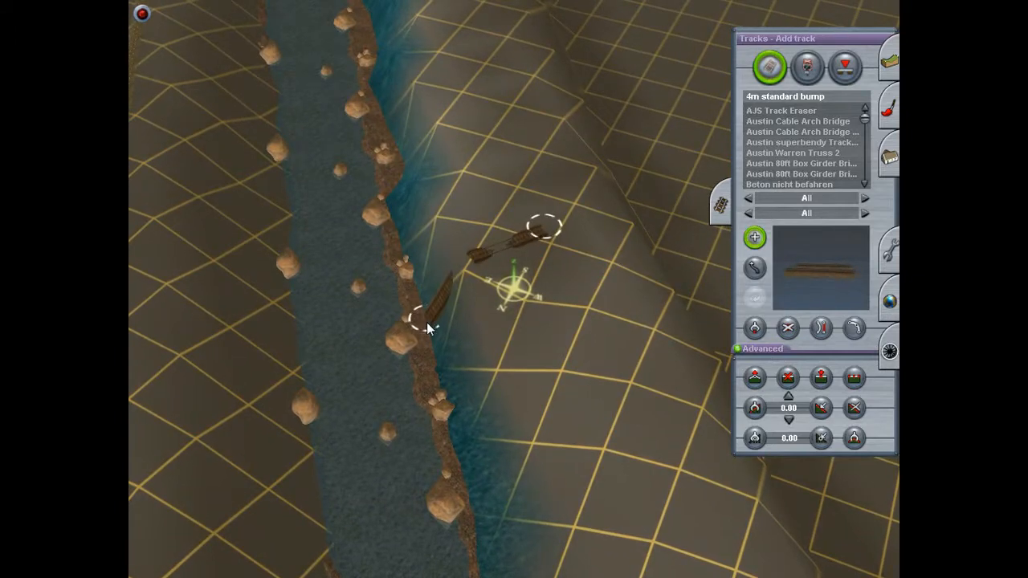
click(754, 378)
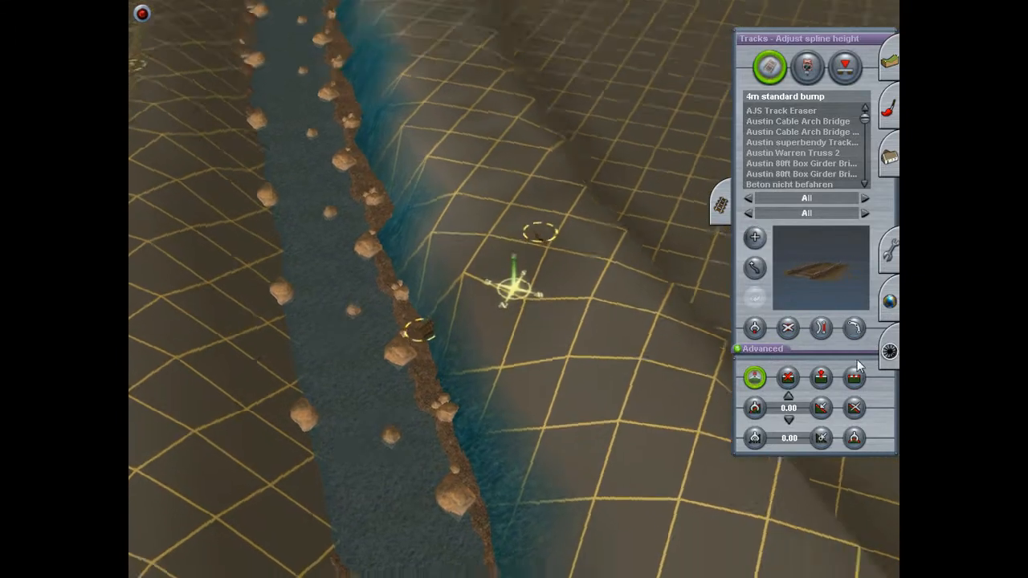
click(854, 378)
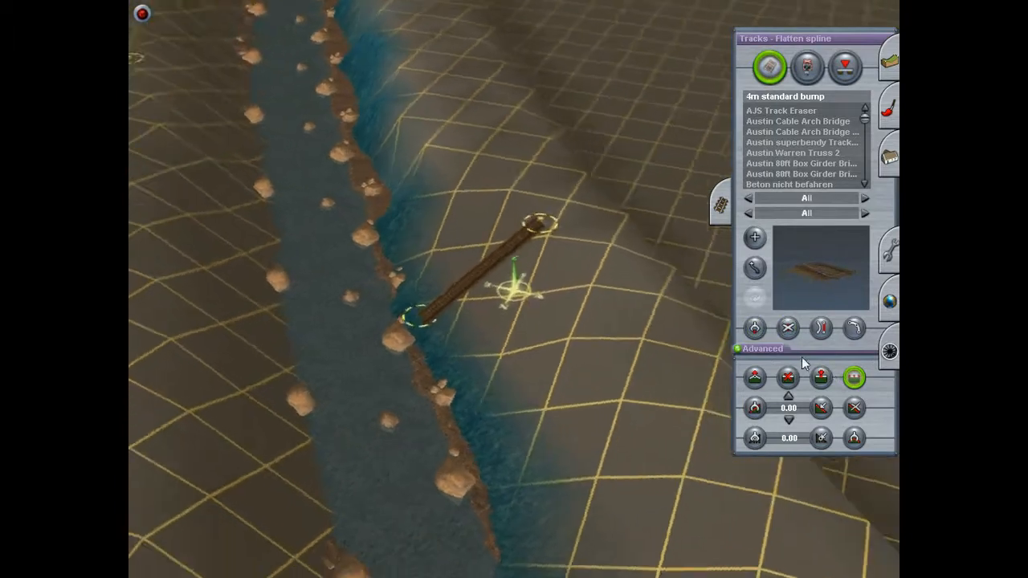
click(788, 327)
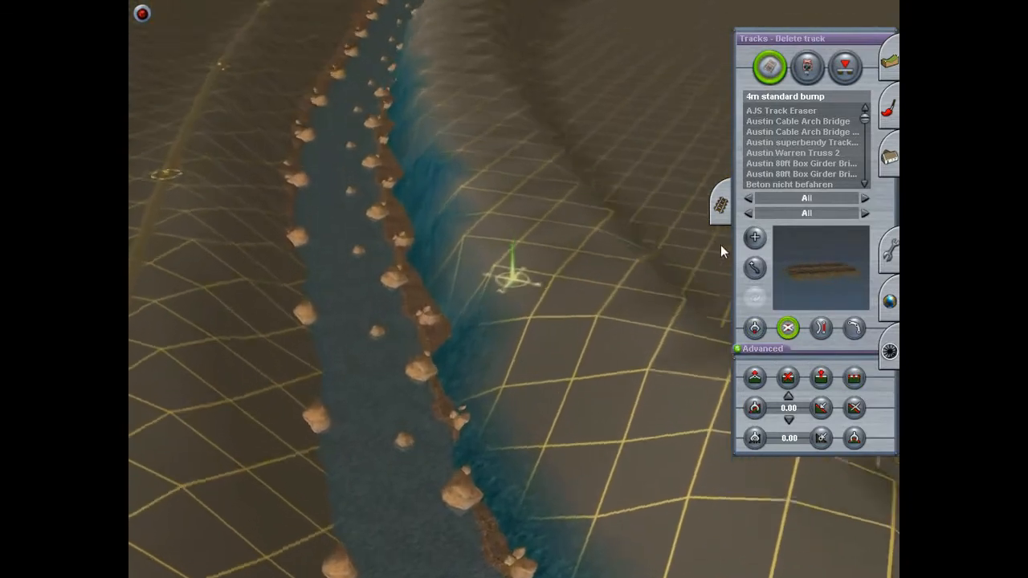
- Smooth two more bank sections with temporary tracks, flattening each and deleting it afterwards
click(754, 237)
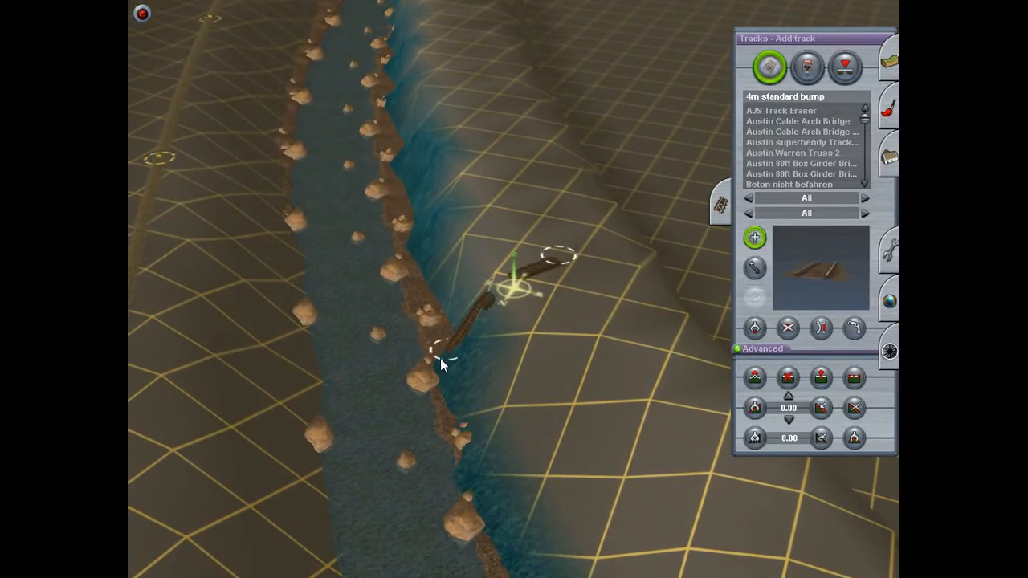
click(755, 377)
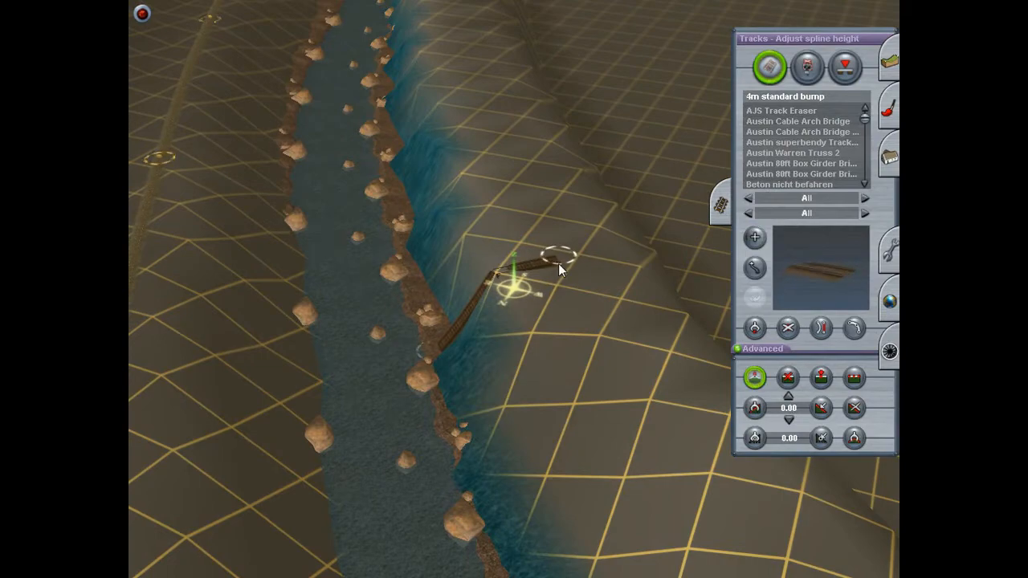
click(854, 378)
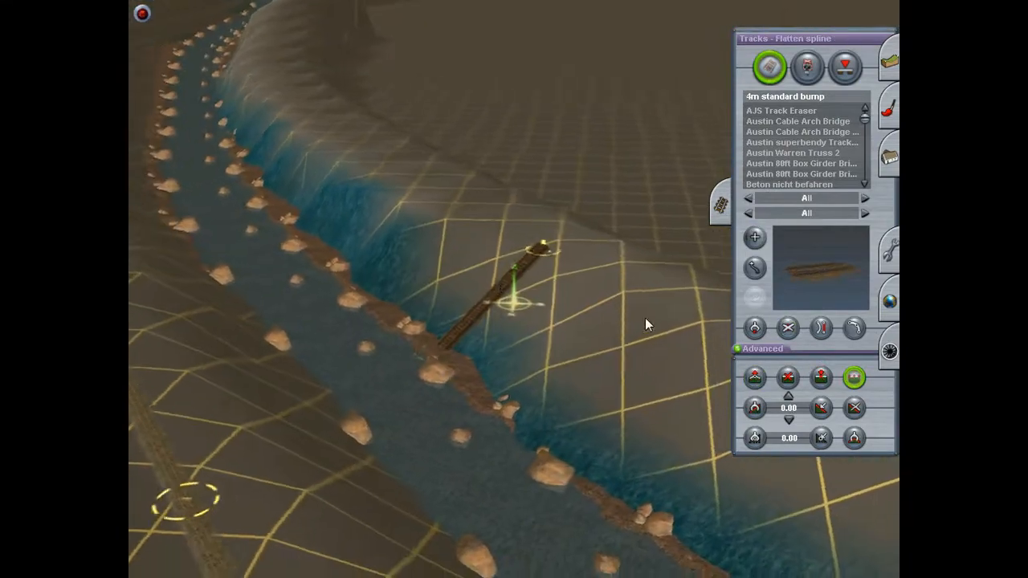
click(788, 328)
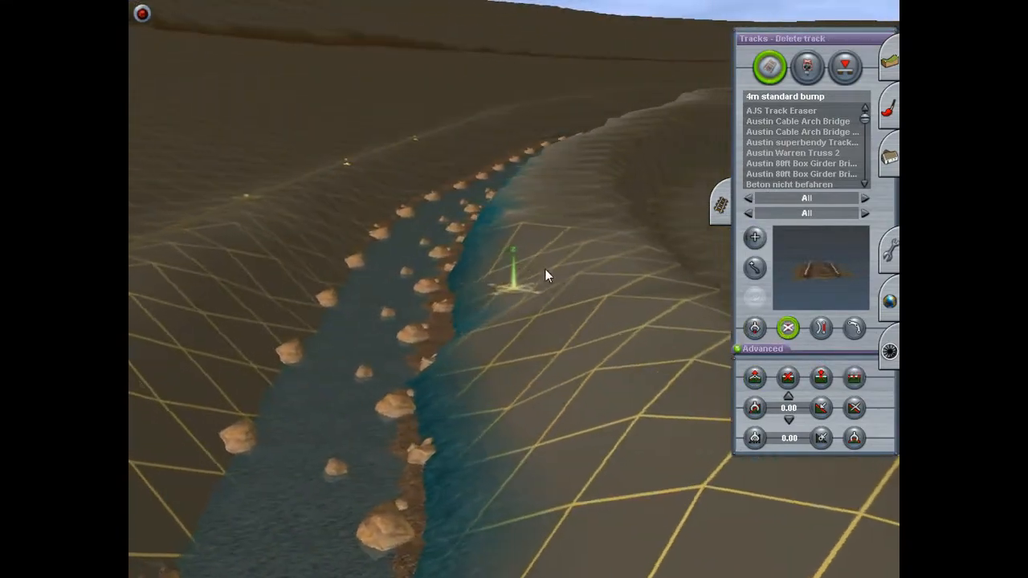
click(754, 235)
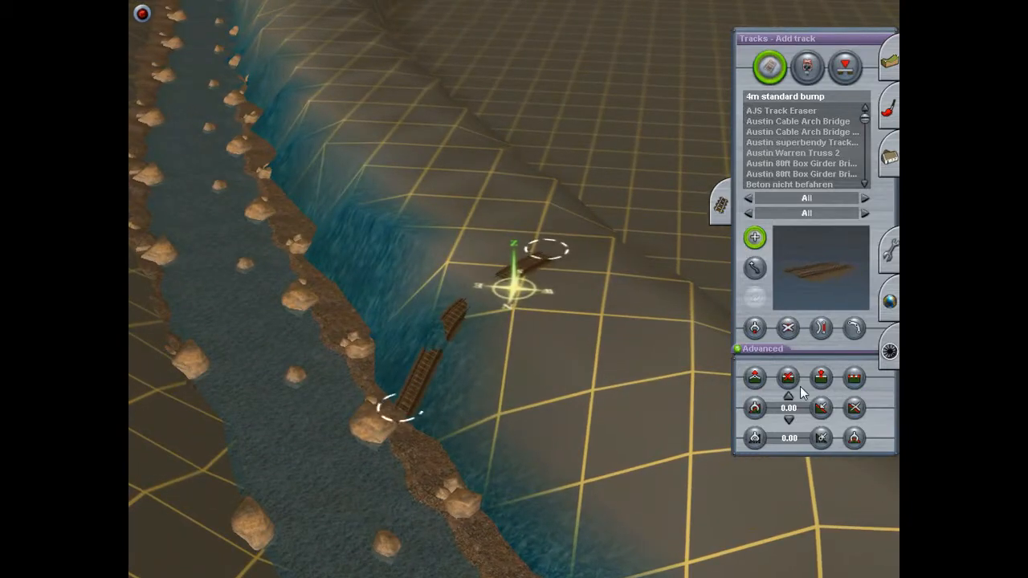
click(854, 377)
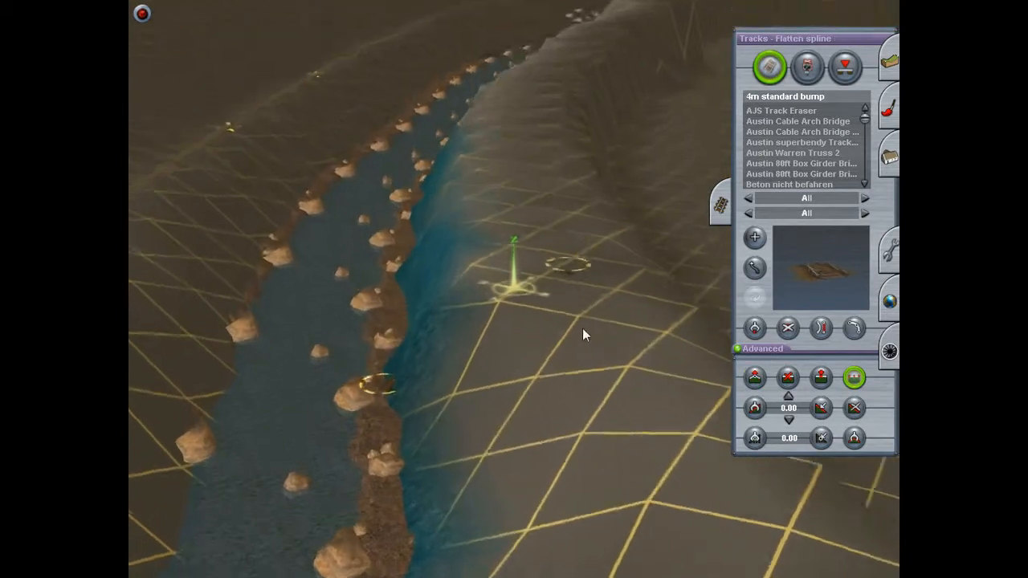
click(788, 328)
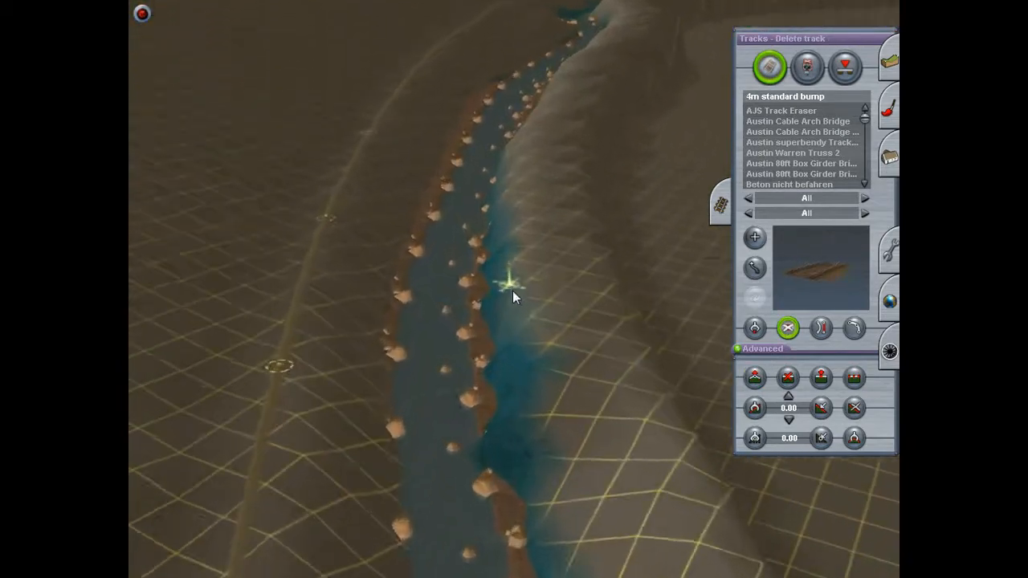
- Level further riverbank stretches via track end heights and flattening, removing each temporary track
click(754, 236)
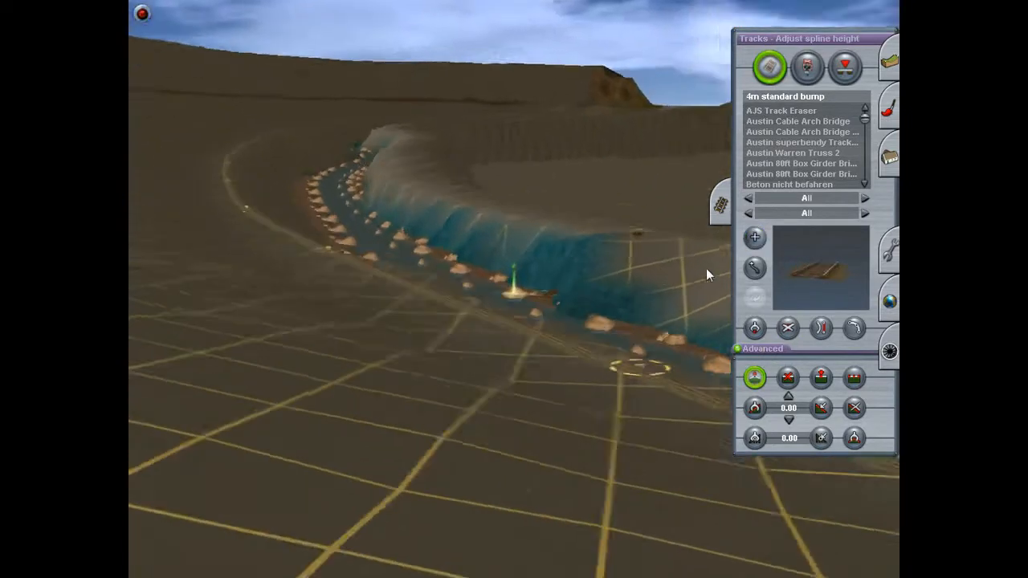
click(854, 378)
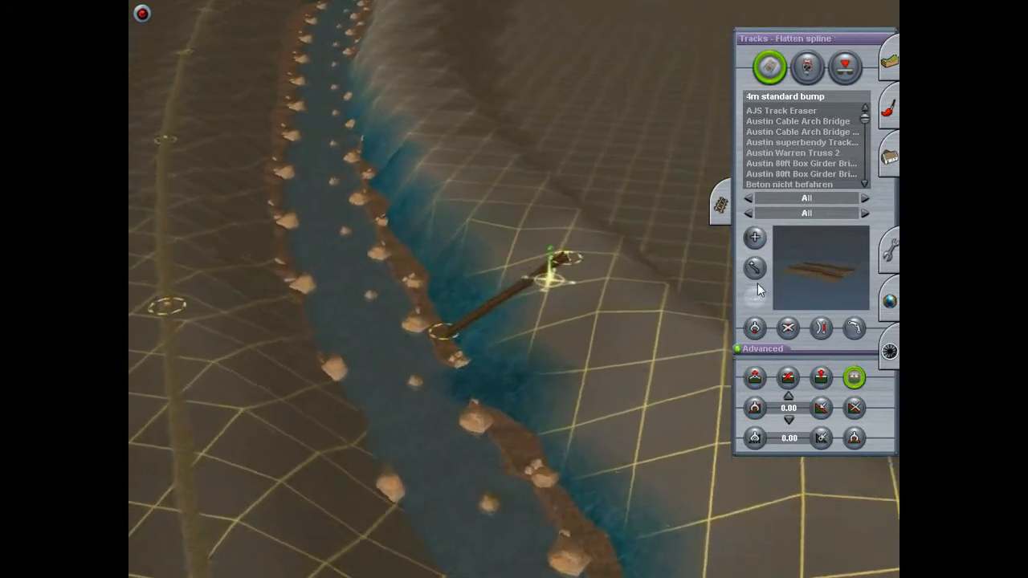
click(788, 328)
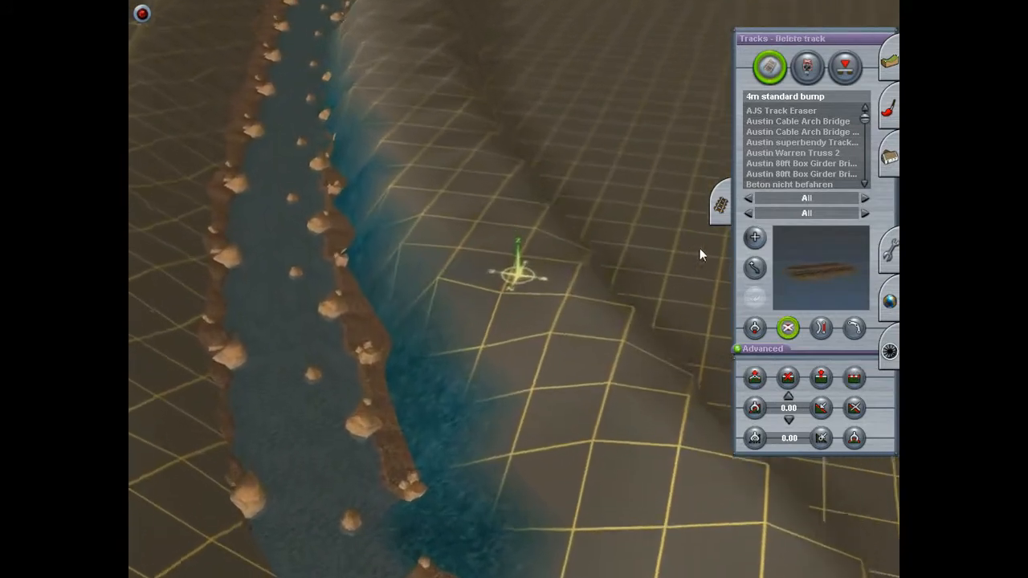
click(754, 237)
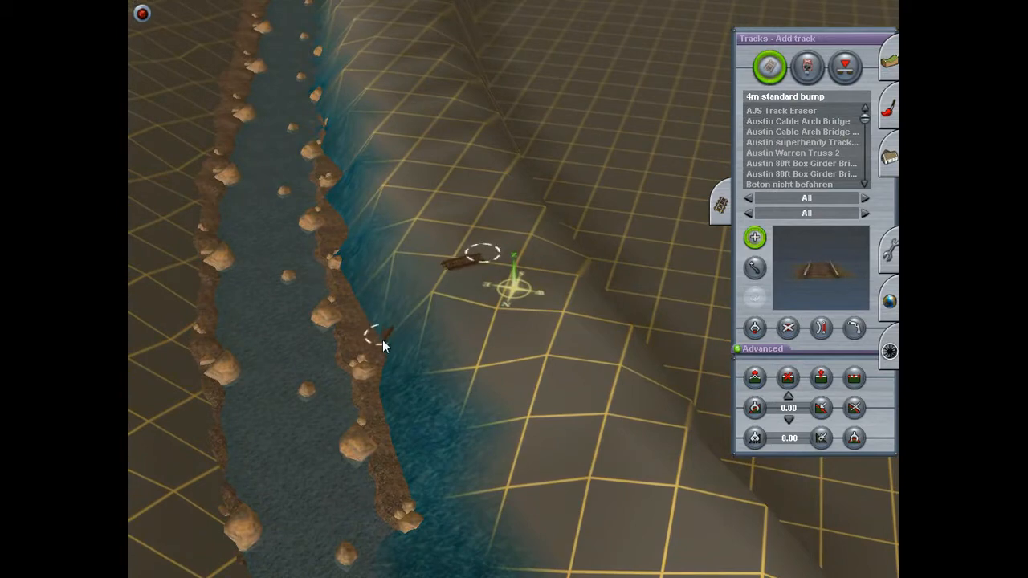
click(754, 378)
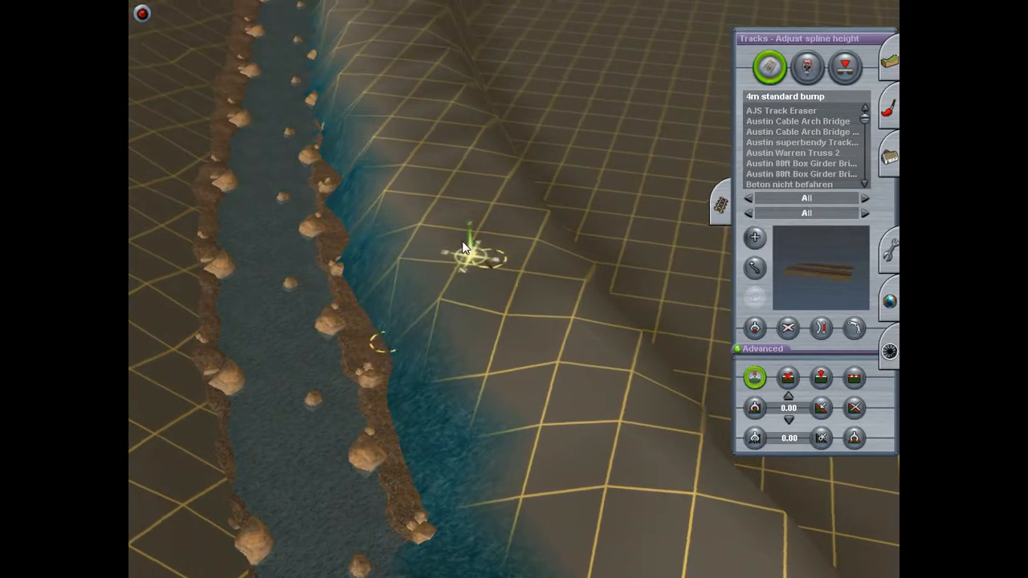
click(853, 377)
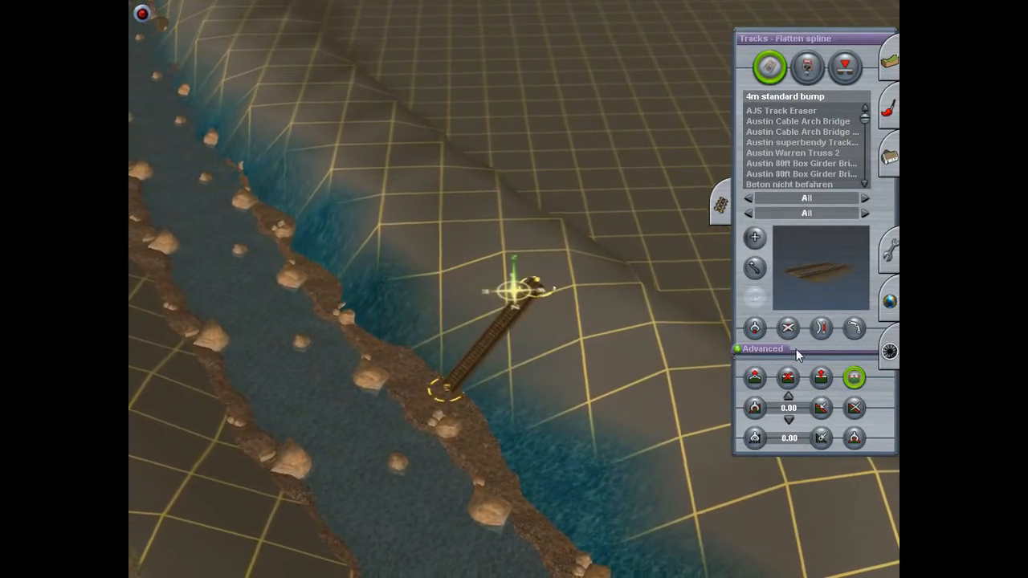
click(788, 328)
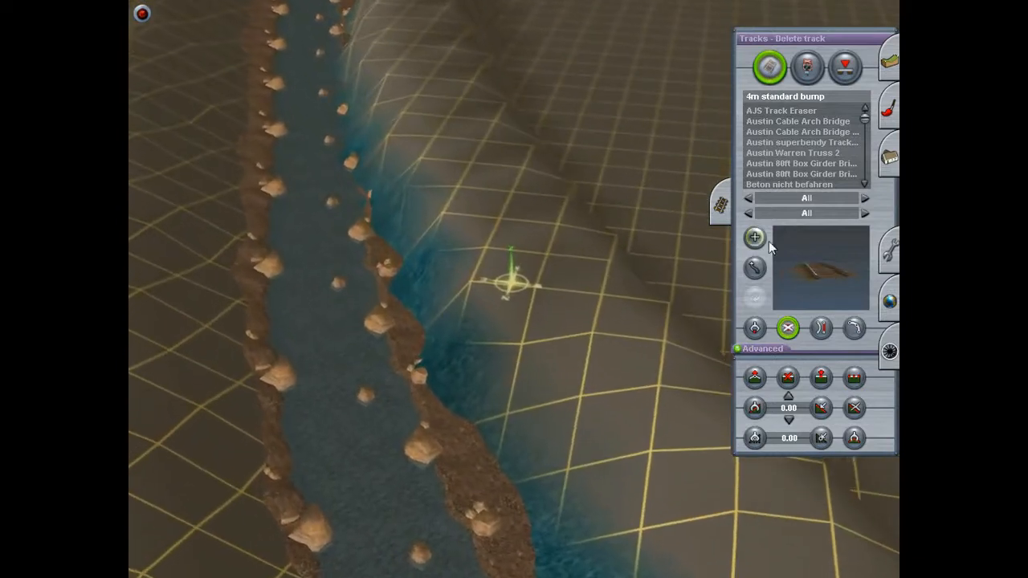
click(754, 237)
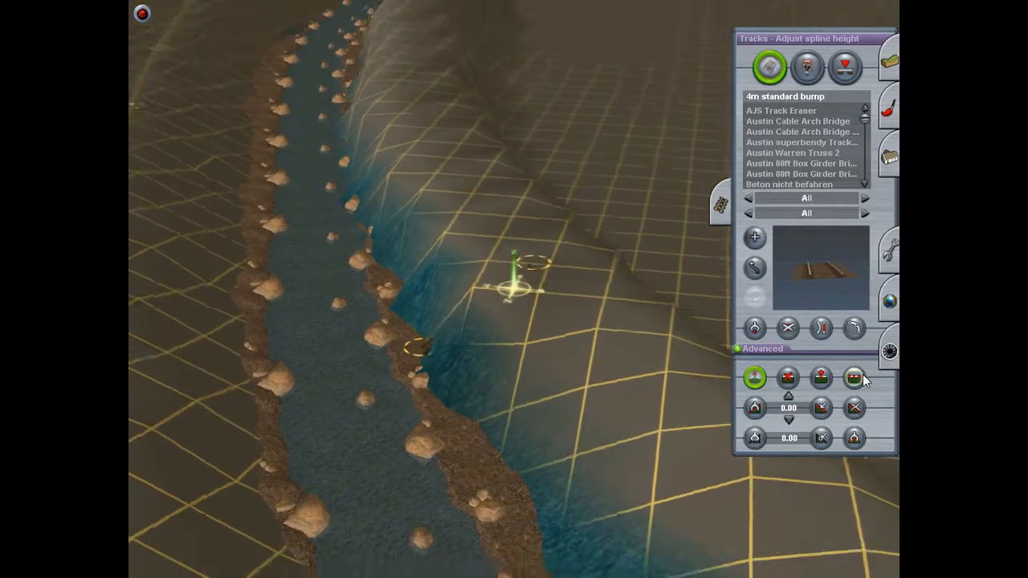
click(788, 328)
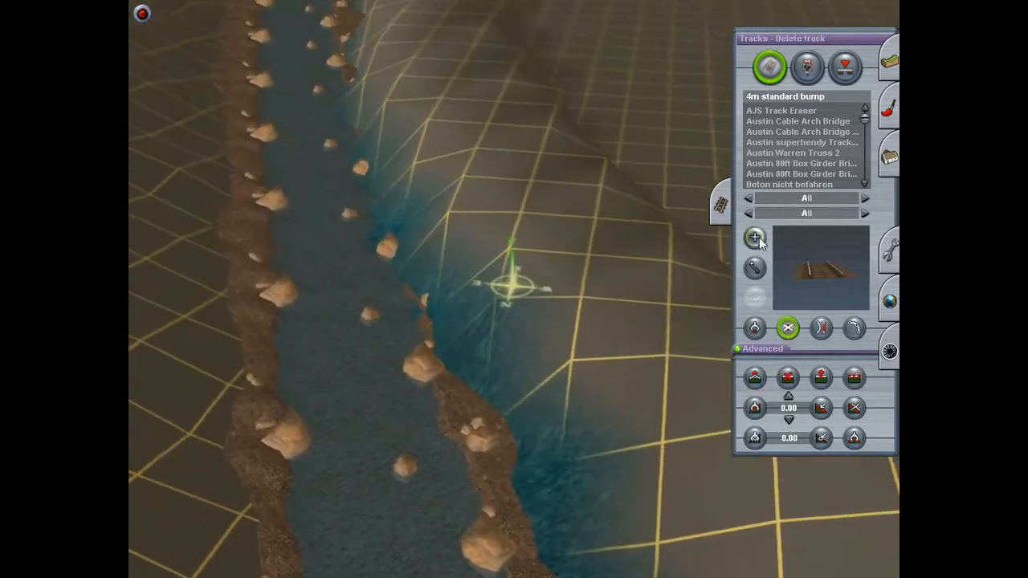
- Lay short track pieces across the bank and up the slope, leveling the ground beneath each
click(755, 237)
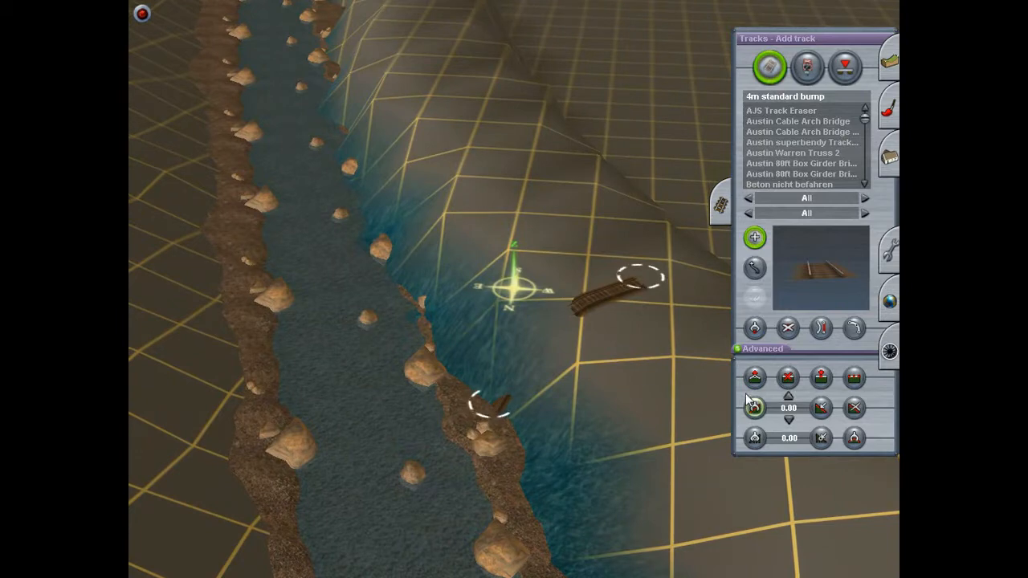
click(854, 377)
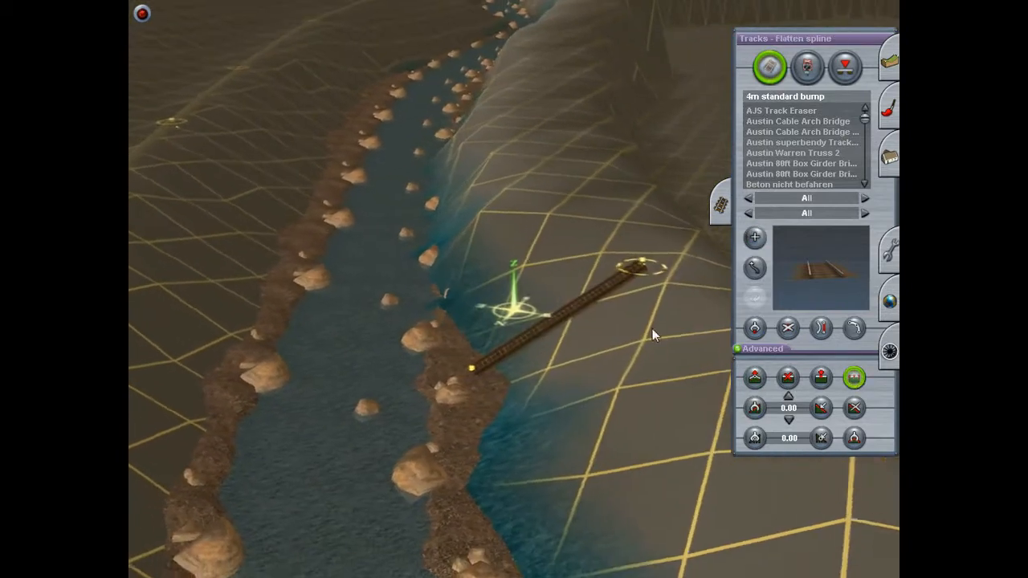
click(789, 328)
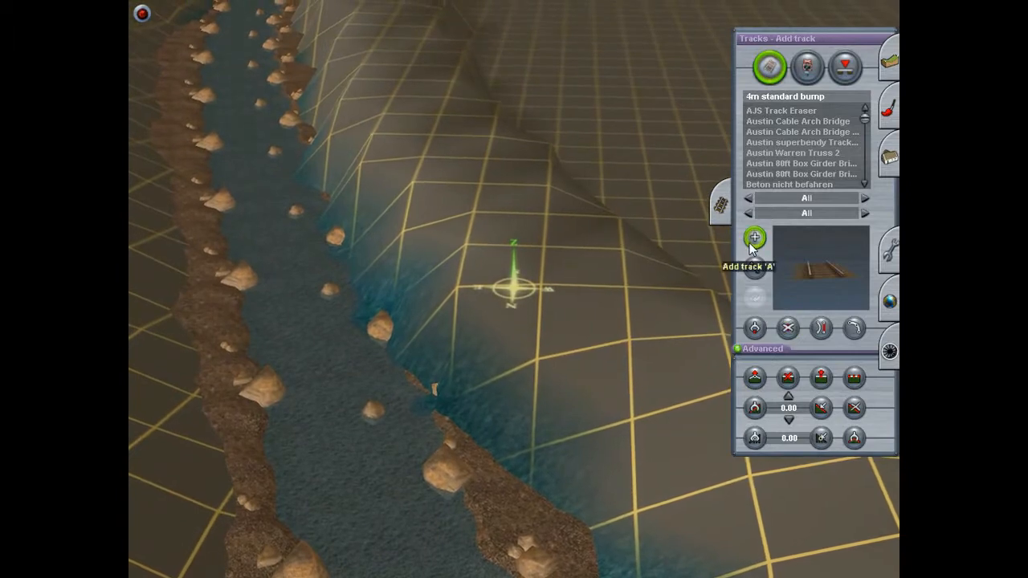
click(755, 237)
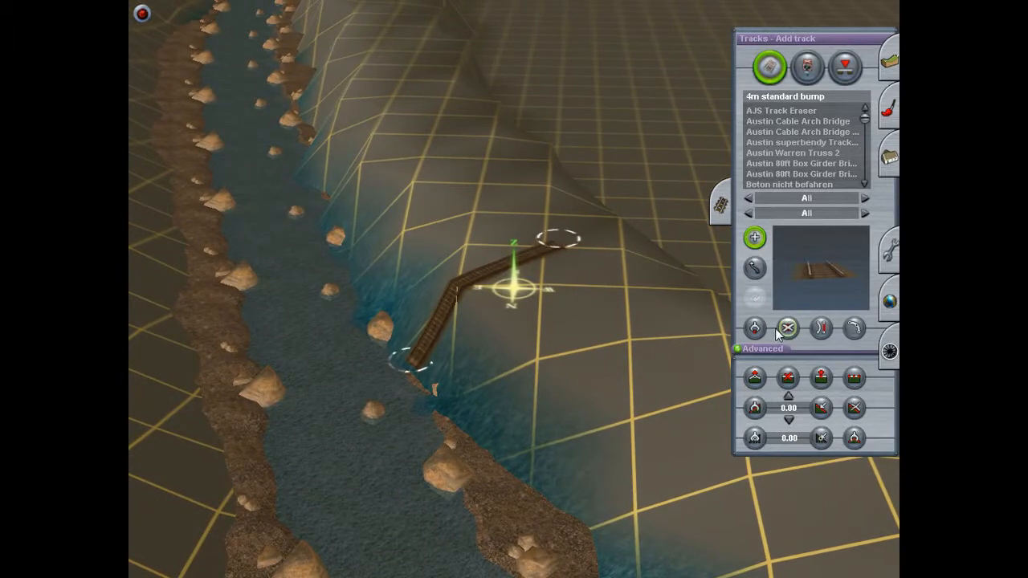
click(854, 378)
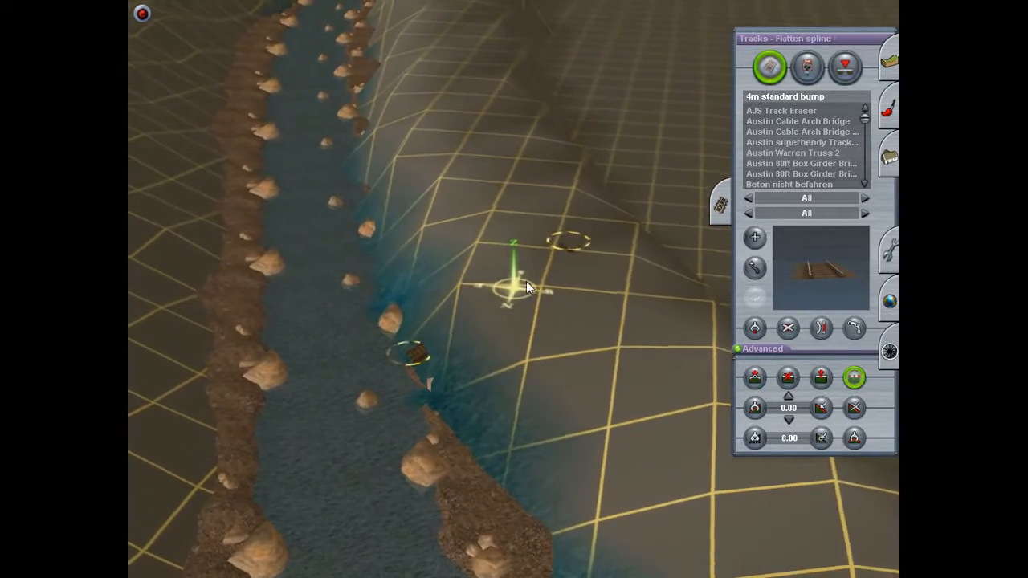
click(789, 328)
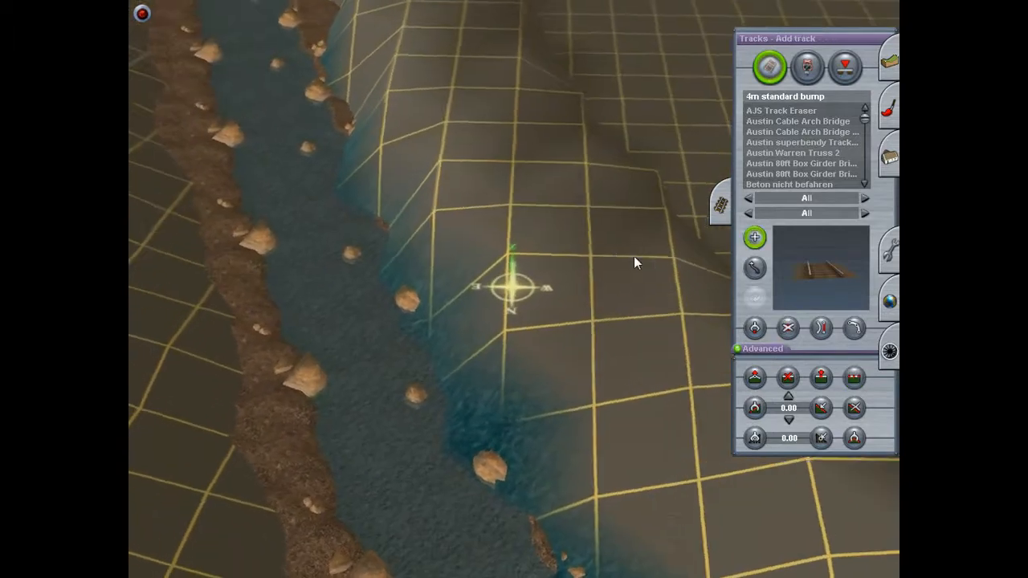
- Flatten the bank along final track pieces laid up from the river edge
click(756, 378)
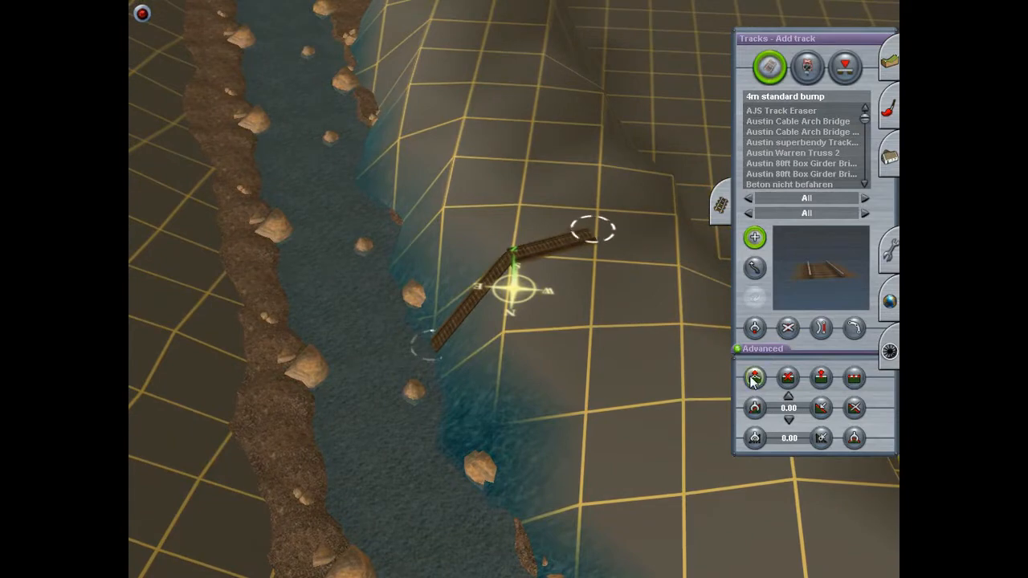
click(854, 377)
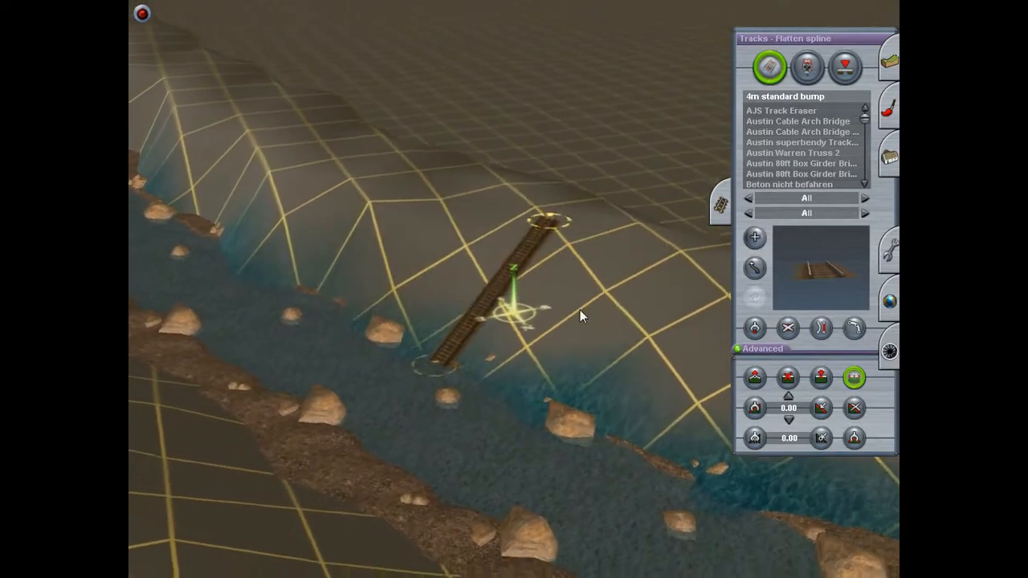
click(788, 327)
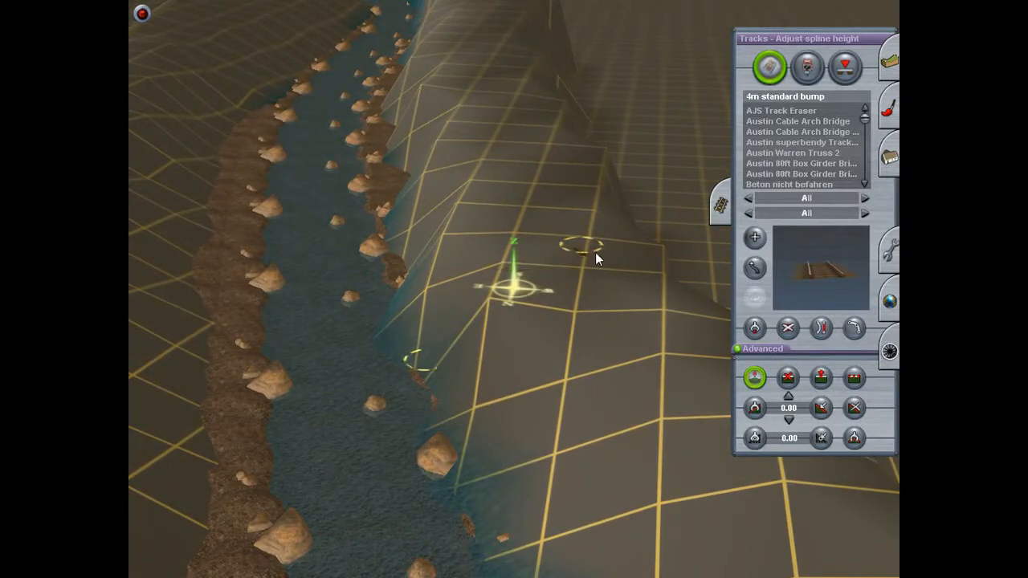
click(854, 377)
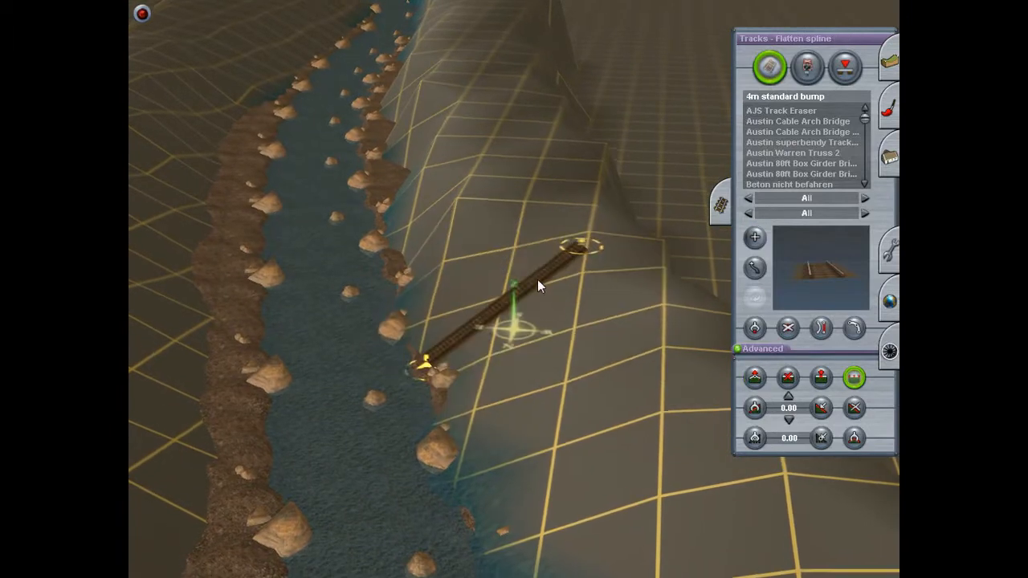
click(789, 328)
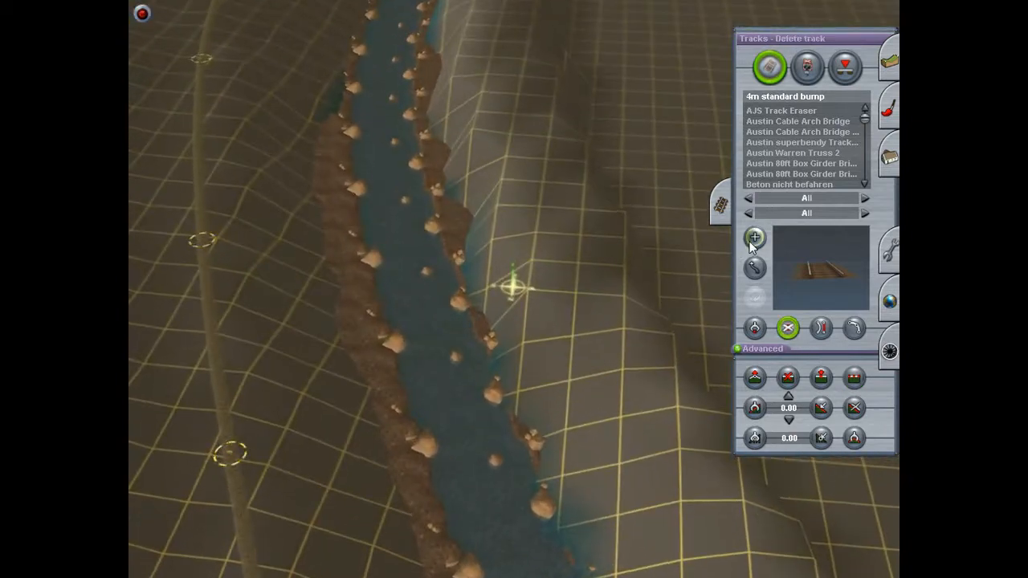
- Drag out two short temporary track pieces from the river bank up the hillside
click(754, 237)
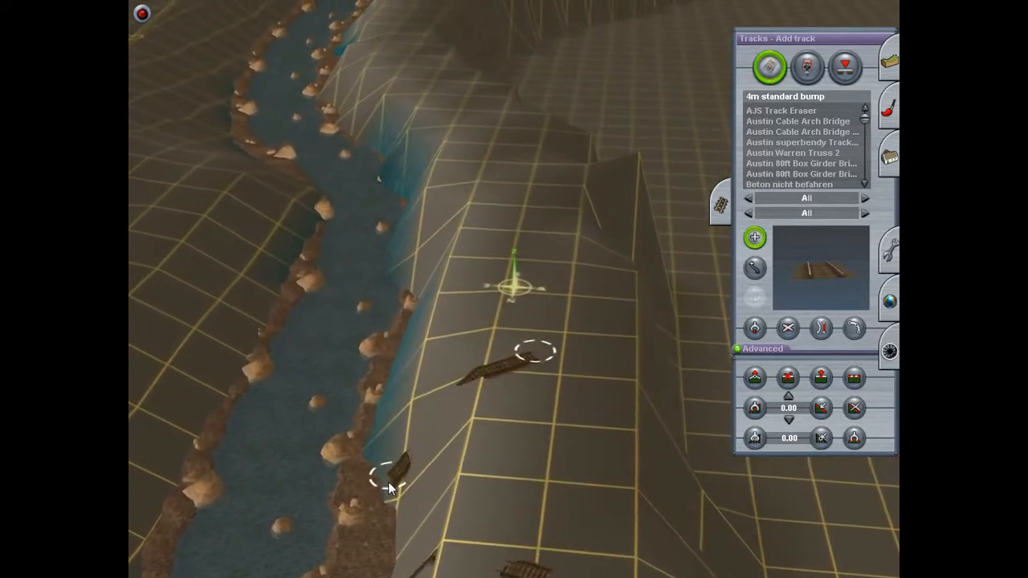
drag(390, 486, 490, 318)
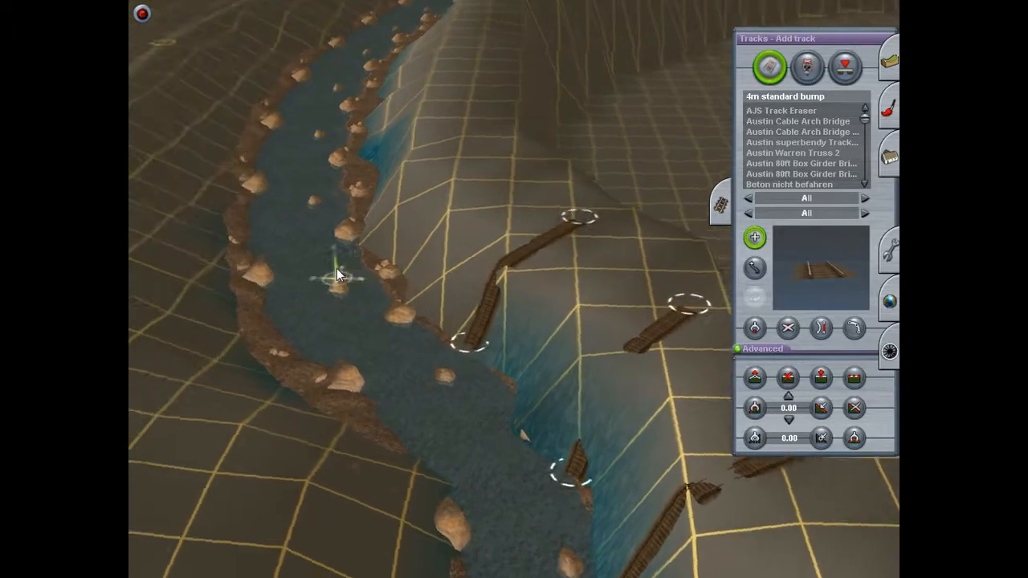
drag(337, 273, 498, 498)
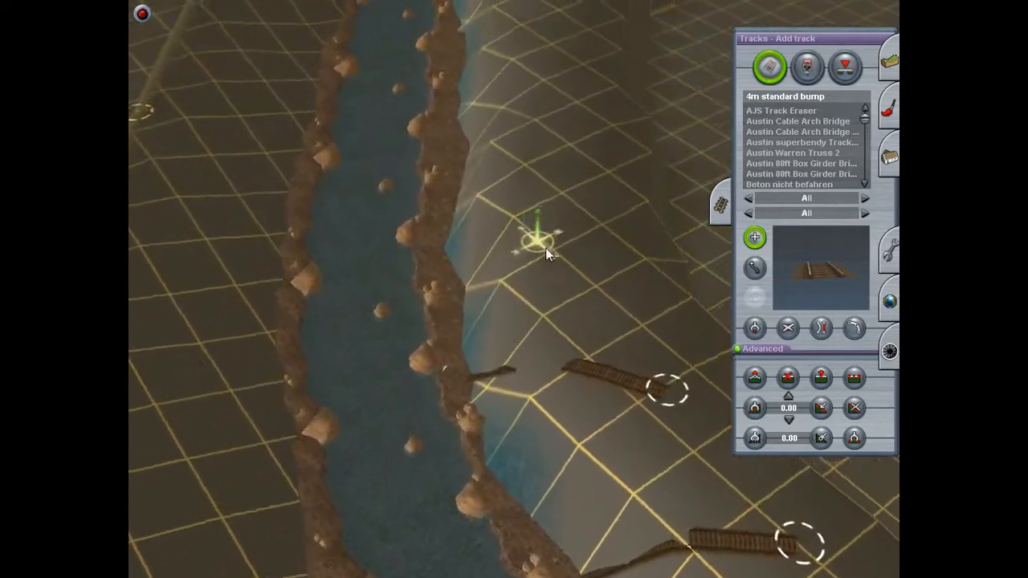
- Move track ends onto the river bank and flatten the terrain along the track pieces
click(756, 268)
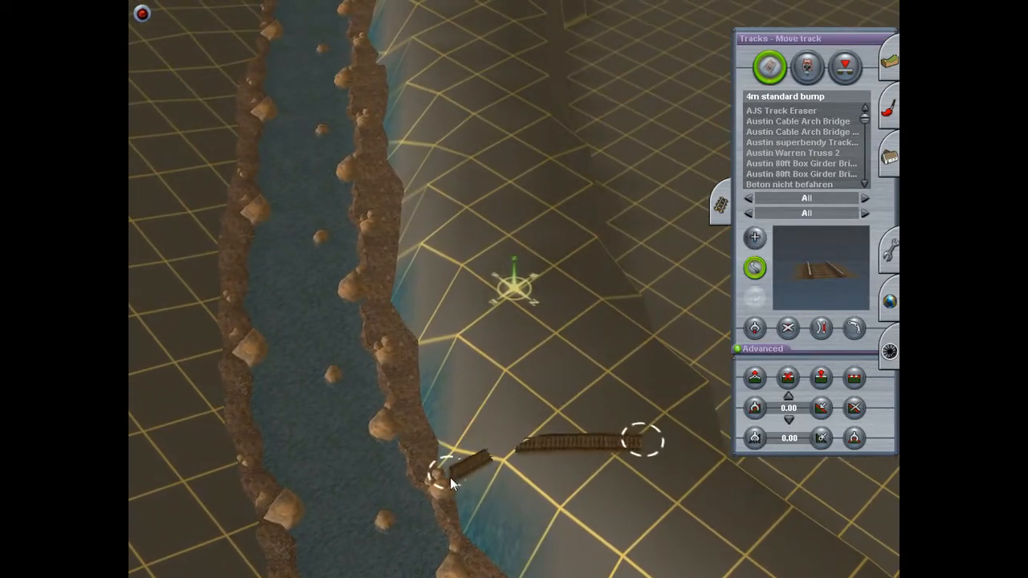
click(755, 237)
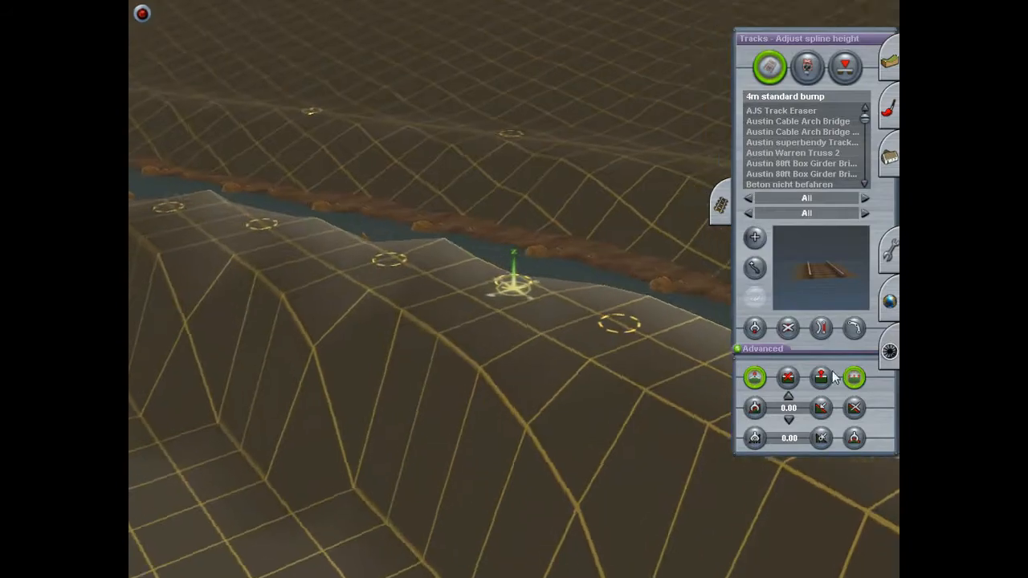
click(854, 378)
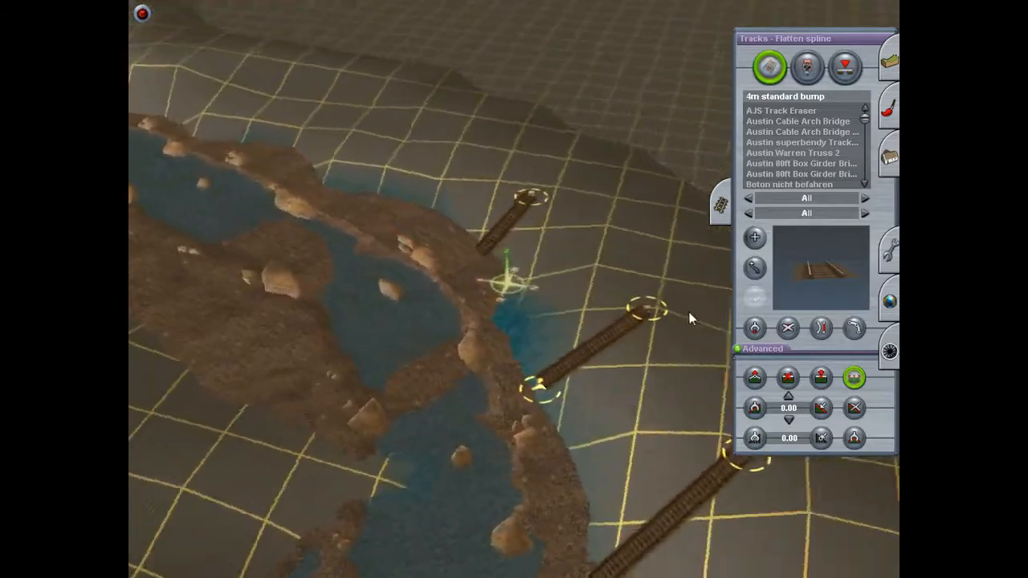
click(789, 327)
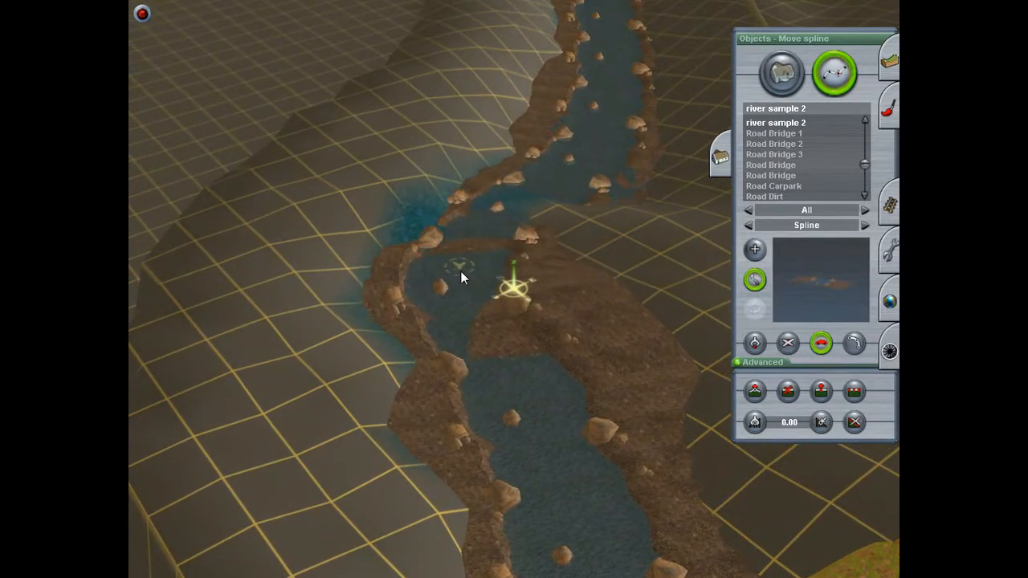
- Drag a river sample 2 spline point to reshape where the channels meet
click(755, 391)
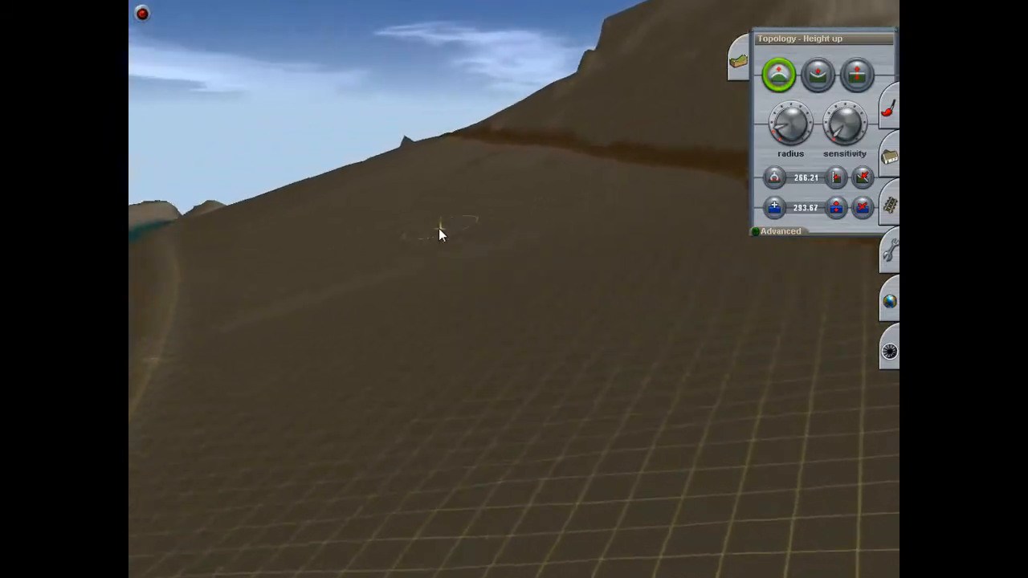
- Brush Height up over the hillside above the river
drag(437, 233, 499, 322)
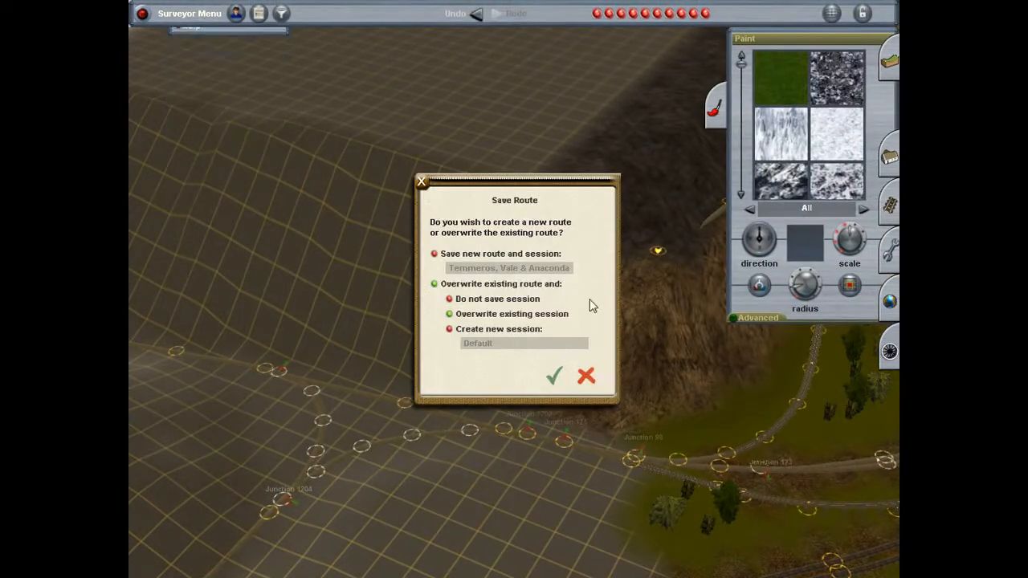
- Overwrite the Temmeros, Vale & Anaconda route and session, confirming with Yes
click(555, 376)
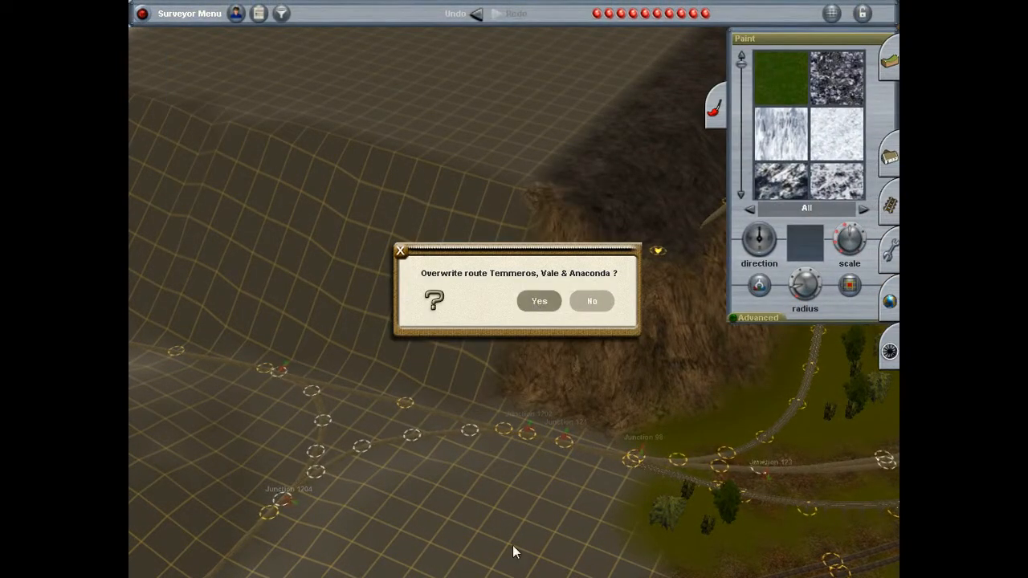
click(539, 301)
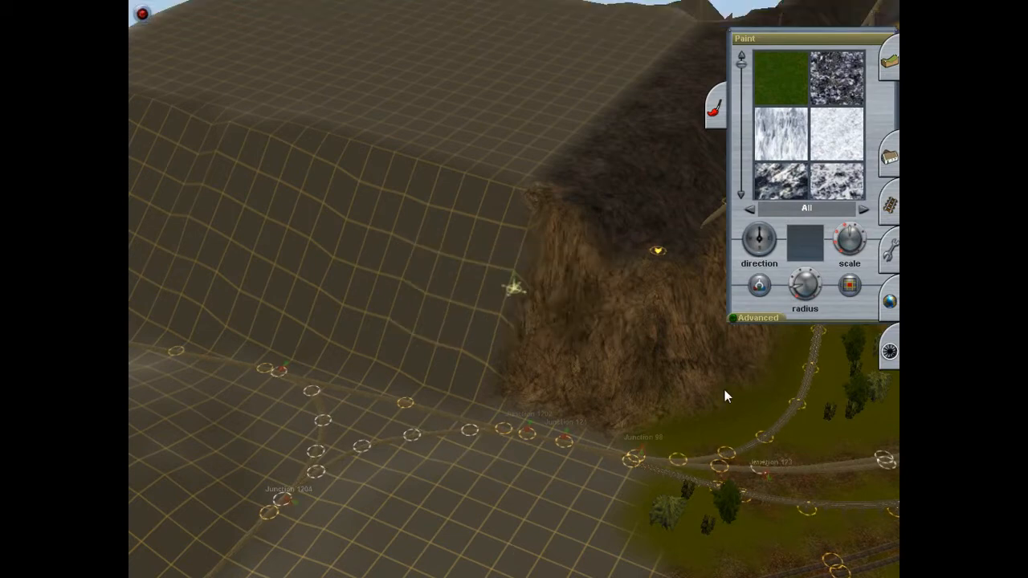
scroll(down, 3)
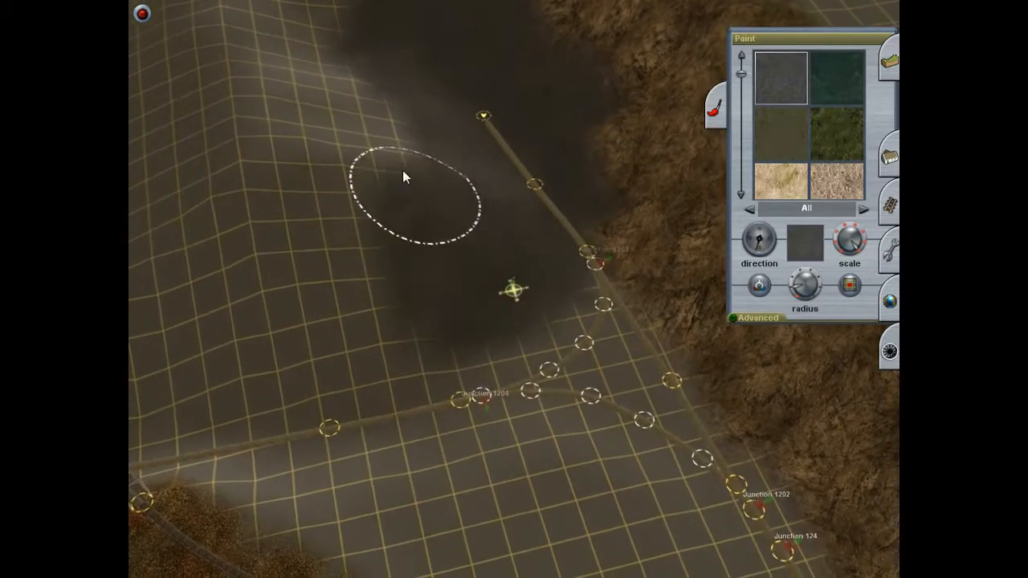
mouse_move(522, 314)
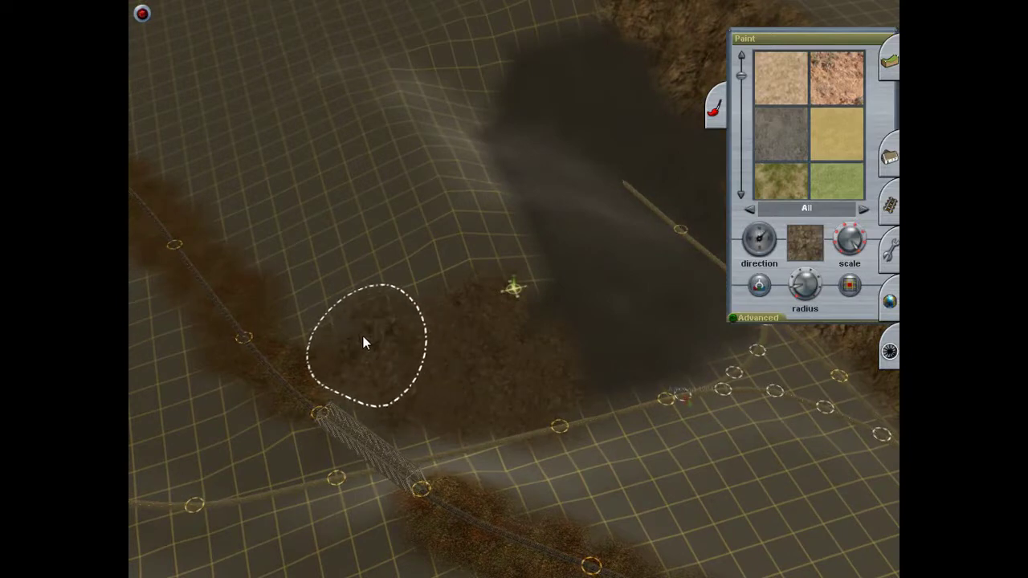
mouse_move(494, 252)
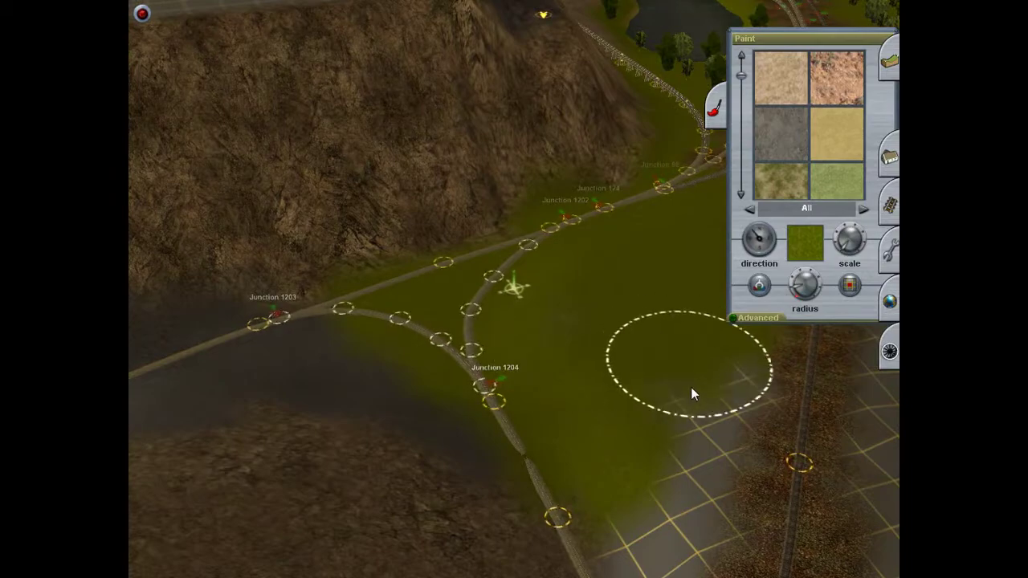
mouse_move(650, 530)
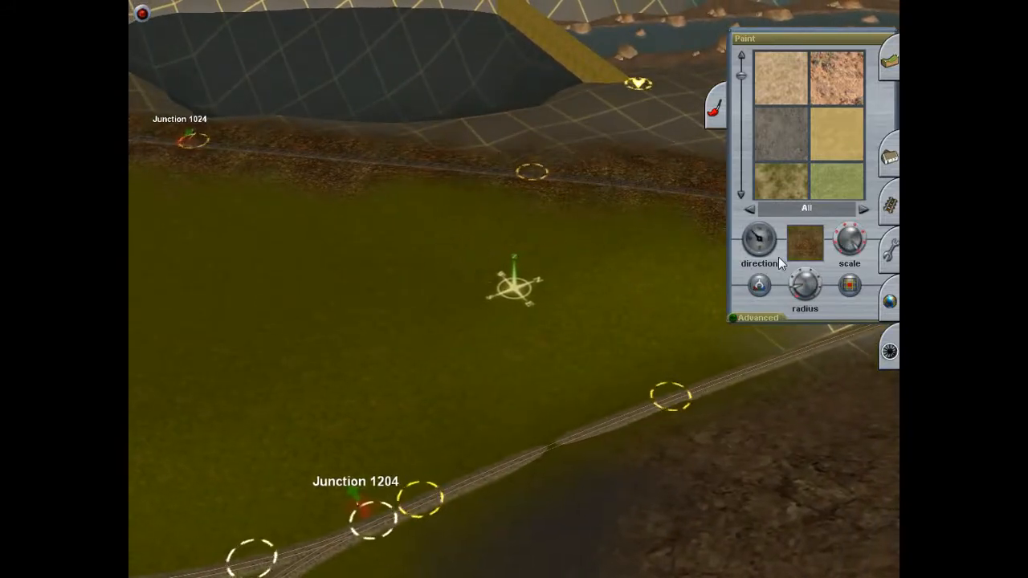
mouse_move(849, 241)
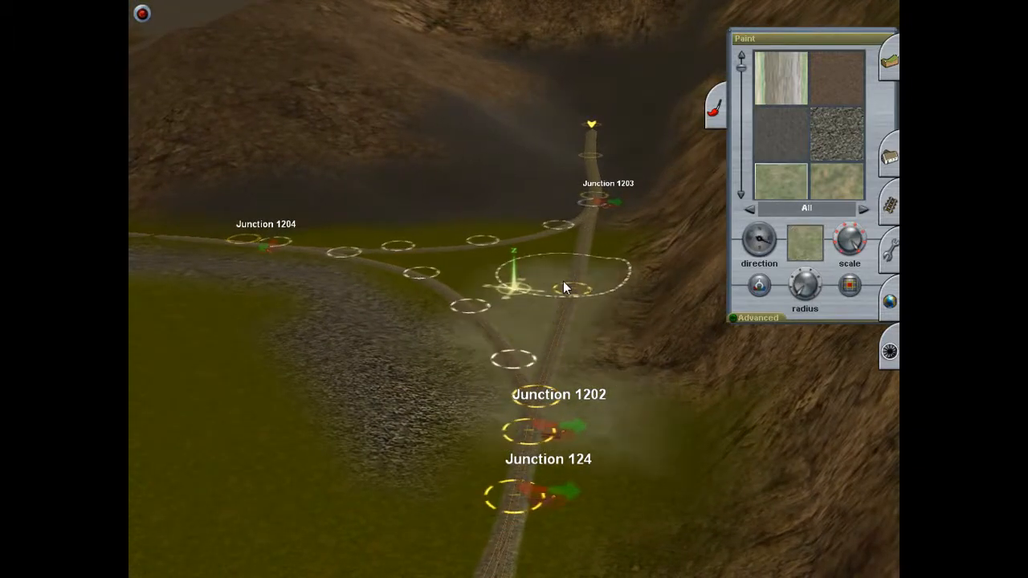
- Pick pale grass and an earthy texture and brush near Junctions 1202 and 1203
click(864, 208)
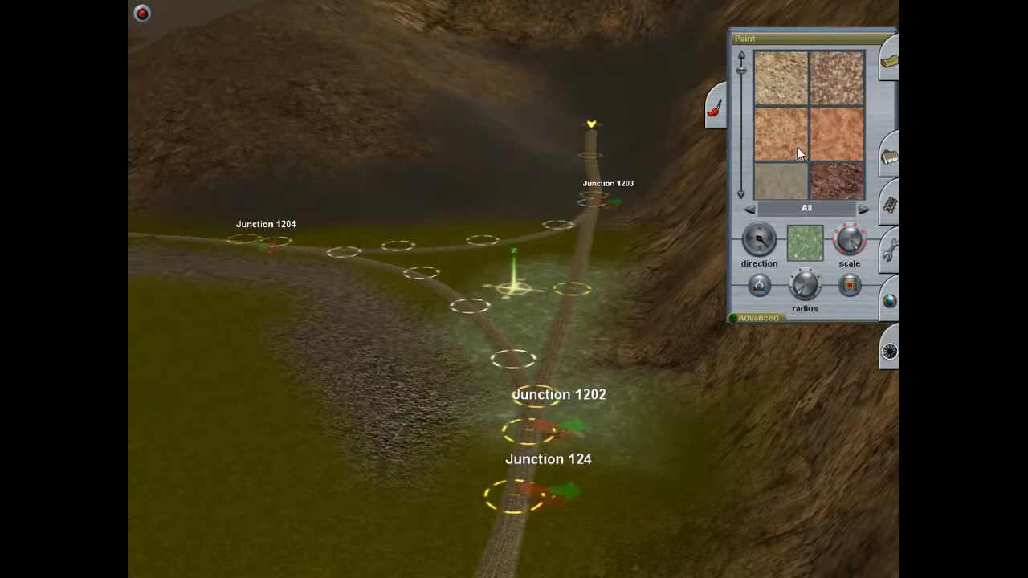
click(806, 153)
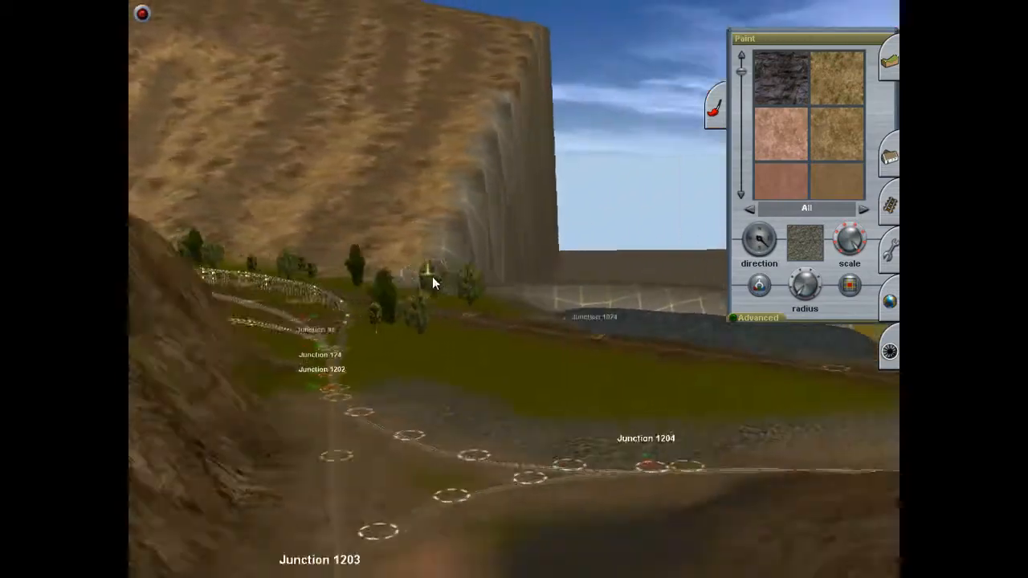
drag(433, 281, 490, 314)
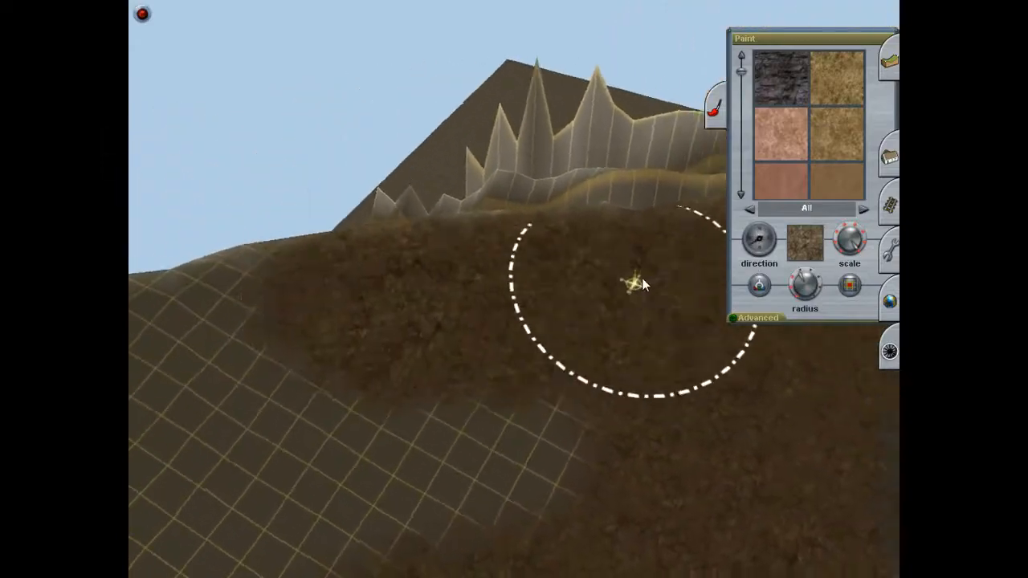
- Brush and dab brown dirt texture across the steep hillside slope
drag(643, 285, 386, 229)
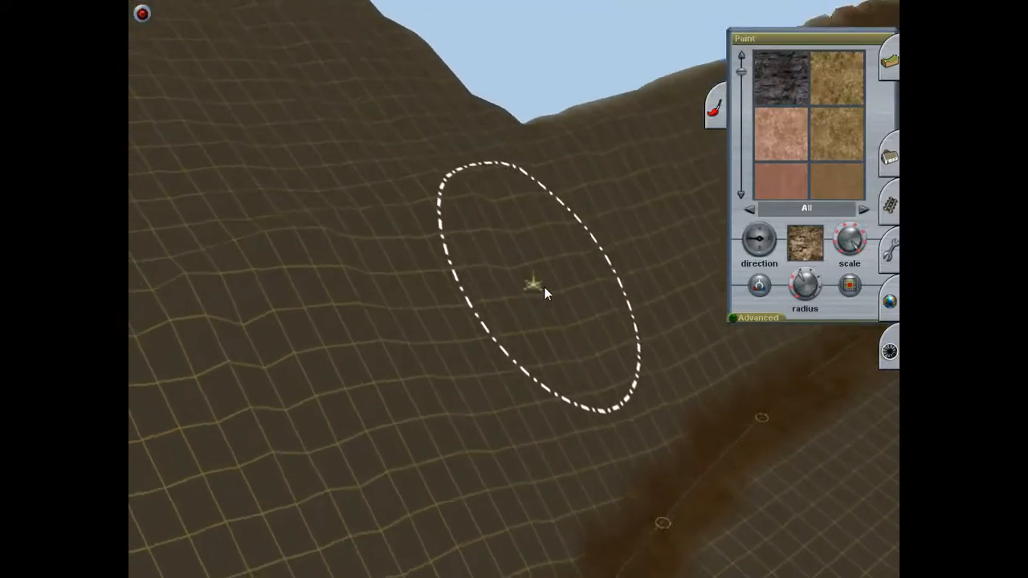
click(546, 293)
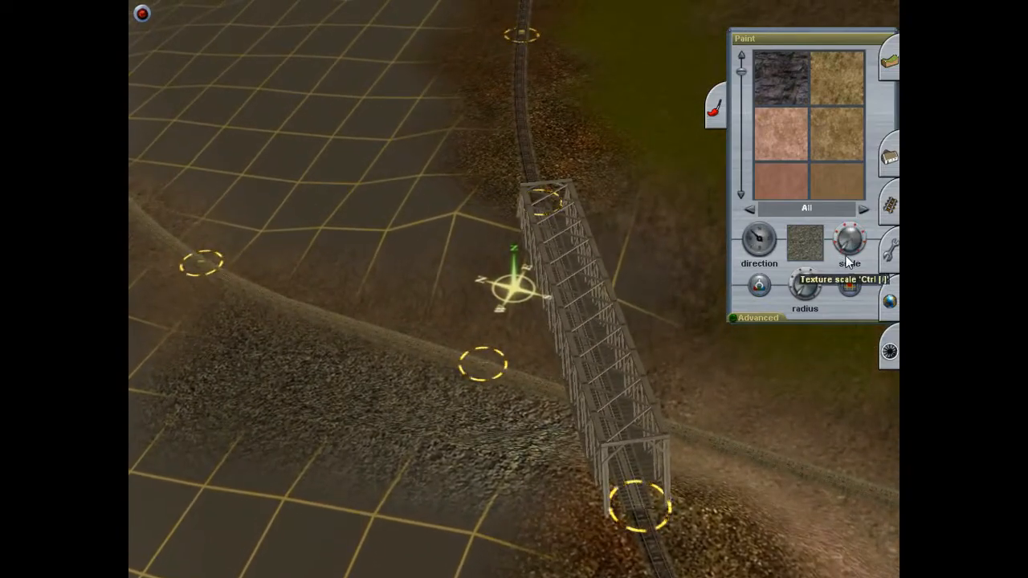
mouse_move(434, 236)
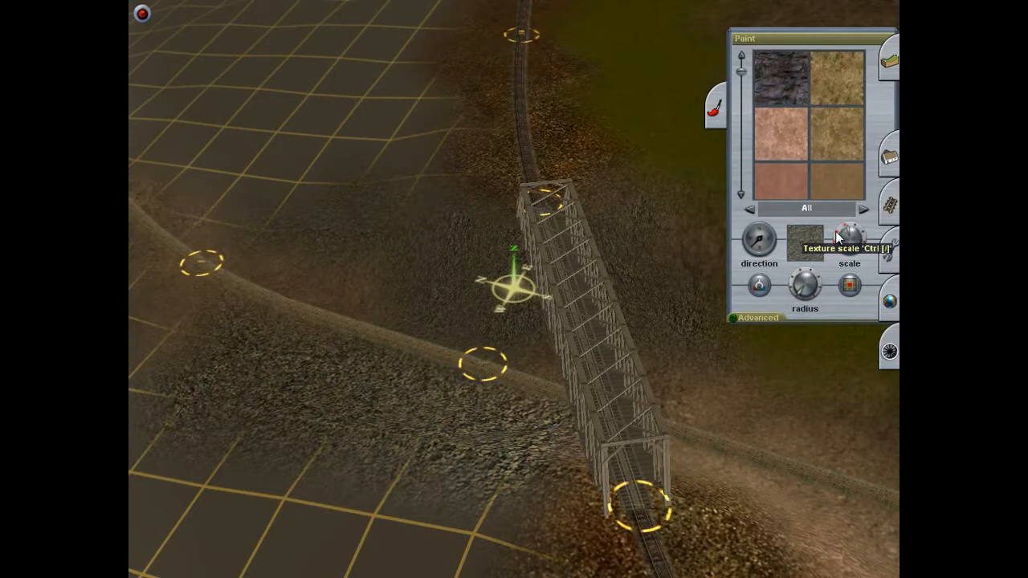
mouse_move(410, 248)
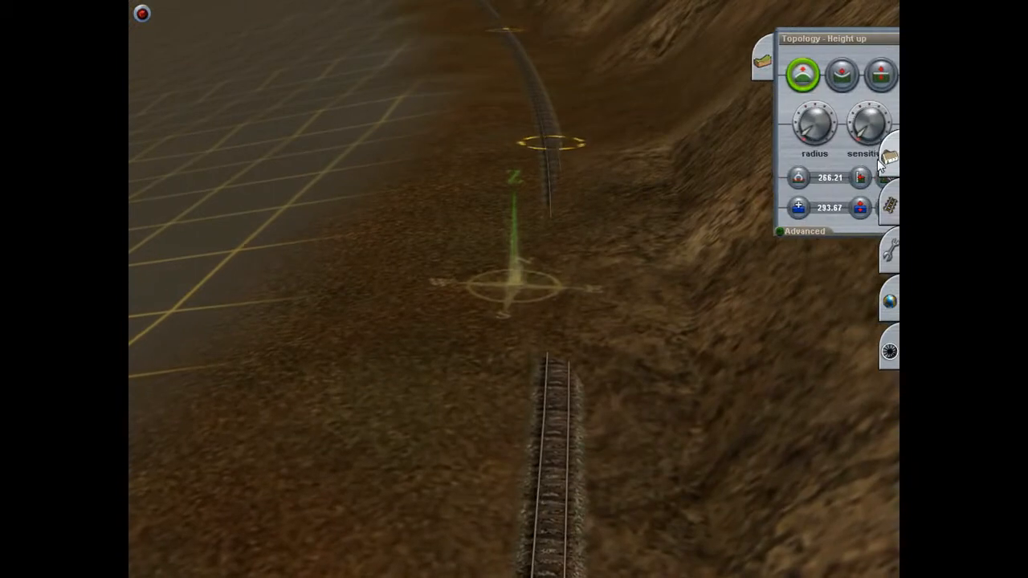
- Level the steep brown hillside beside the valley floor using Adjust height at the set height
click(858, 73)
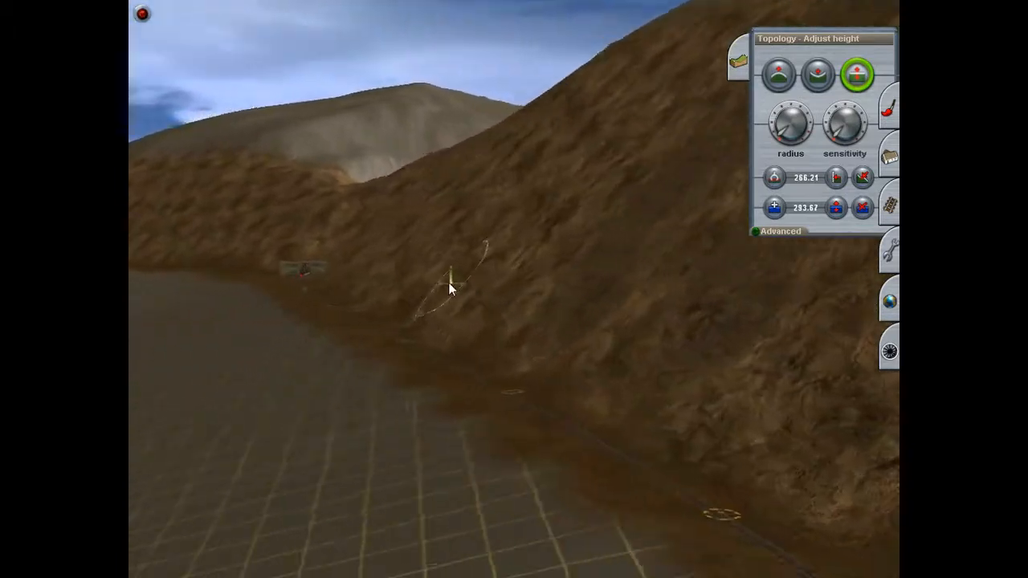
click(888, 158)
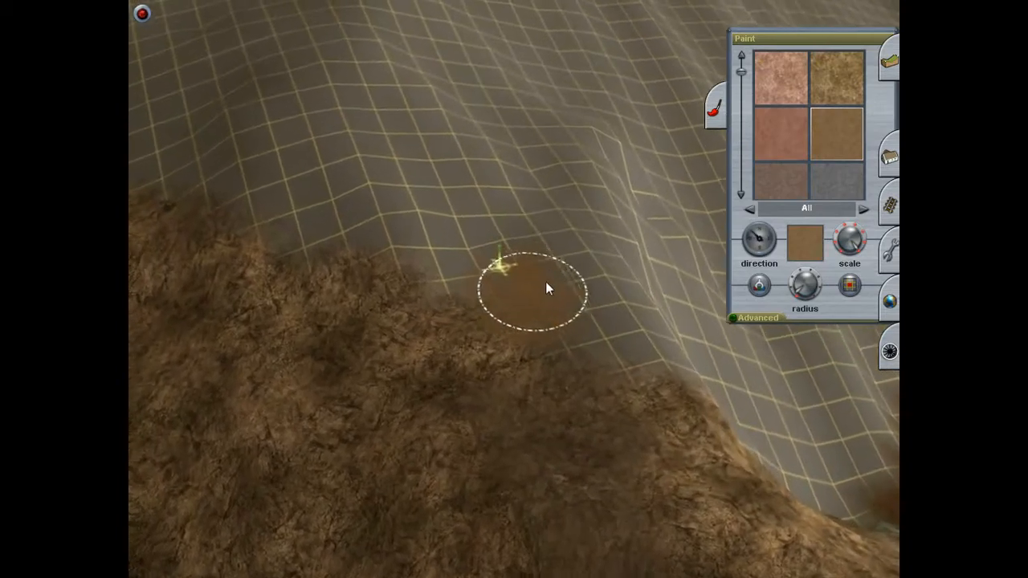
- Brush brown dirt texture across the bare gridded slope
drag(550, 289, 678, 458)
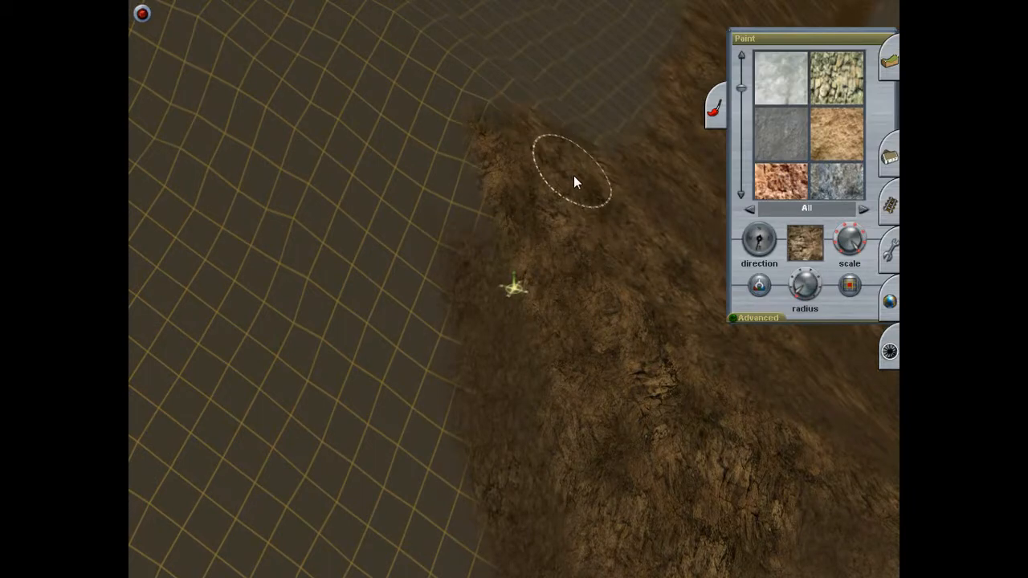
- Paint rough dirt texture along the ridge edge over untextured ground
drag(575, 181, 538, 344)
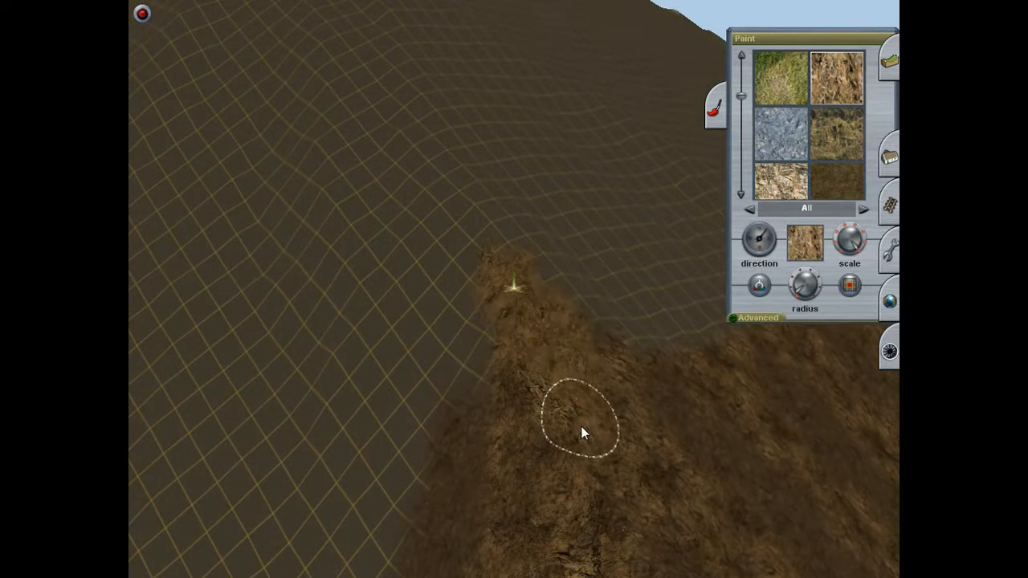
mouse_move(490, 233)
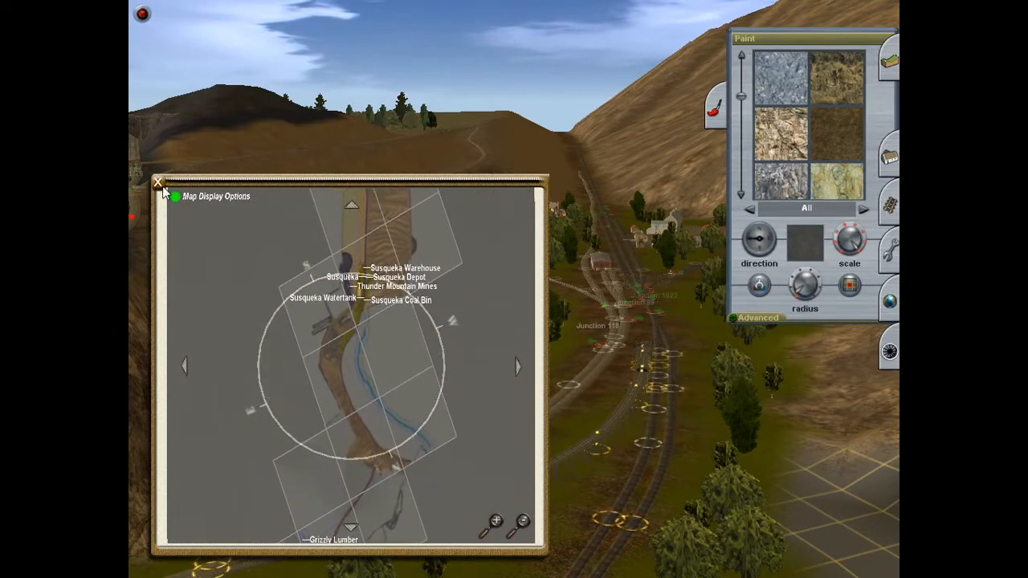
- Close the map overview to view the dark pond by the terraced riverbank
click(159, 183)
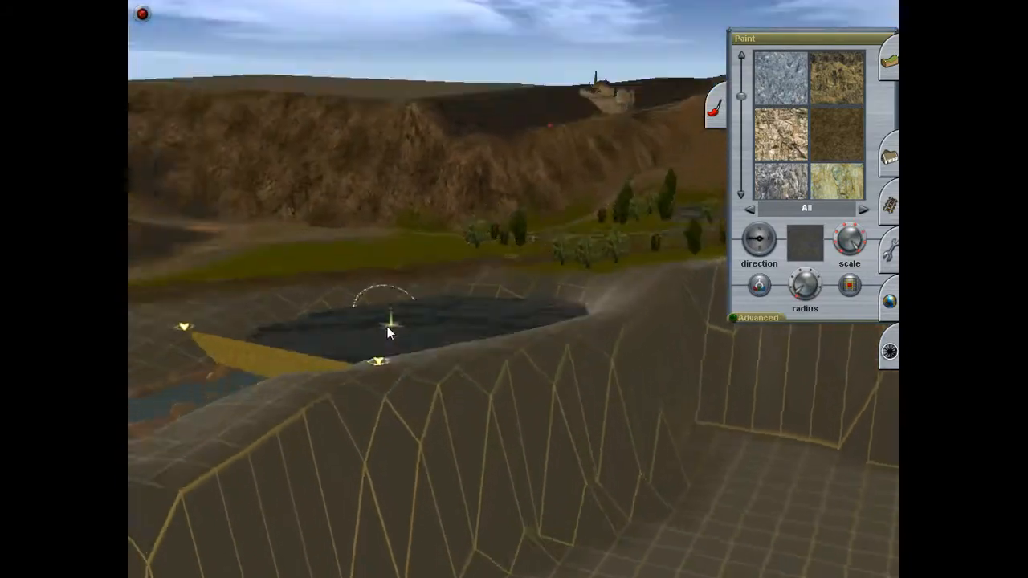